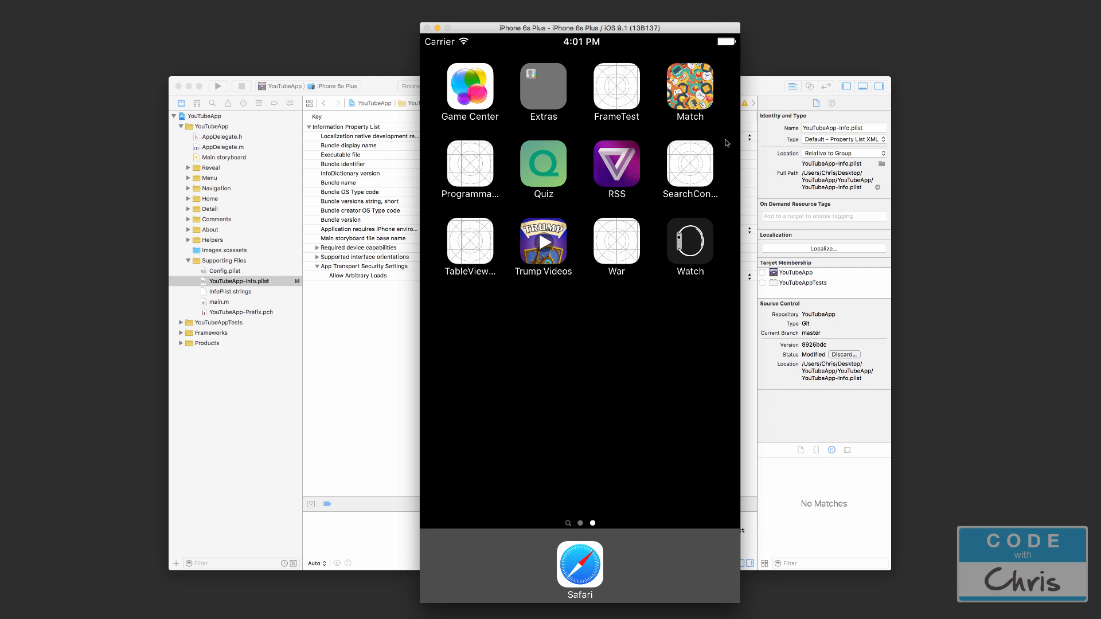
pyautogui.moveTo(757, 91)
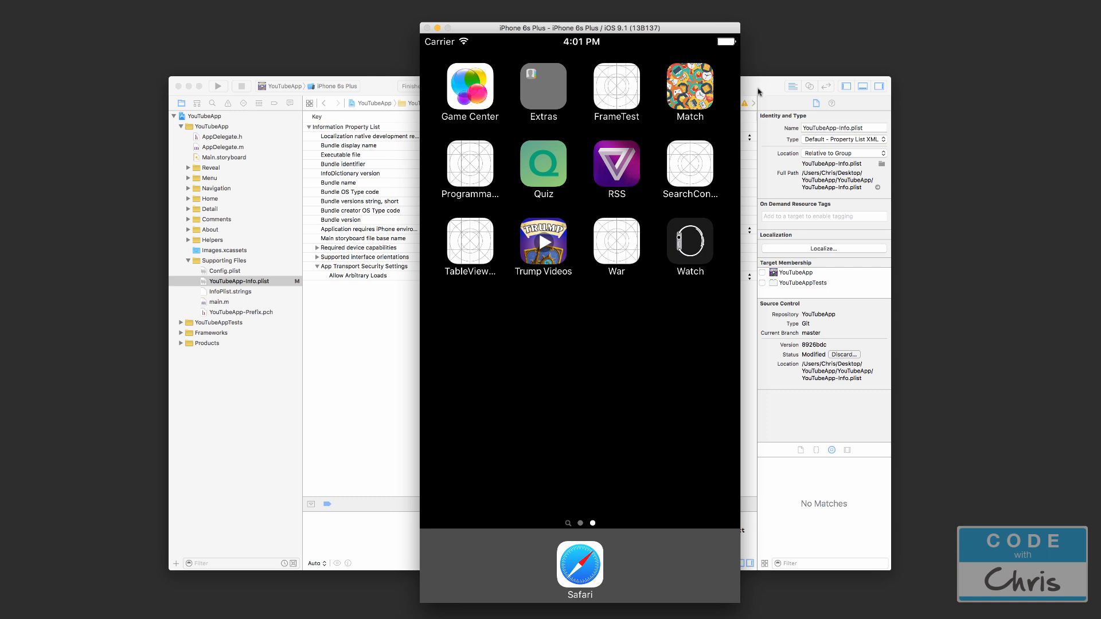
pyautogui.moveTo(757, 90)
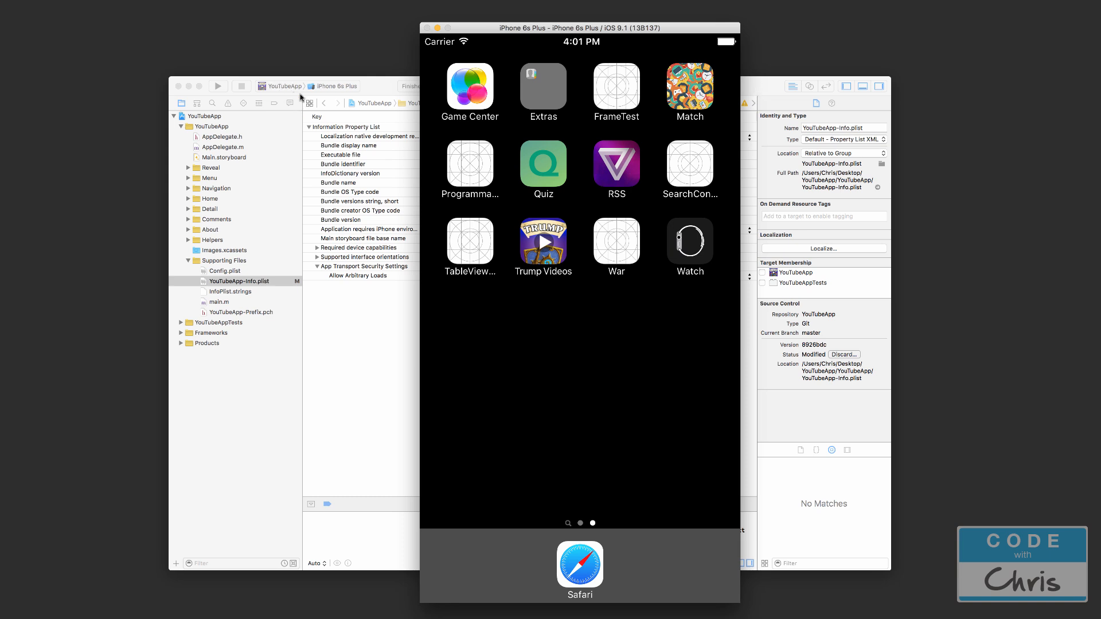
pyautogui.moveTo(375, 297)
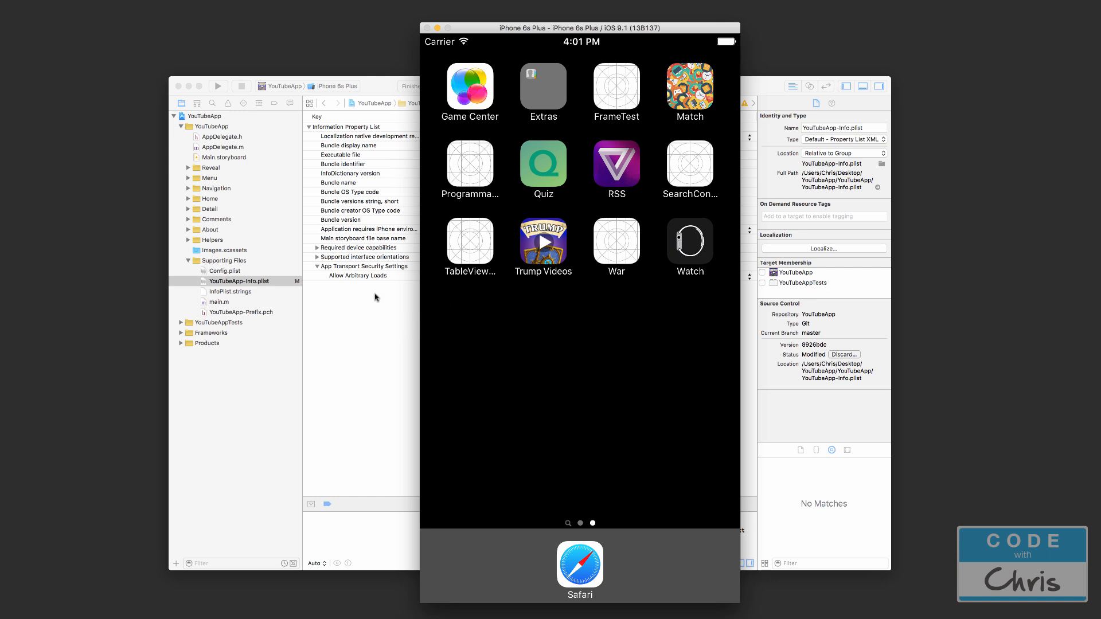
pyautogui.moveTo(339, 302)
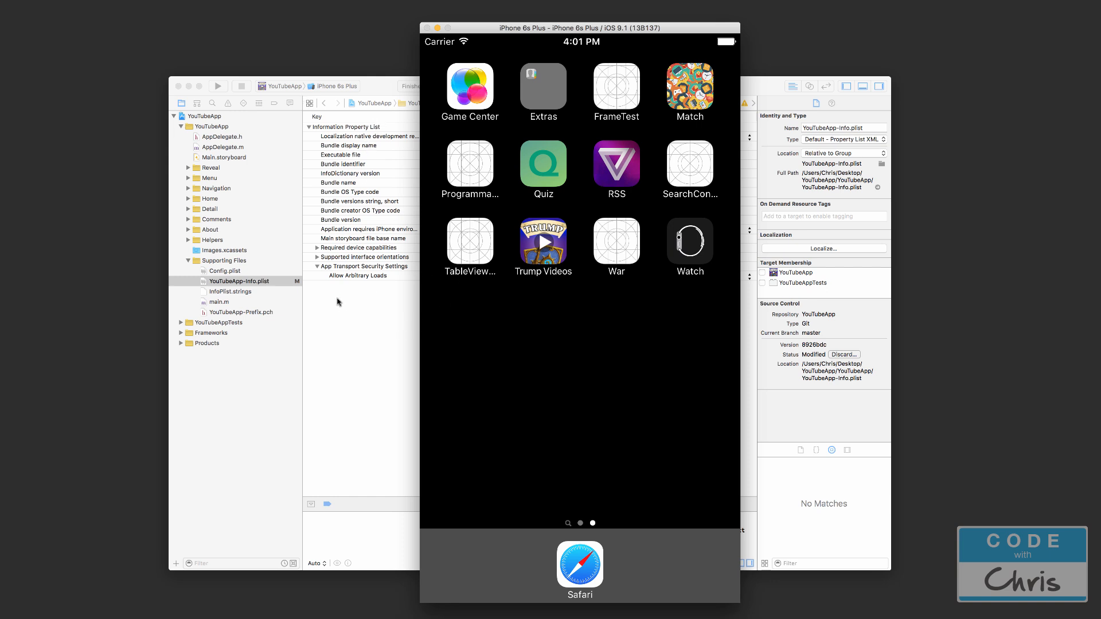
pyautogui.moveTo(372, 213)
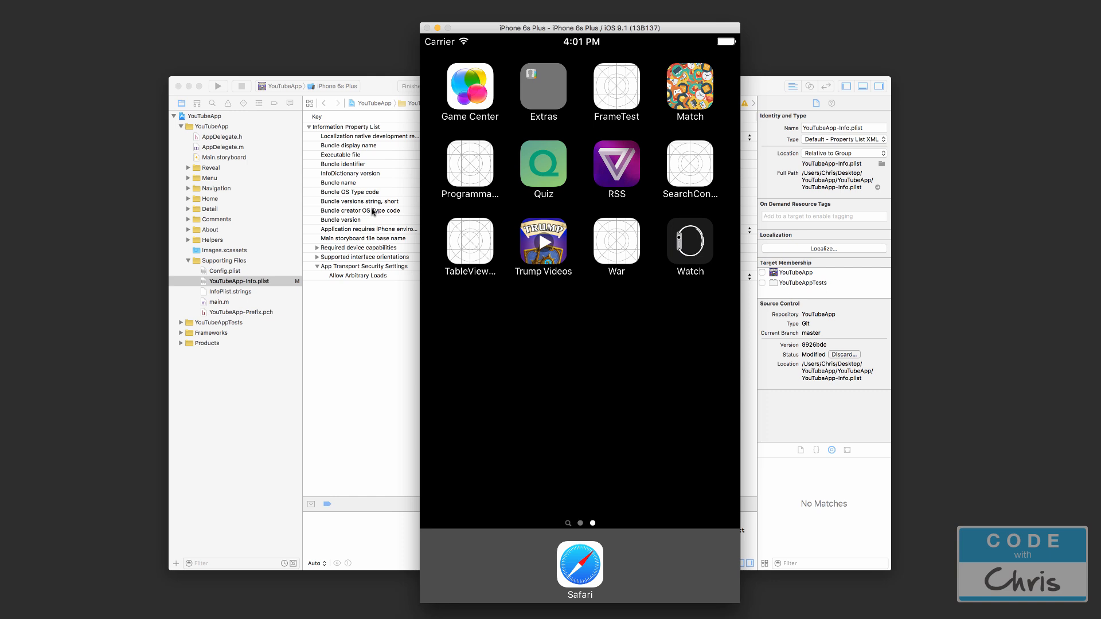
pyautogui.moveTo(365, 303)
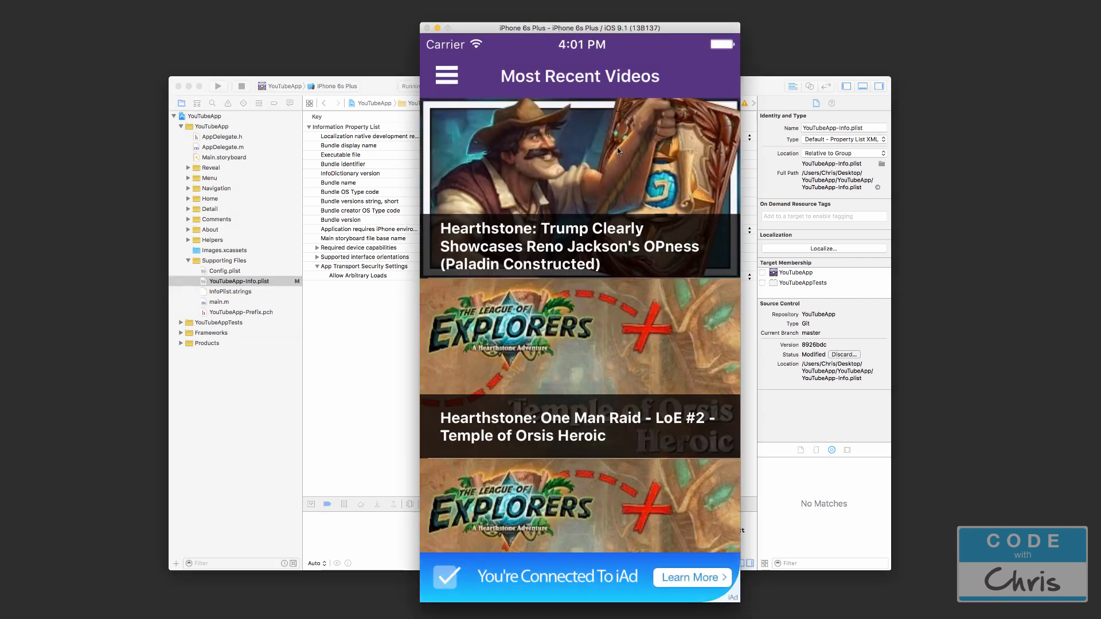
pyautogui.moveTo(668, 412)
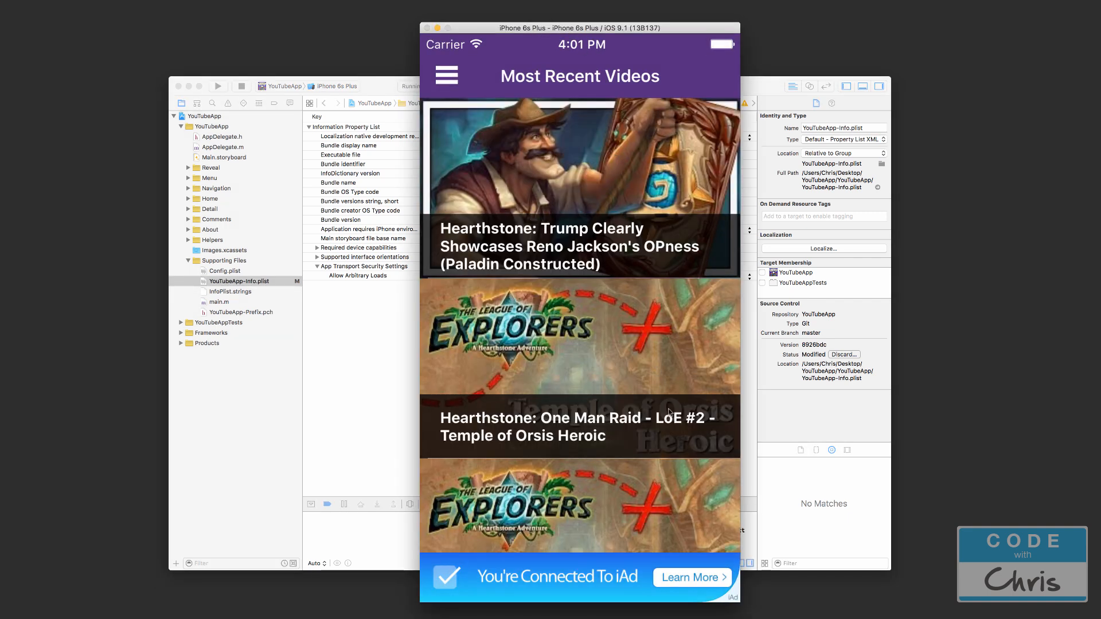
# Scroll the Code With Chris channel page and browse its playlists side menu, then close it.
pyautogui.scroll(-3)
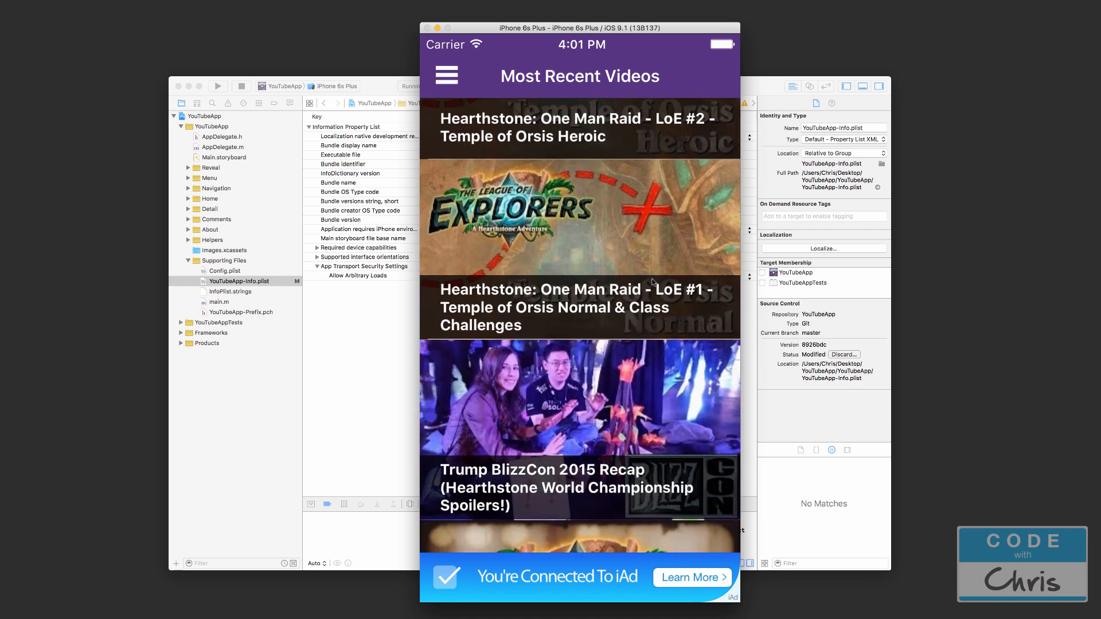
pyautogui.scroll(-3)
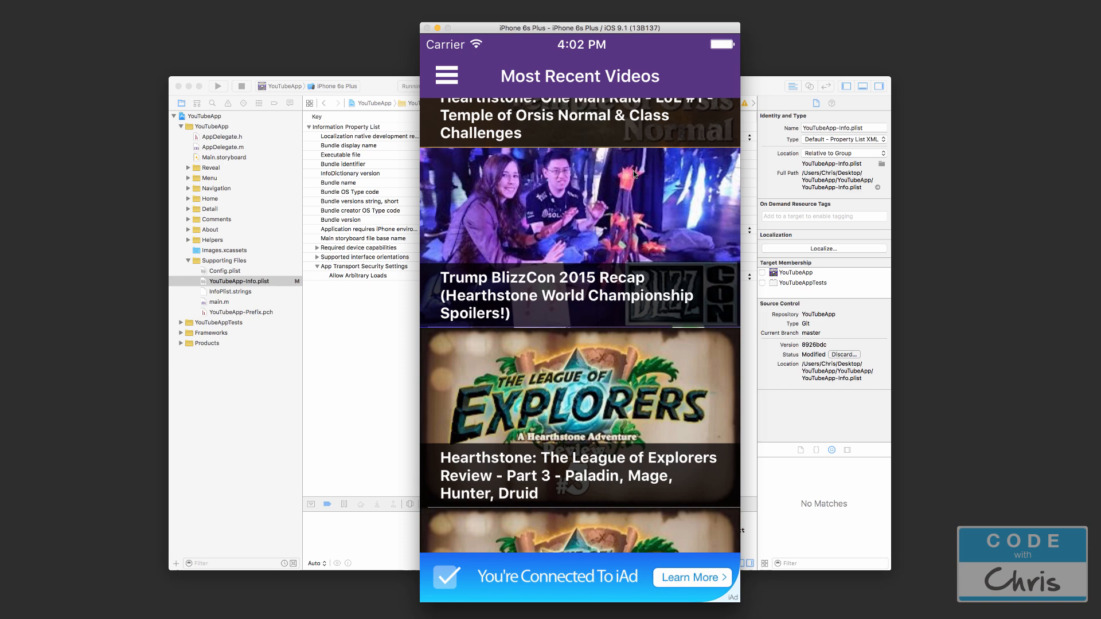
pyautogui.scroll(-3)
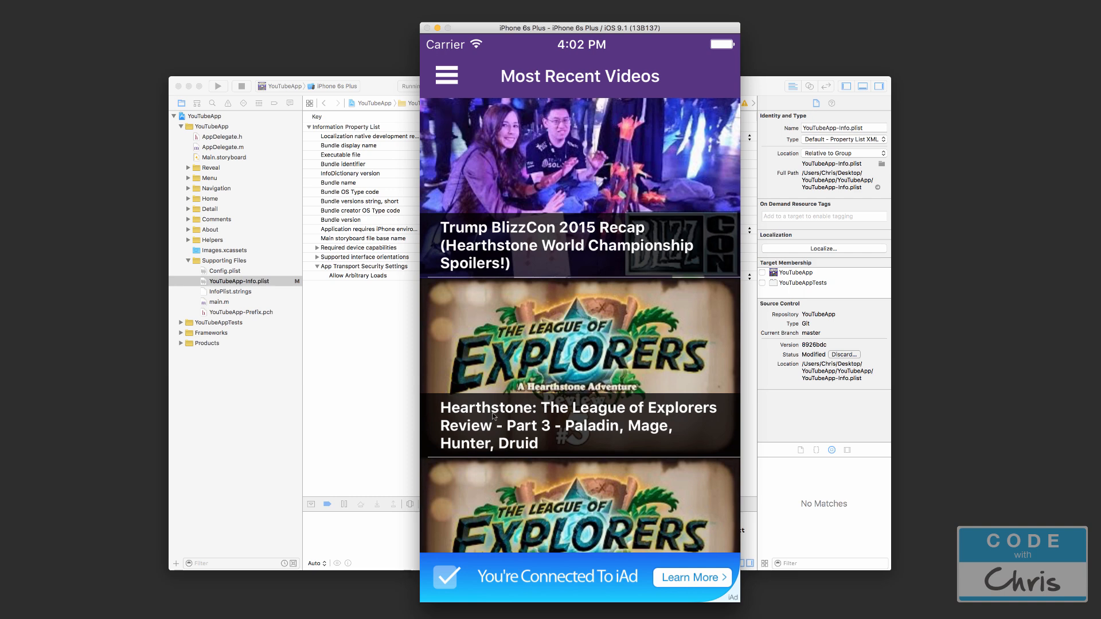
pyautogui.moveTo(644, 291)
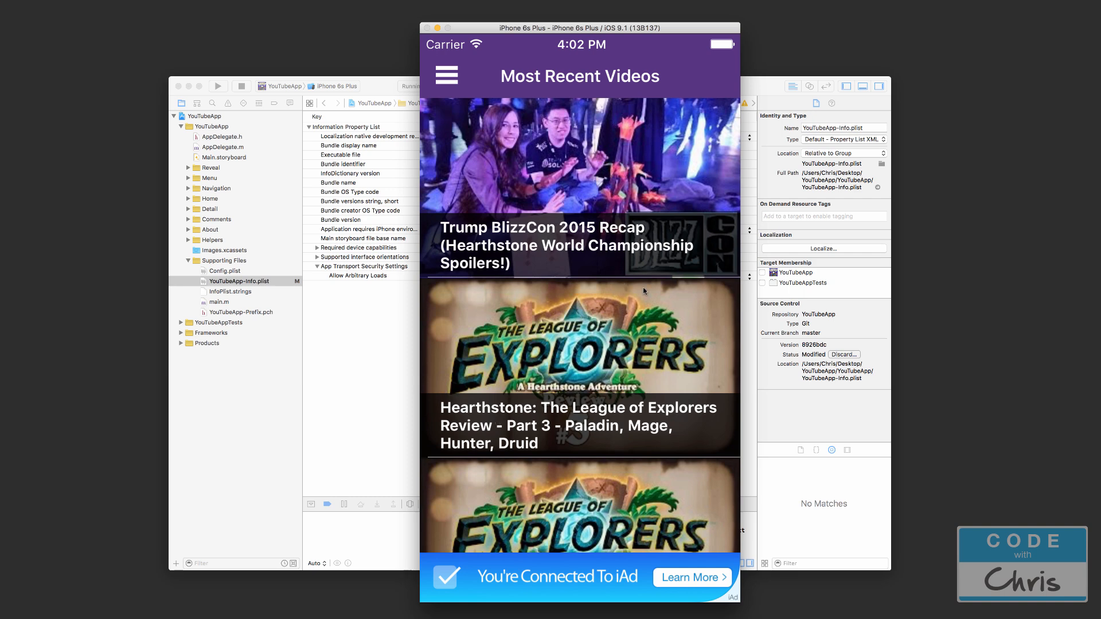
pyautogui.moveTo(619, 138)
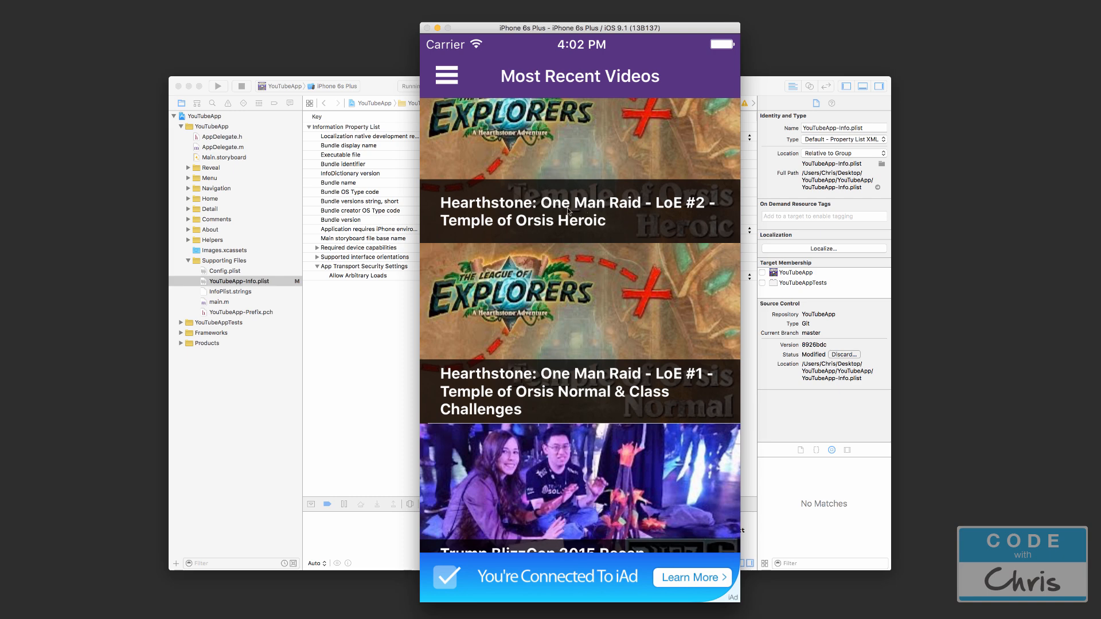
pyautogui.moveTo(477, 60)
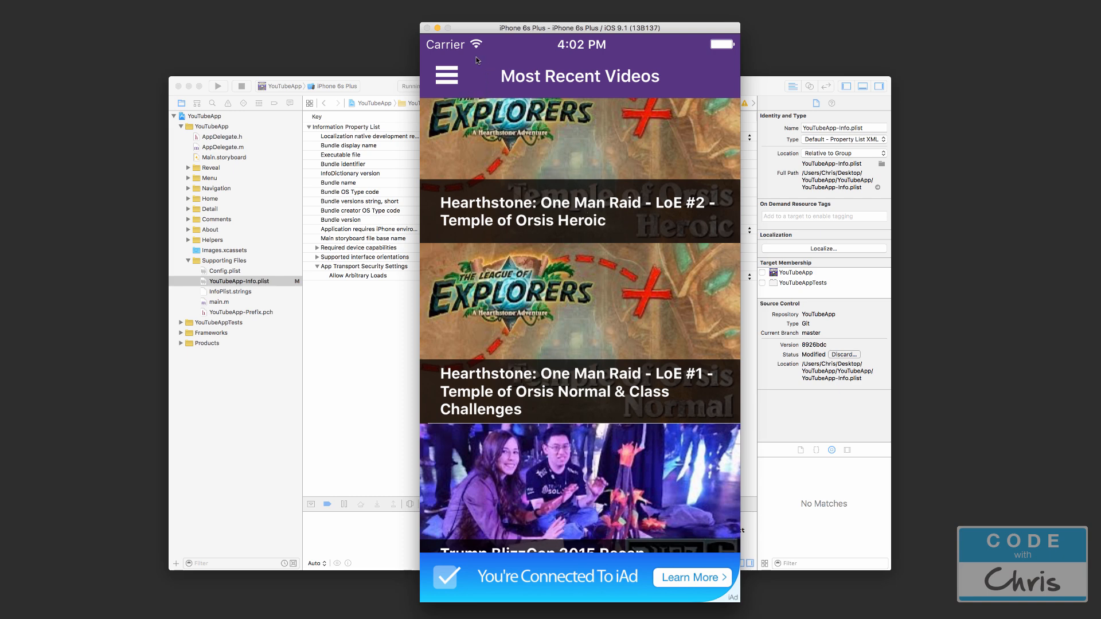
pyautogui.click(446, 75)
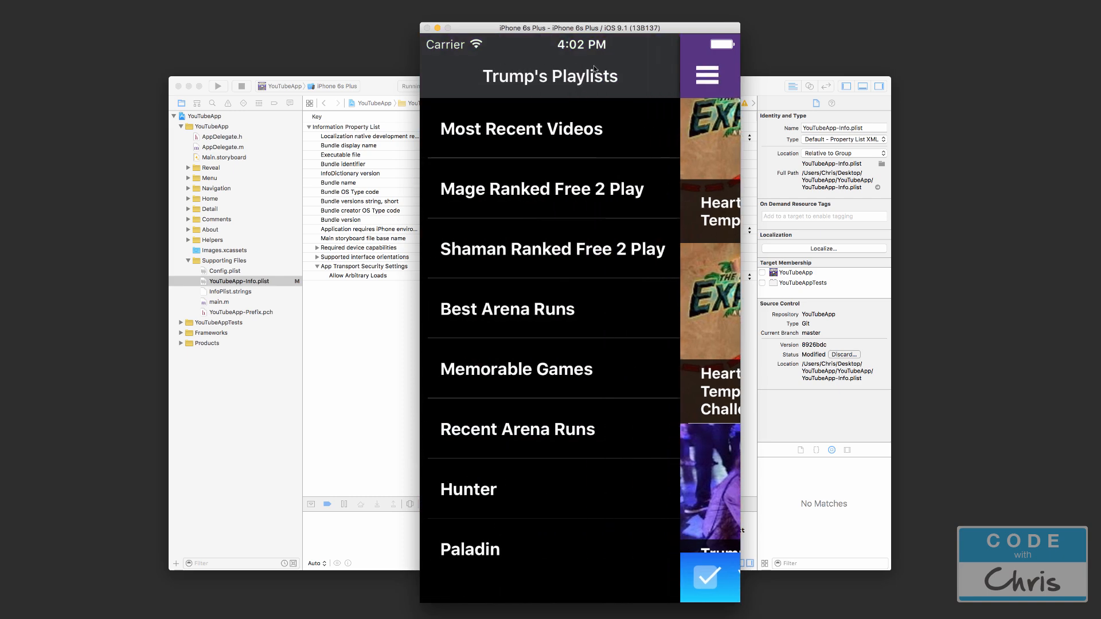
pyautogui.scroll(-3)
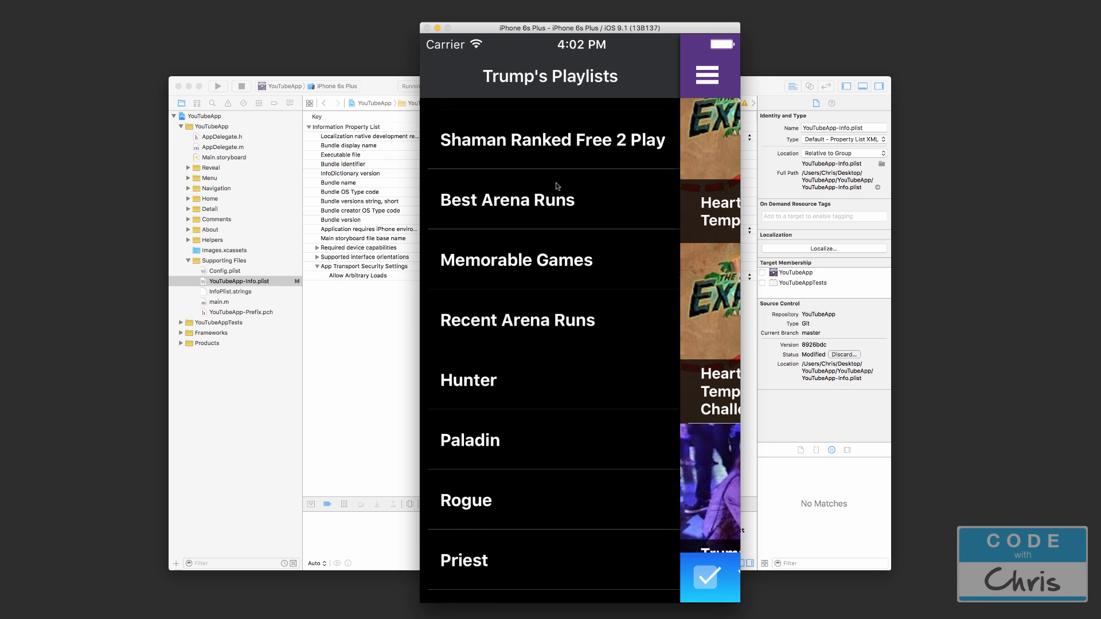
pyautogui.scroll(-3)
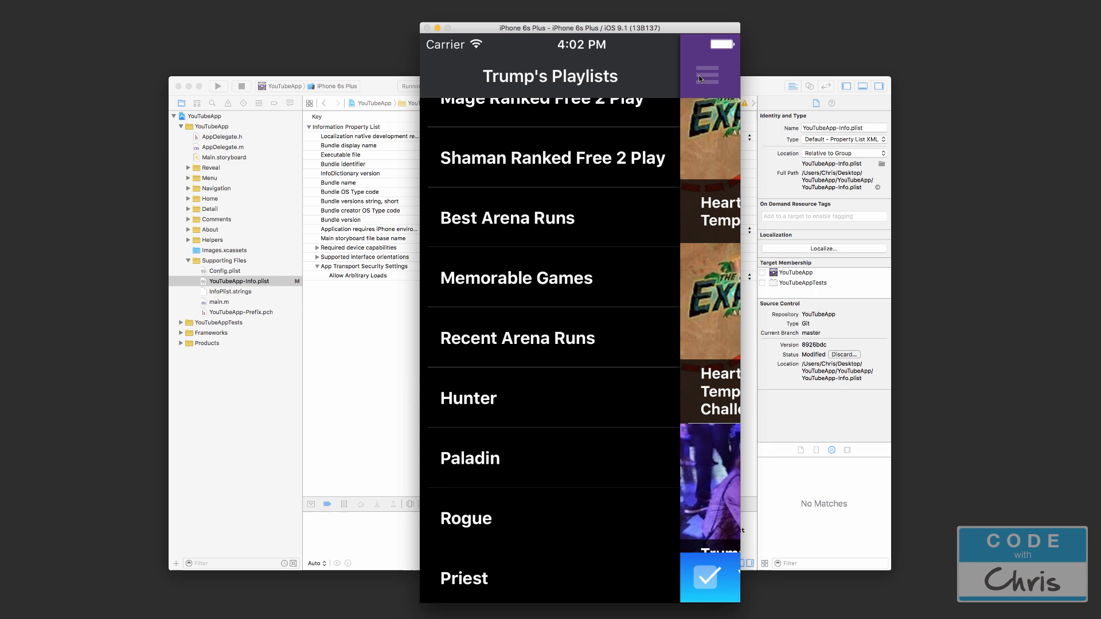
pyautogui.click(709, 70)
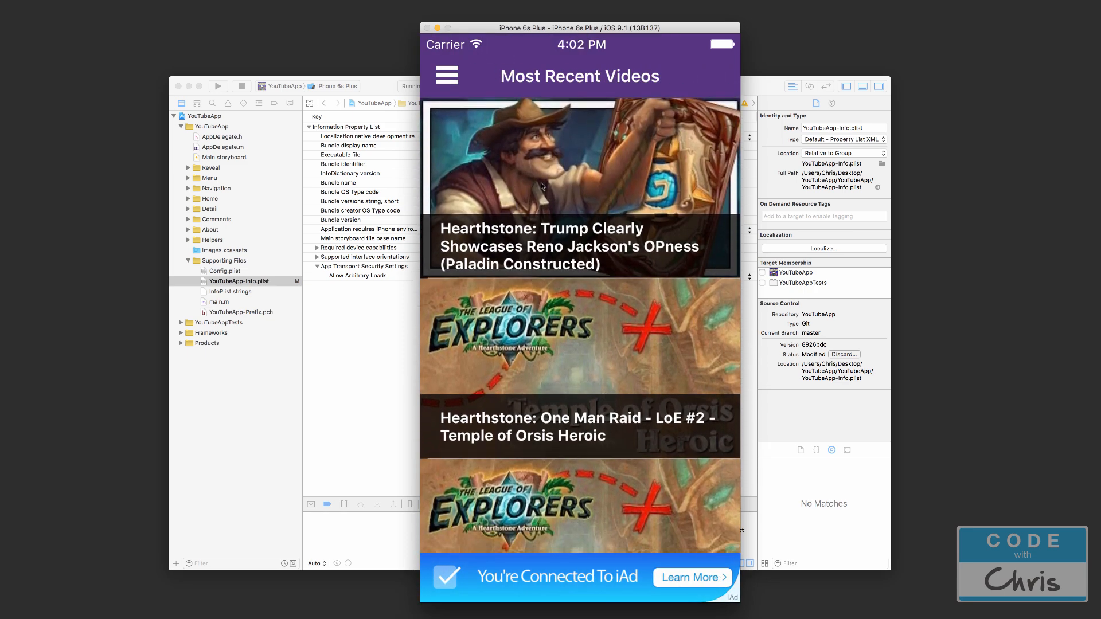
# View the Trump Clearly Showcases video details, return, then show playlist episodes 6–10 and scroll.
pyautogui.click(578, 190)
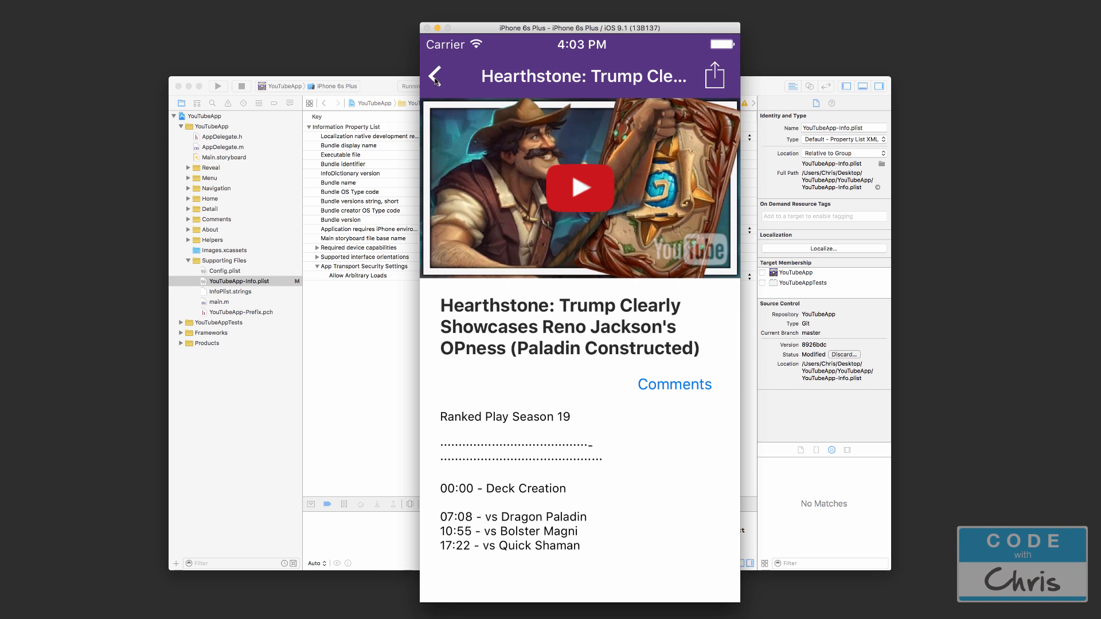
pyautogui.click(434, 75)
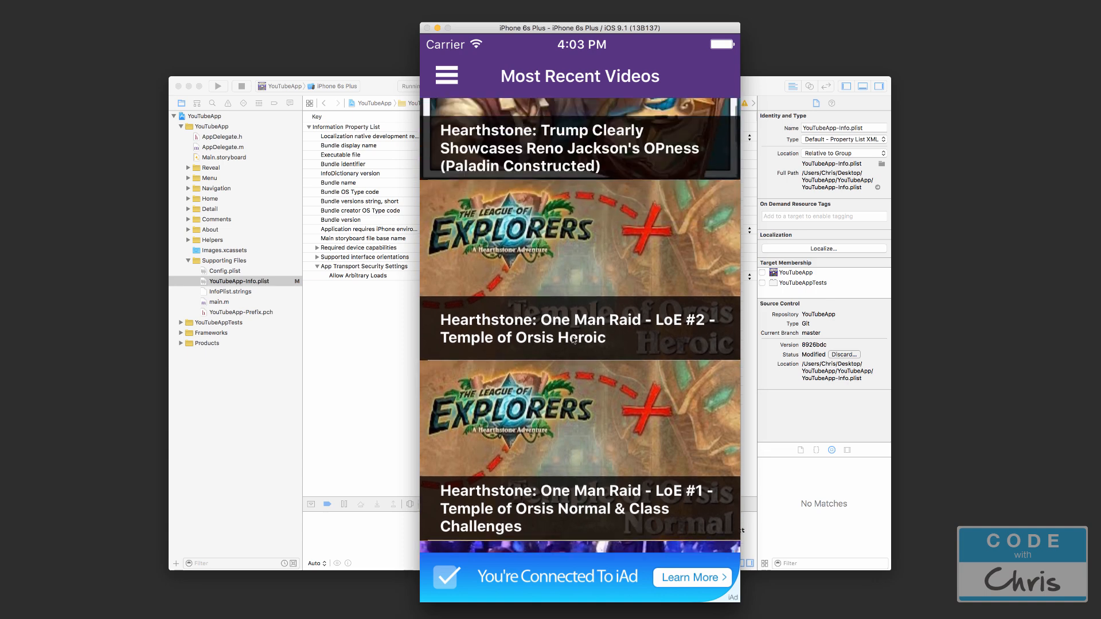
pyautogui.scroll(-3)
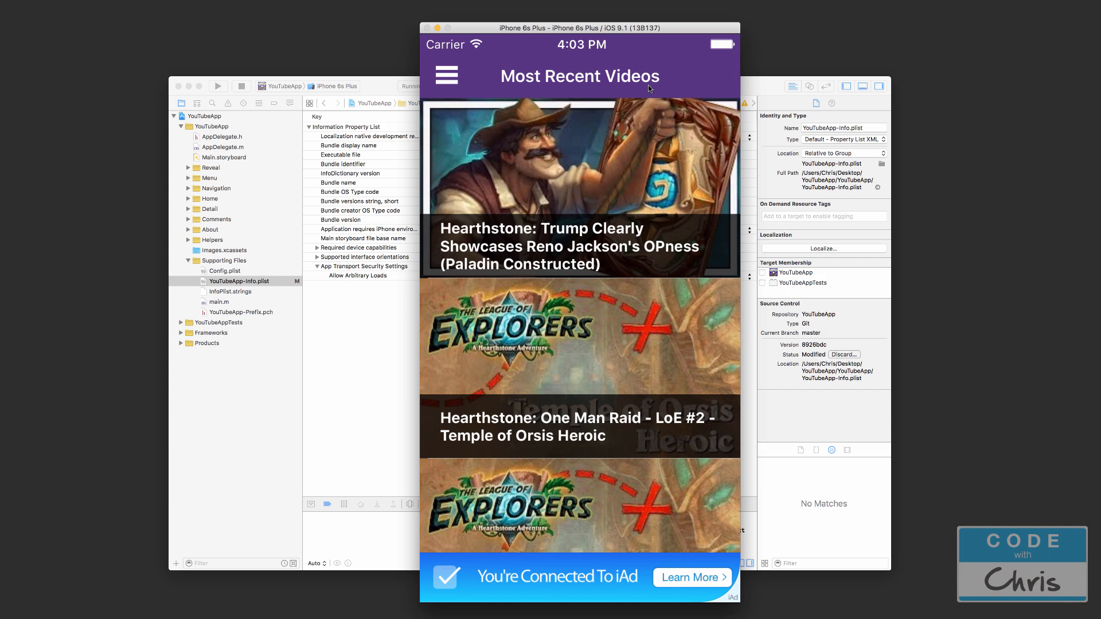
pyautogui.moveTo(625, 96)
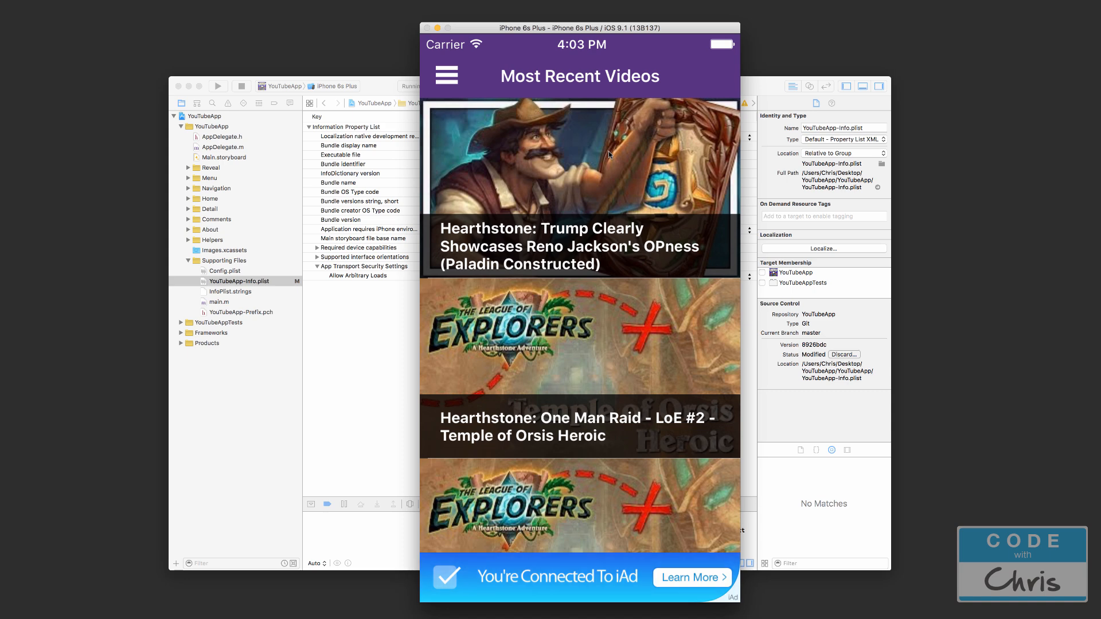
pyautogui.moveTo(581, 199)
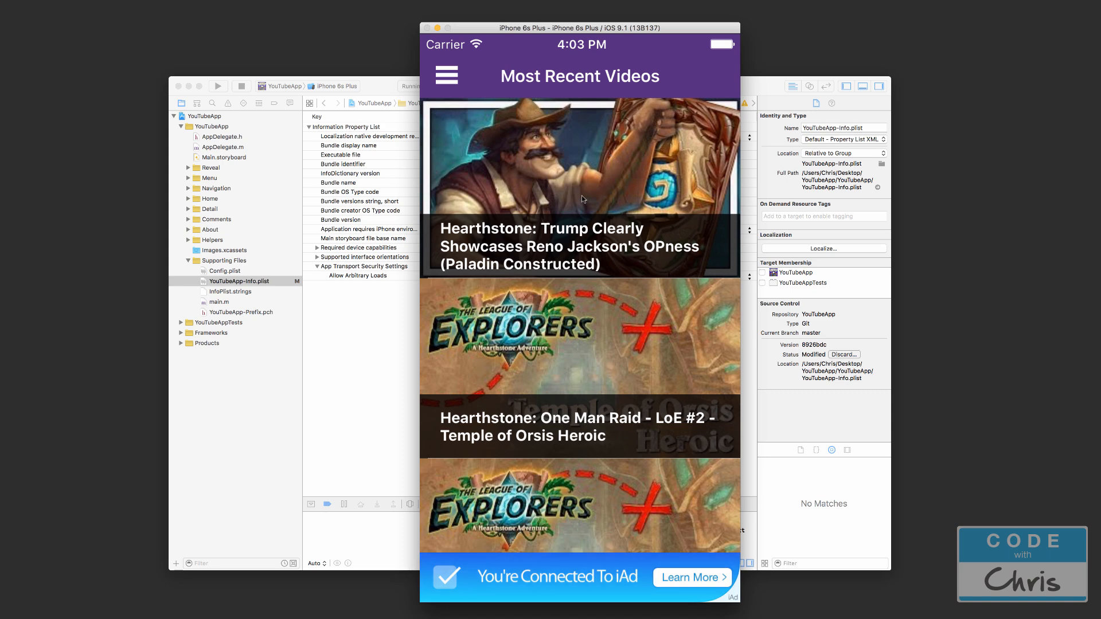
pyautogui.moveTo(601, 140)
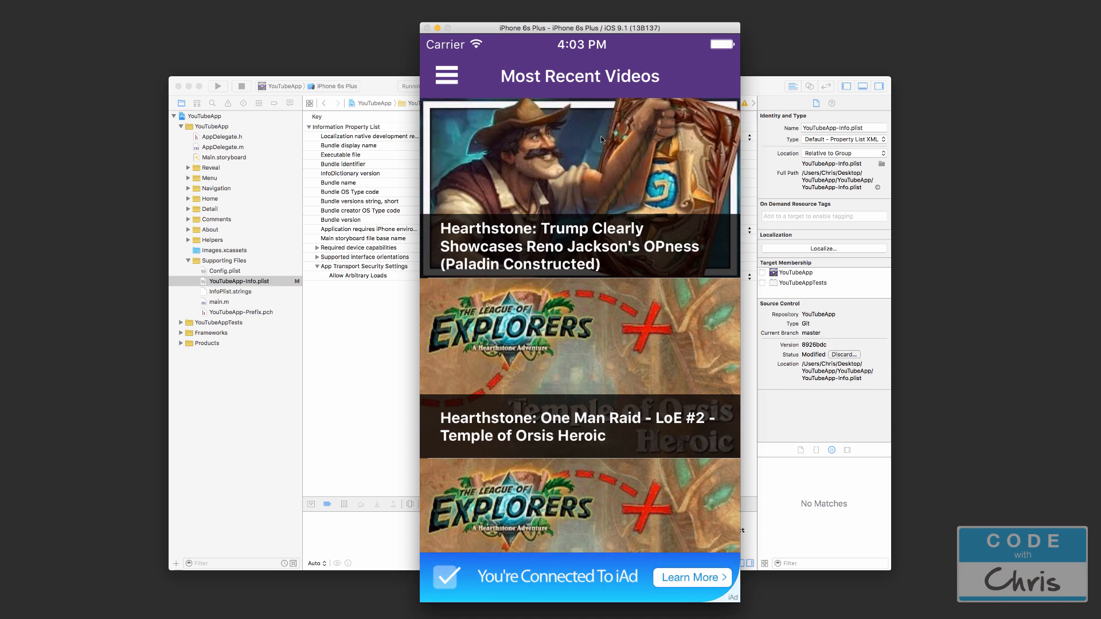
pyautogui.moveTo(565, 155)
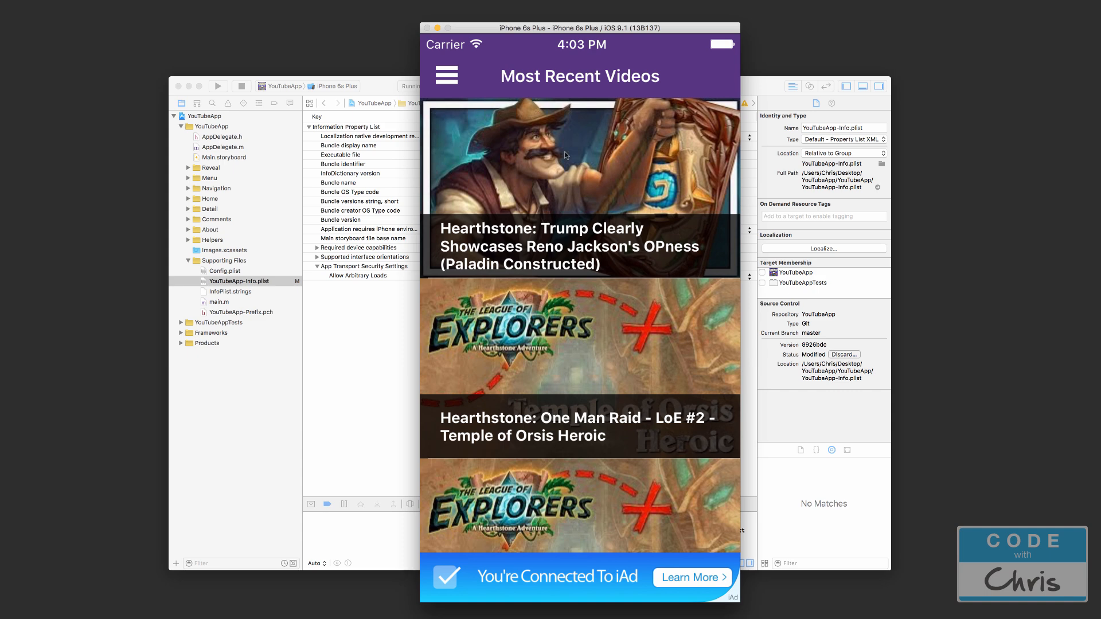
pyautogui.moveTo(548, 270)
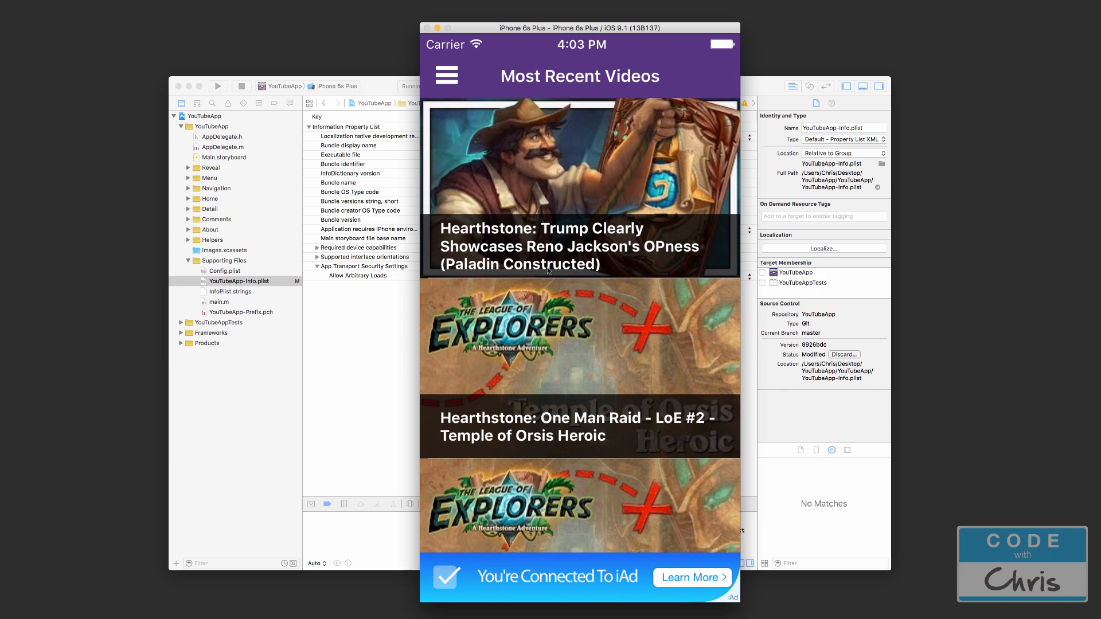
pyautogui.moveTo(549, 390)
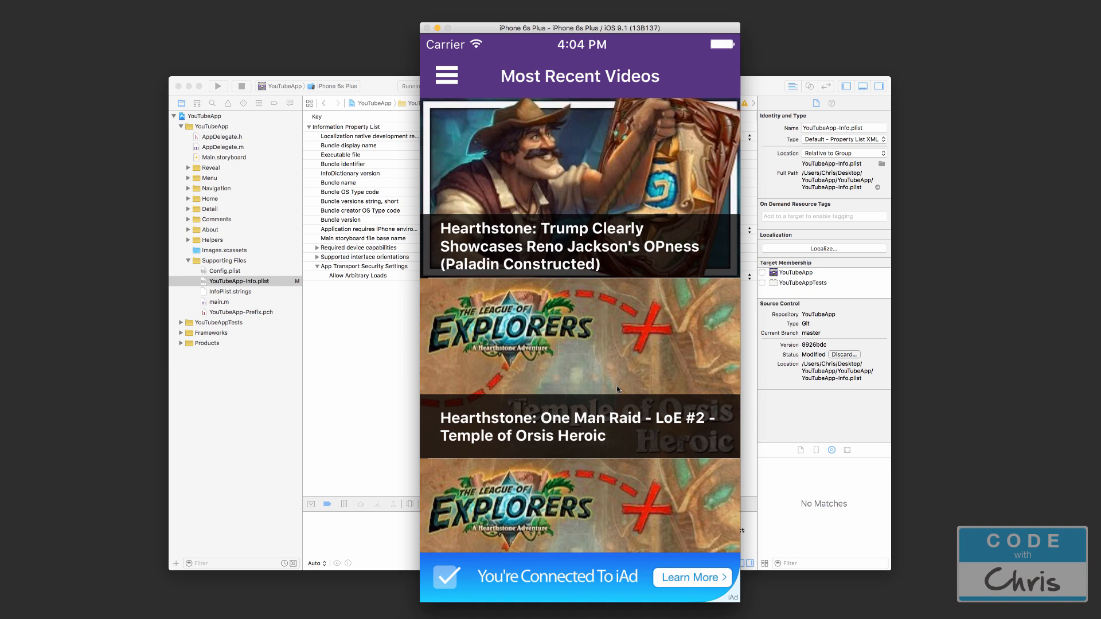
pyautogui.moveTo(605, 375)
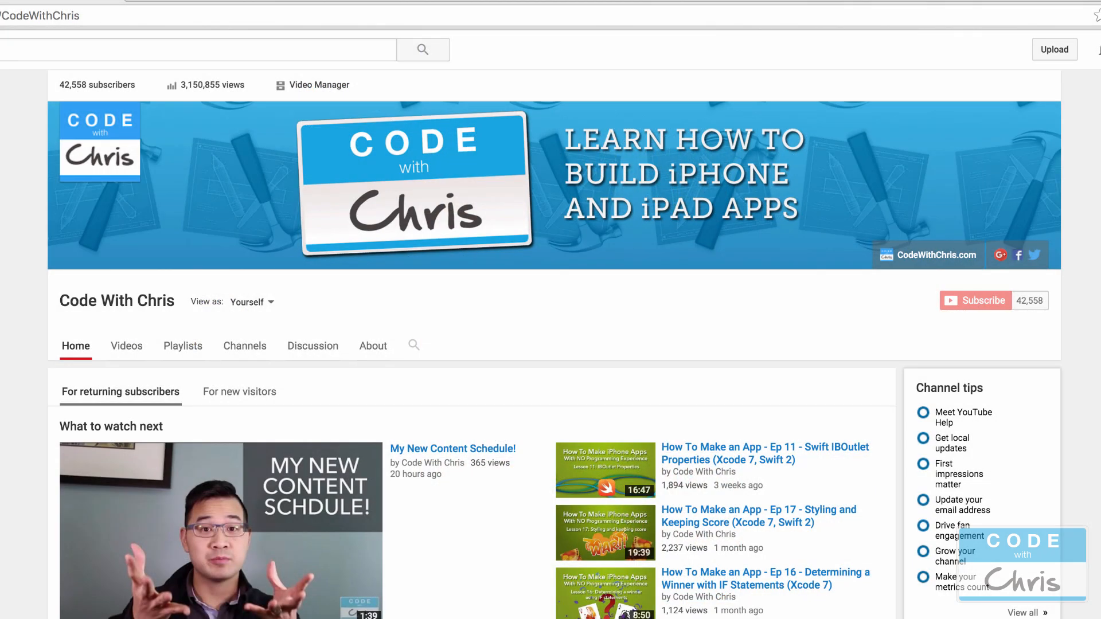
pyautogui.moveTo(618, 374)
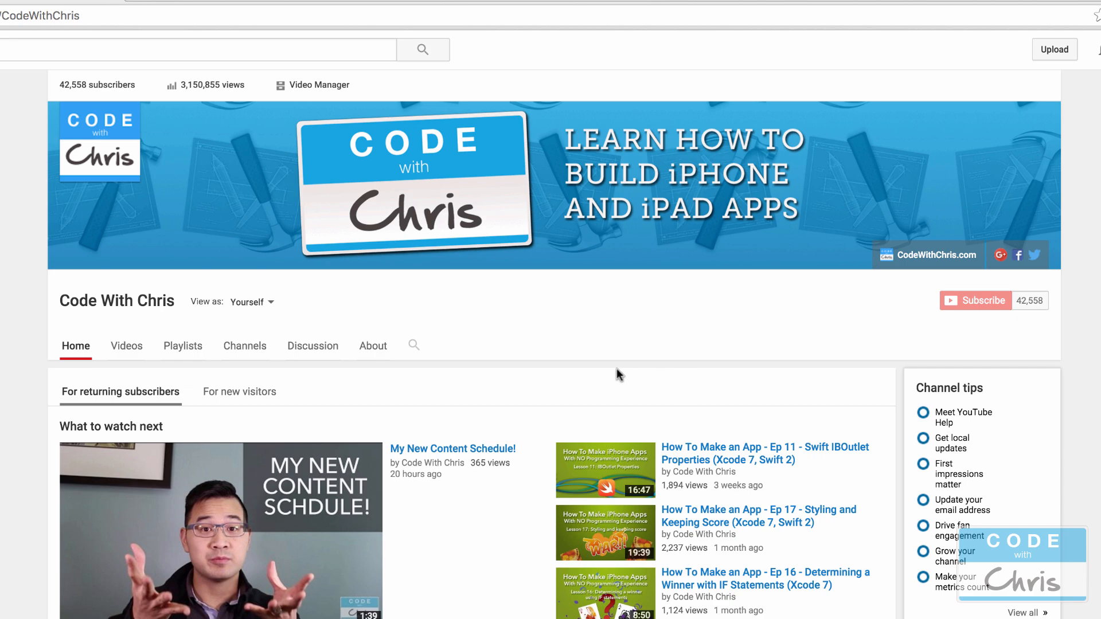
pyautogui.scroll(-3)
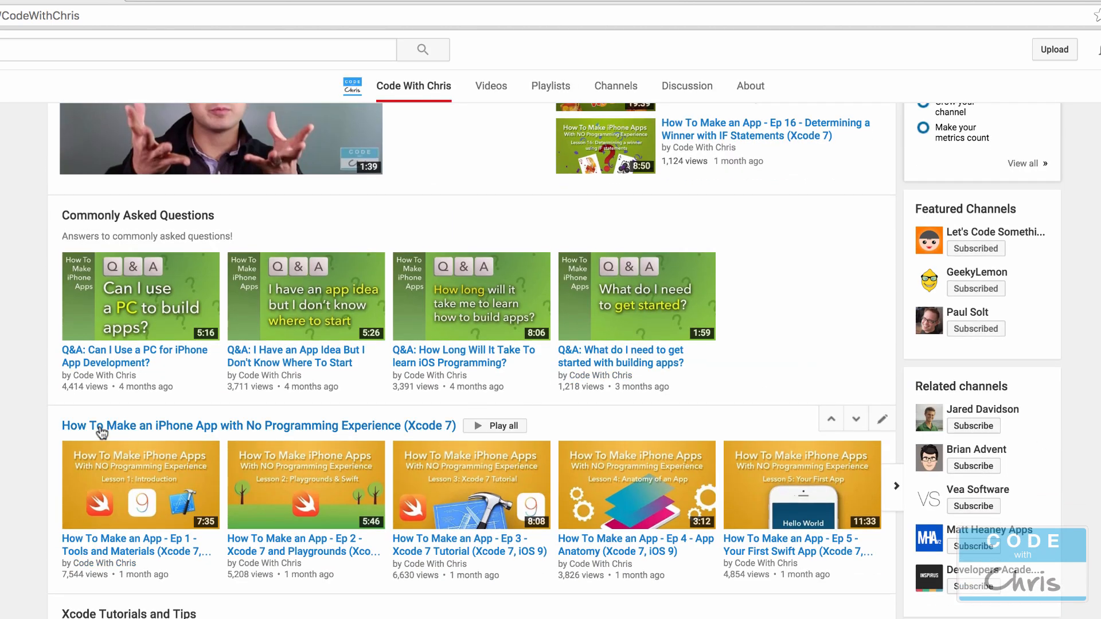
pyautogui.moveTo(155, 434)
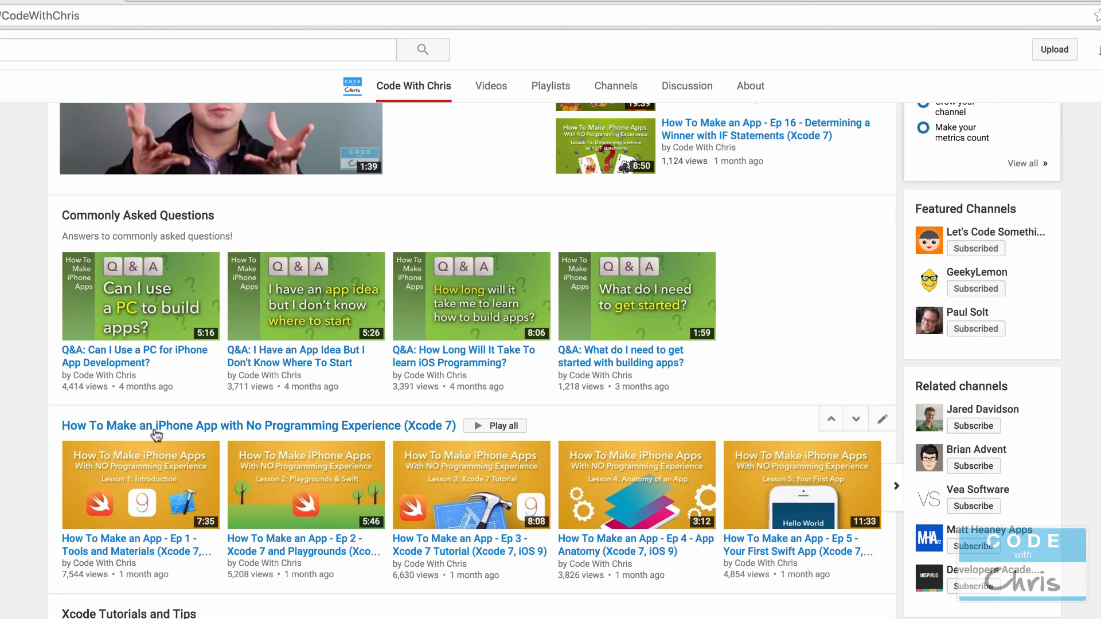
pyautogui.moveTo(349, 432)
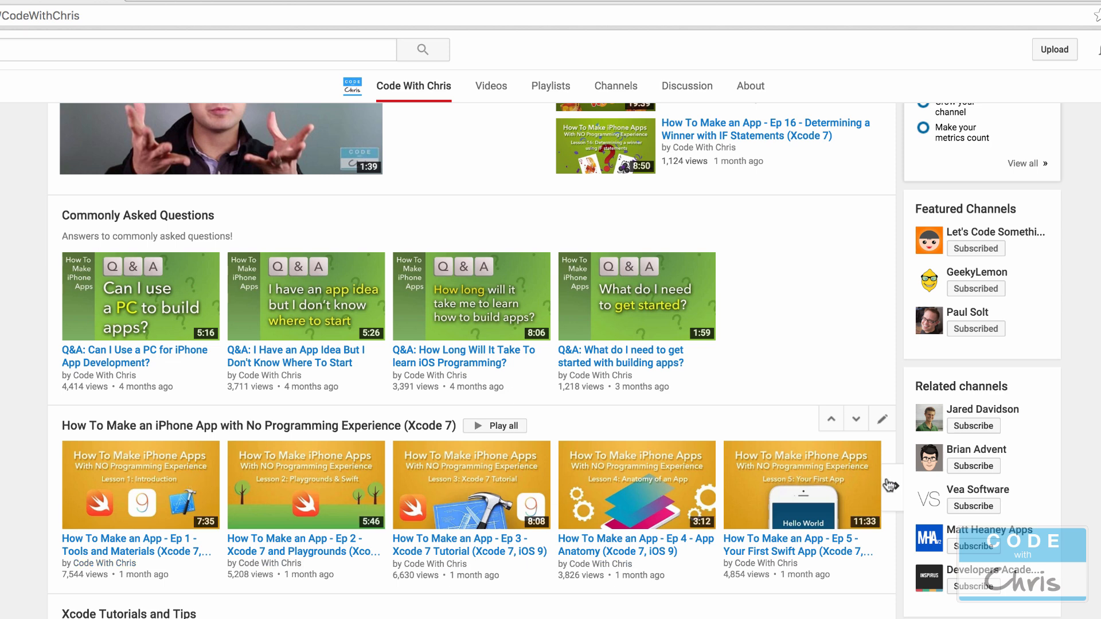
pyautogui.click(895, 485)
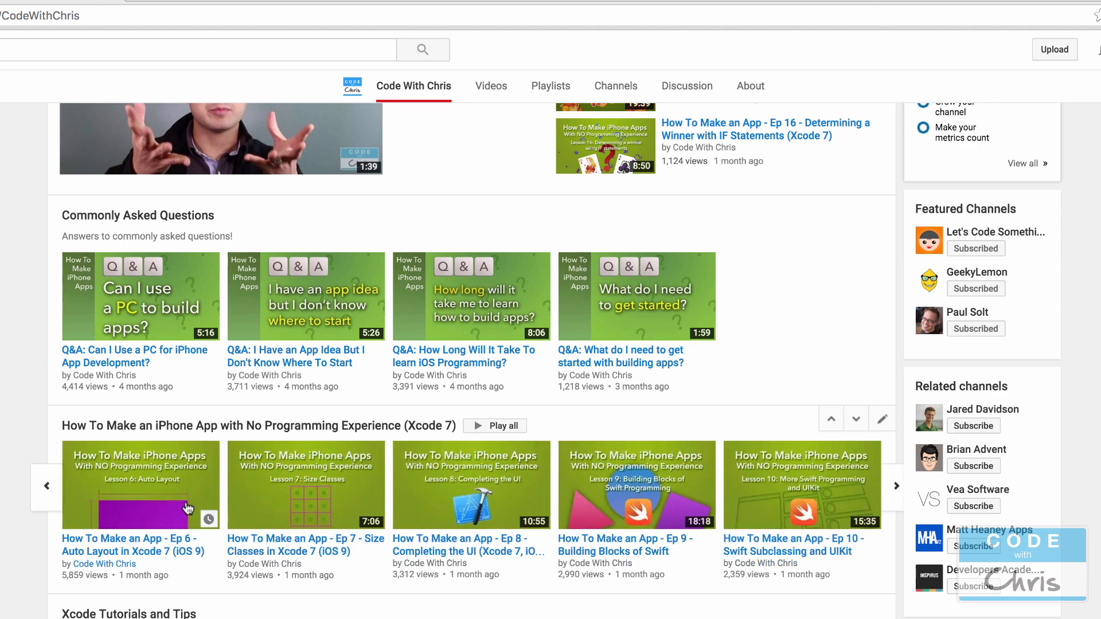
pyautogui.moveTo(827, 490)
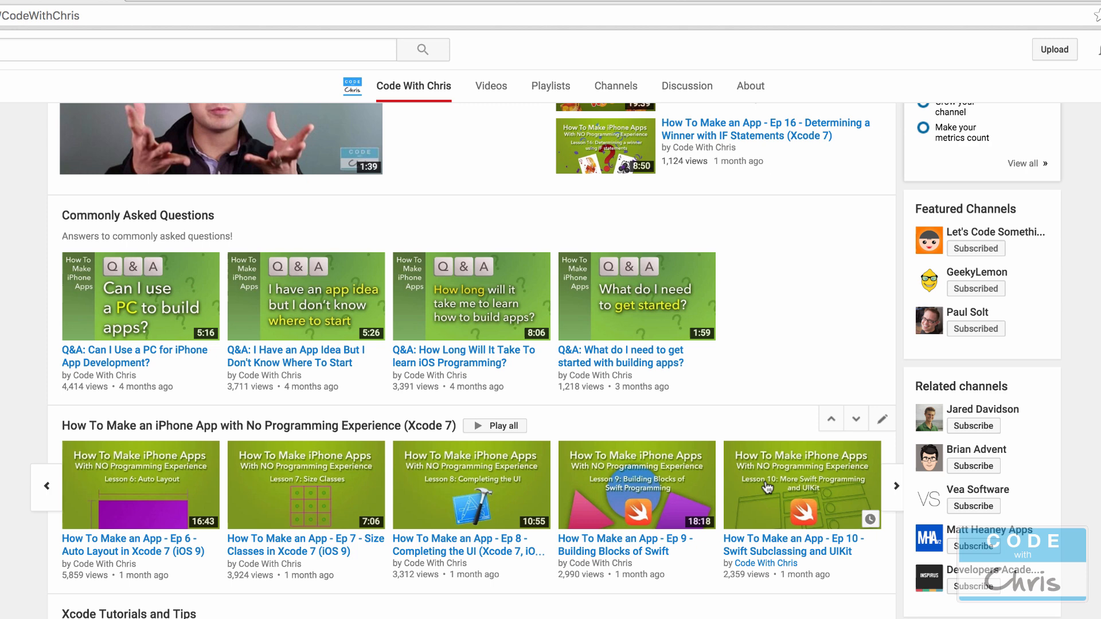
pyautogui.moveTo(893, 490)
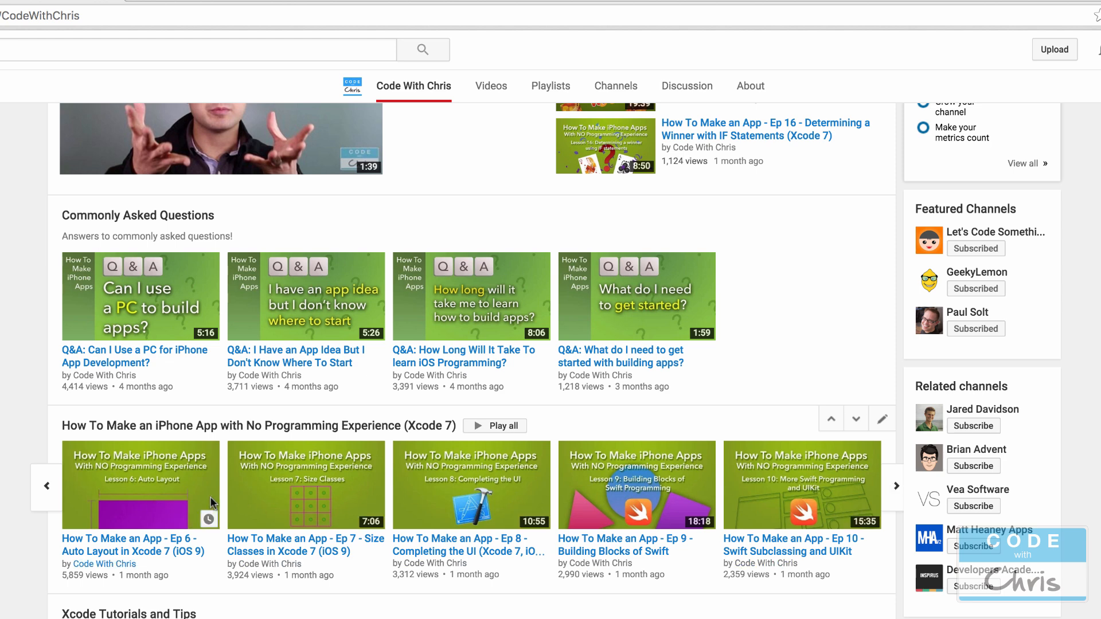
pyautogui.moveTo(891, 488)
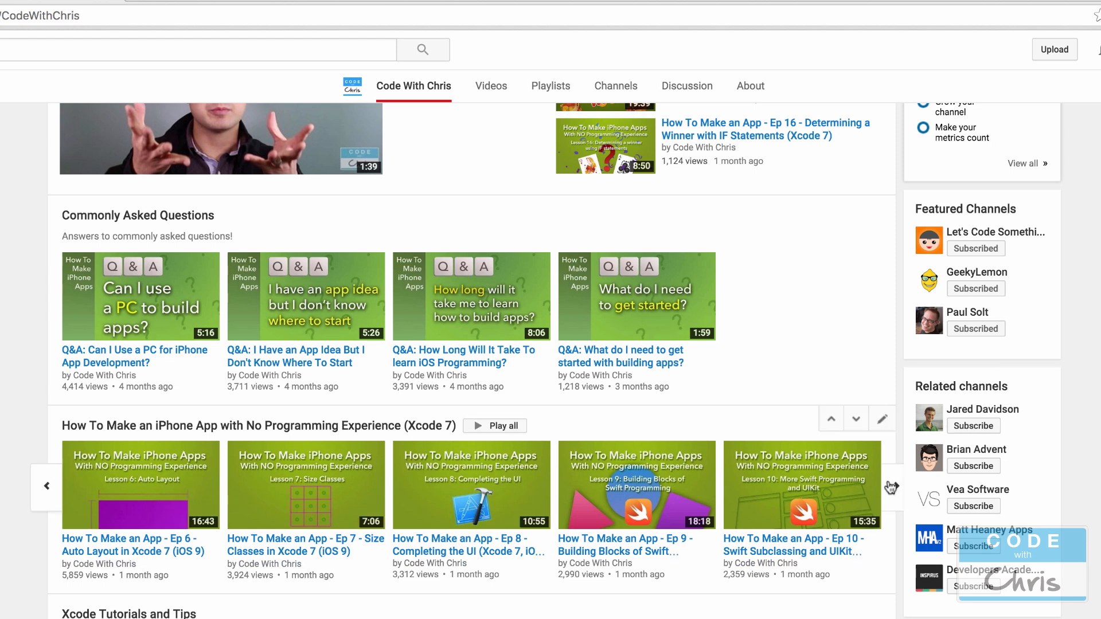
pyautogui.moveTo(51, 487)
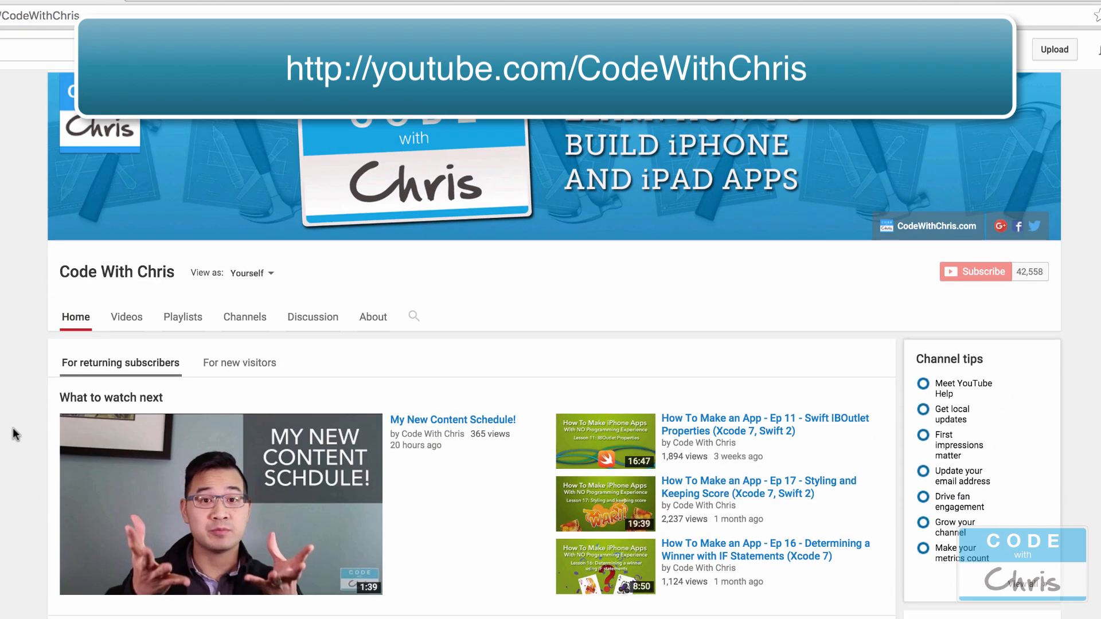
pyautogui.scroll(-3)
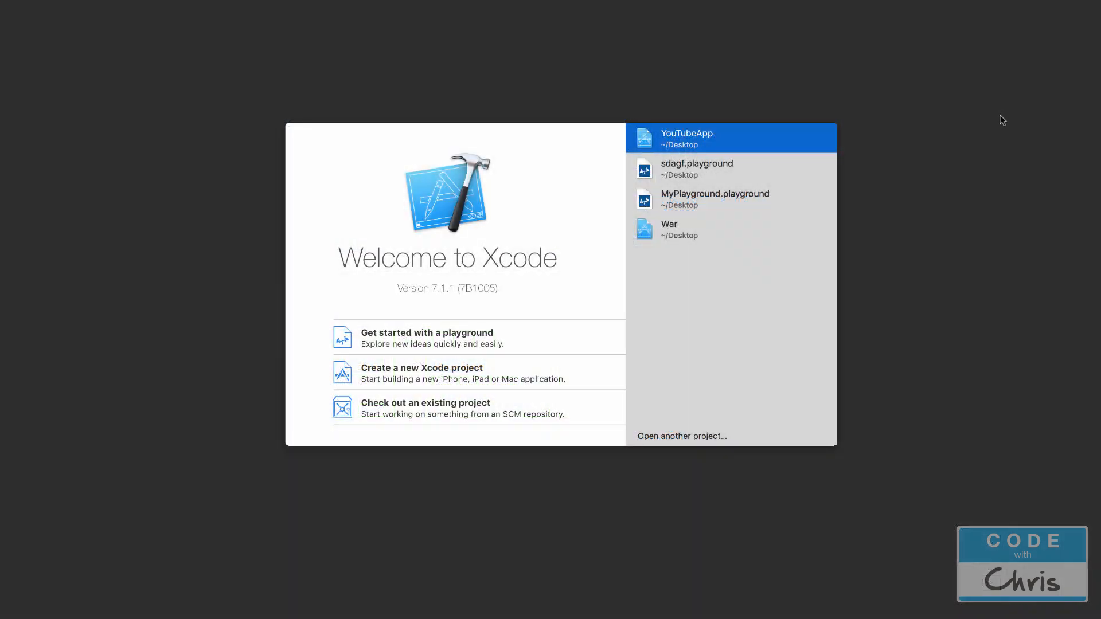
pyautogui.moveTo(976, 130)
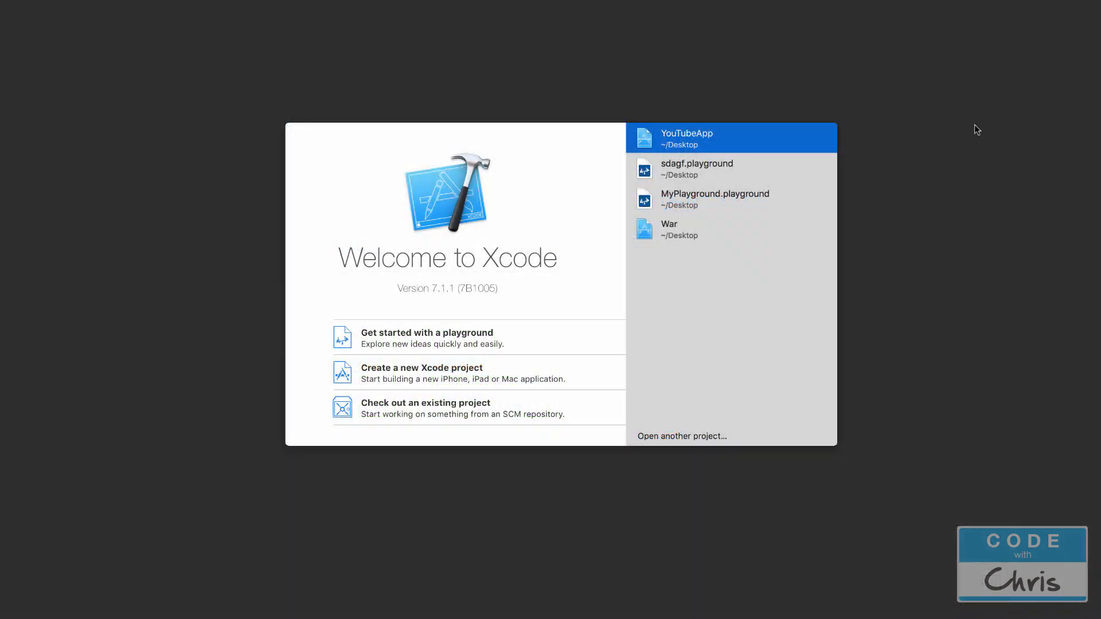
pyautogui.moveTo(870, 218)
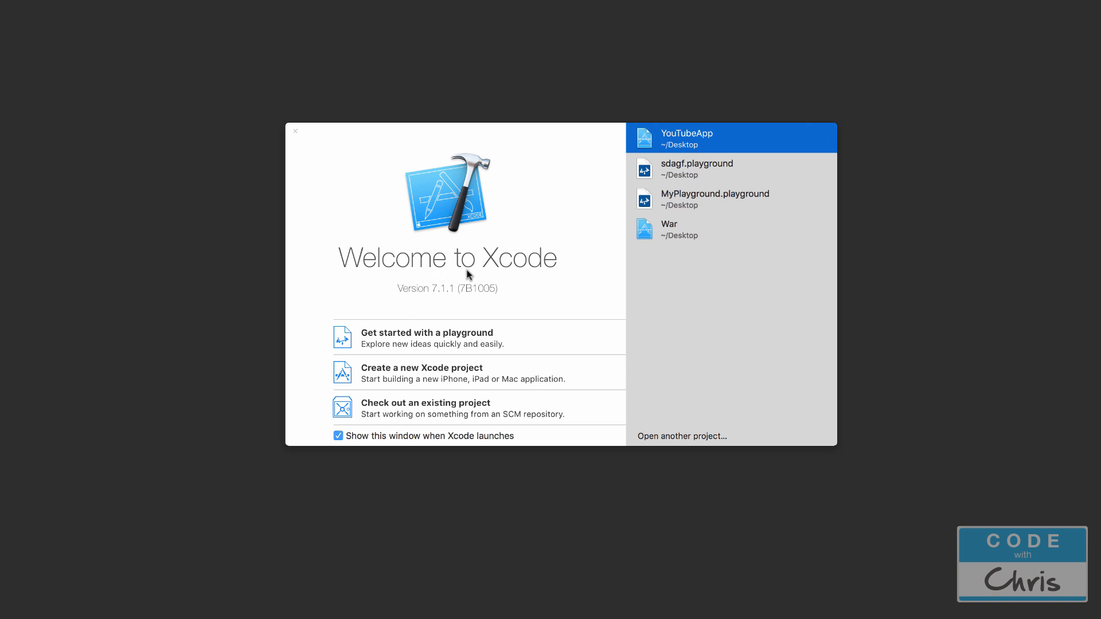
pyautogui.moveTo(481, 306)
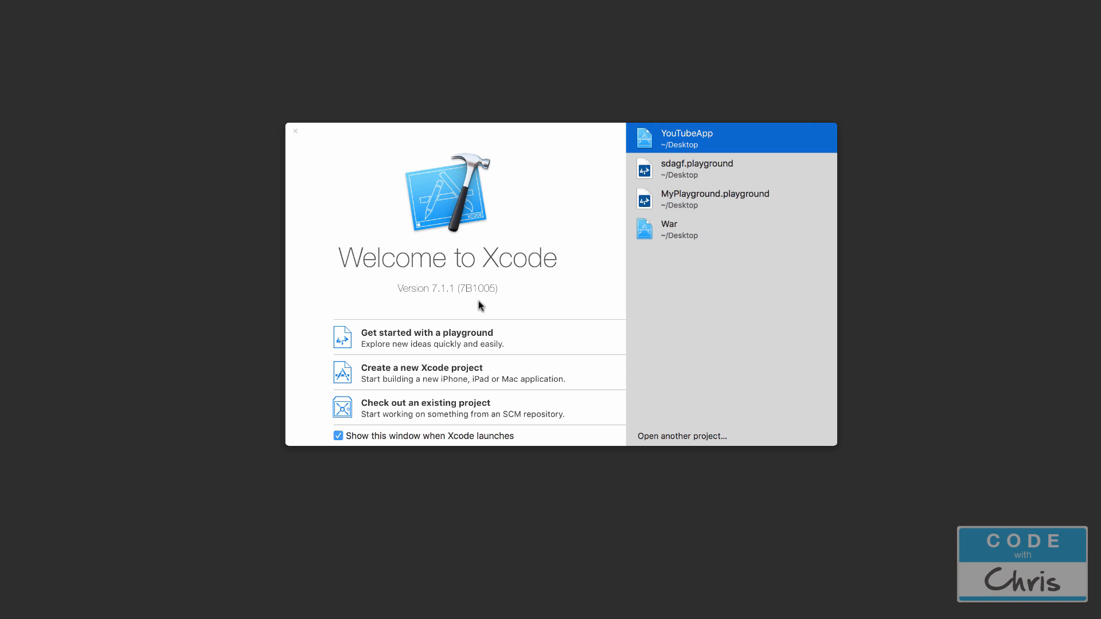
pyautogui.moveTo(482, 302)
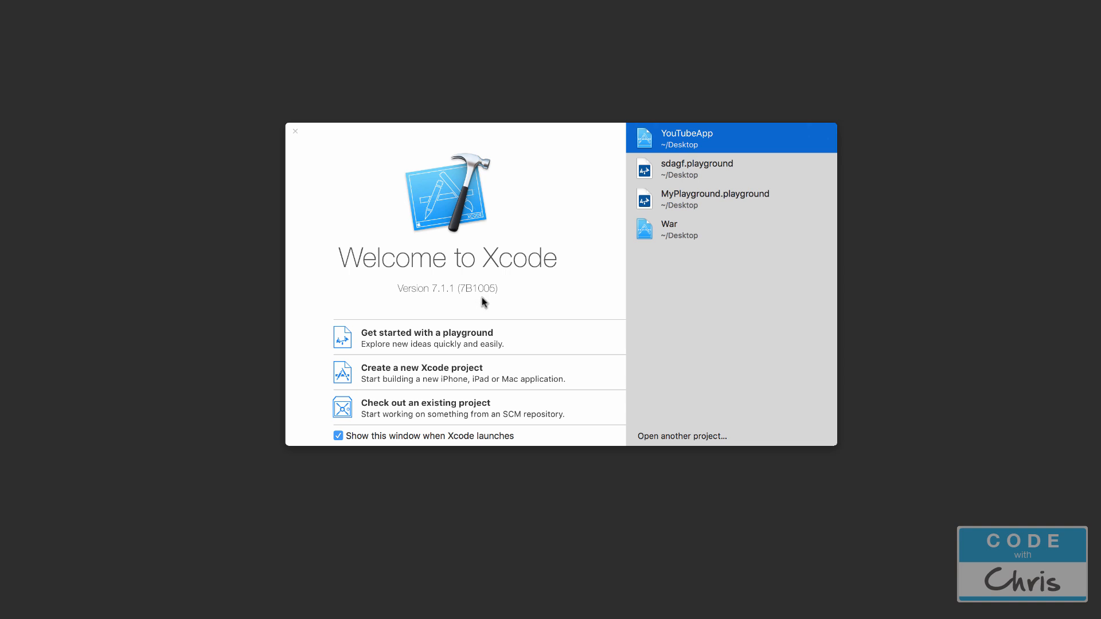
pyautogui.moveTo(401, 306)
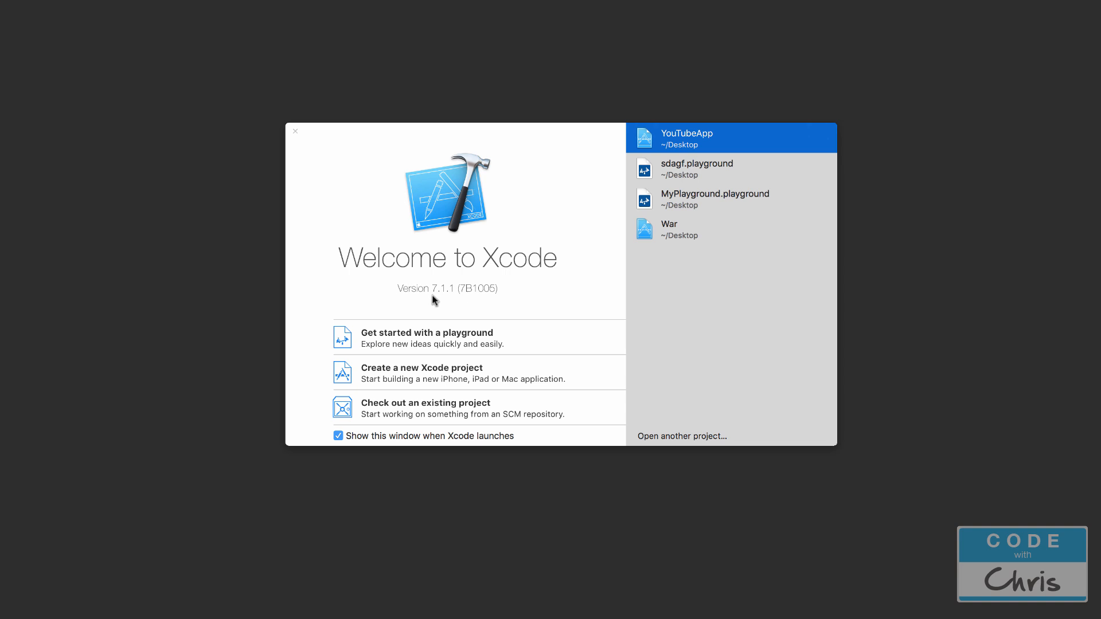
pyautogui.moveTo(434, 296)
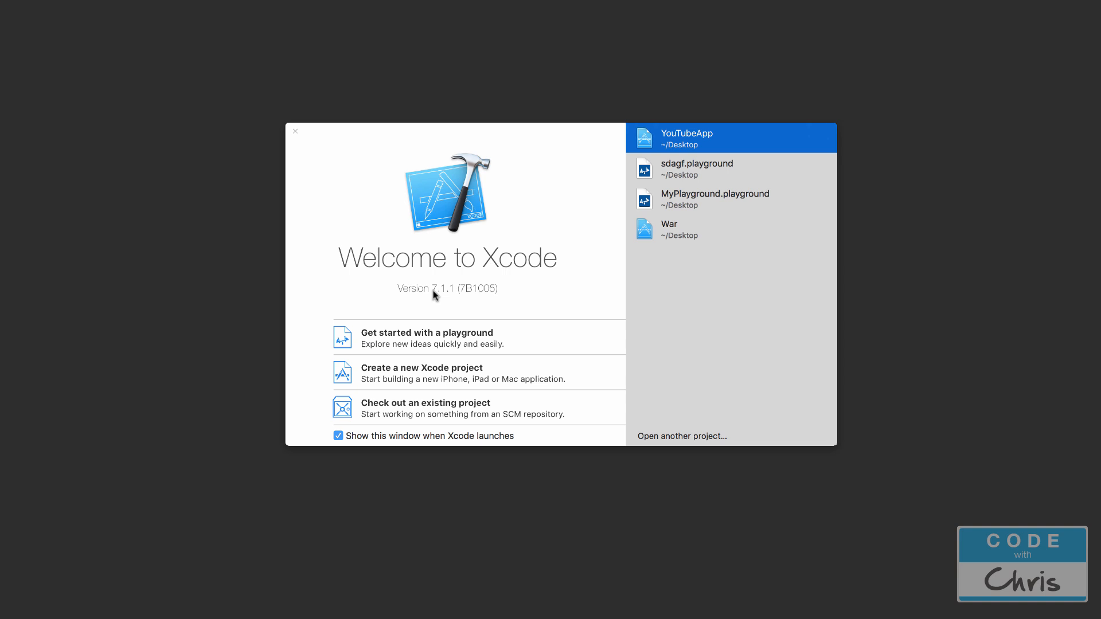
pyautogui.moveTo(410, 302)
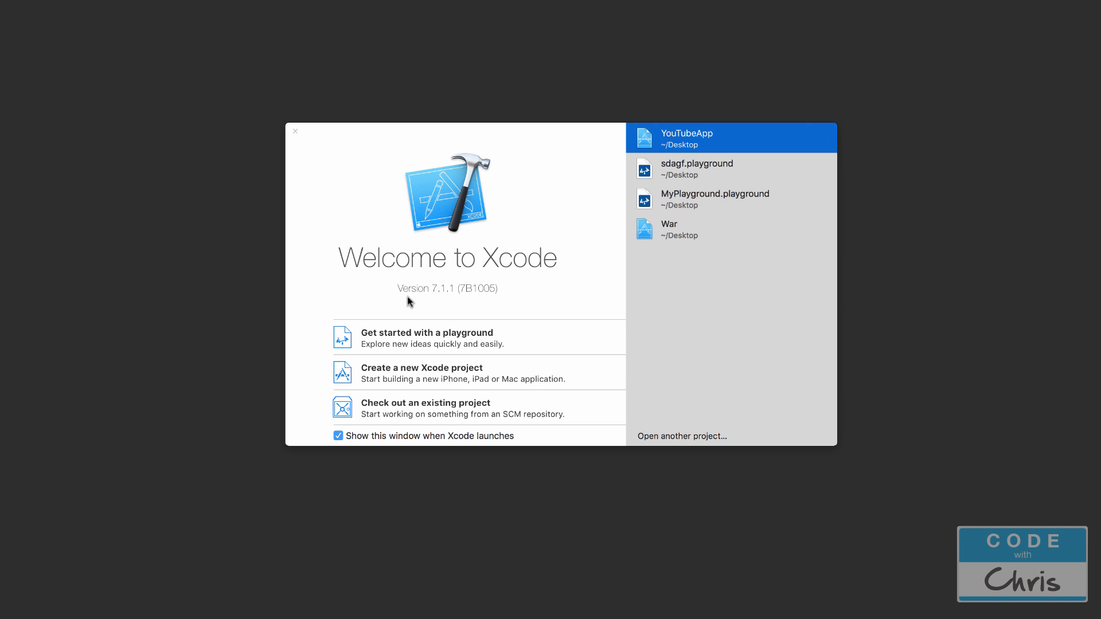
# Open the Xcode application menu in the menu bar over the Welcome window.
pyautogui.click(68, 10)
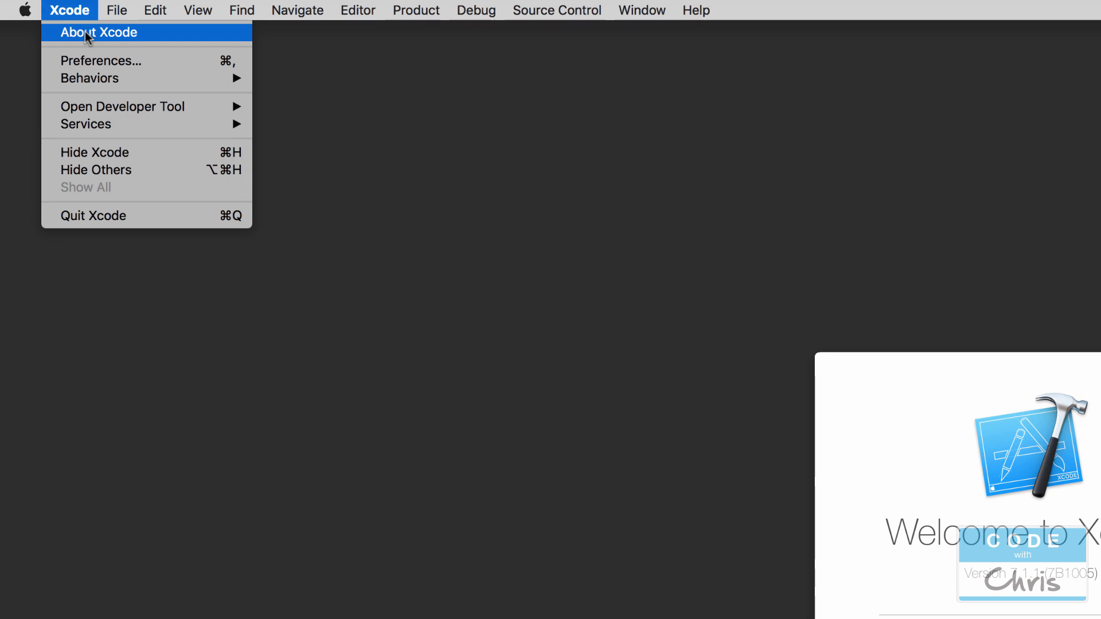
# Create a new Xcode project from the iOS Single View Application template.
pyautogui.click(116, 10)
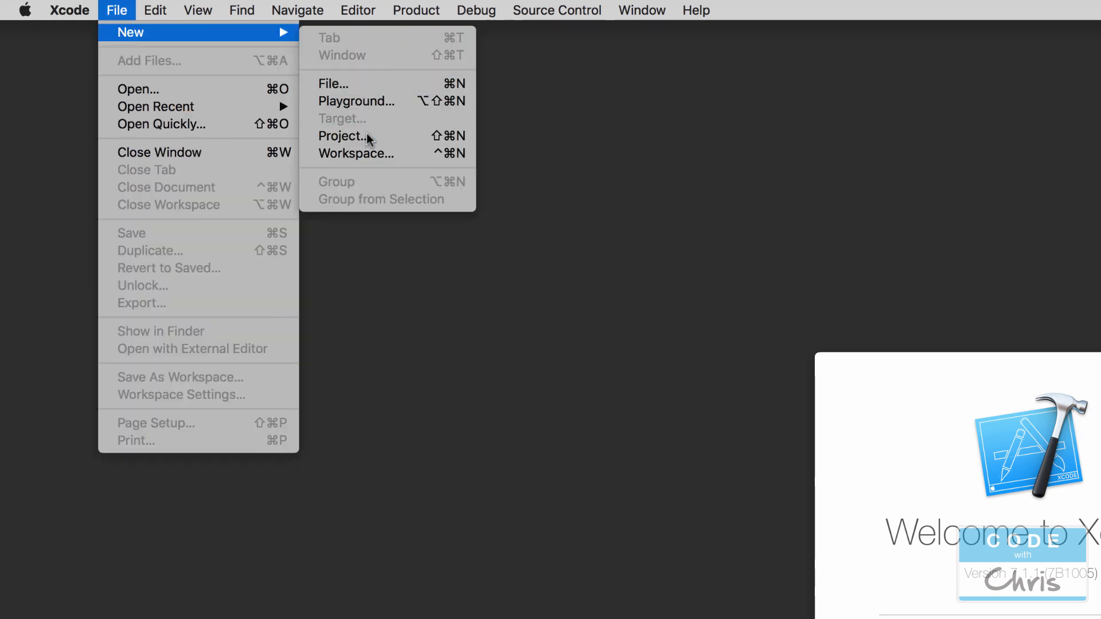
pyautogui.click(343, 136)
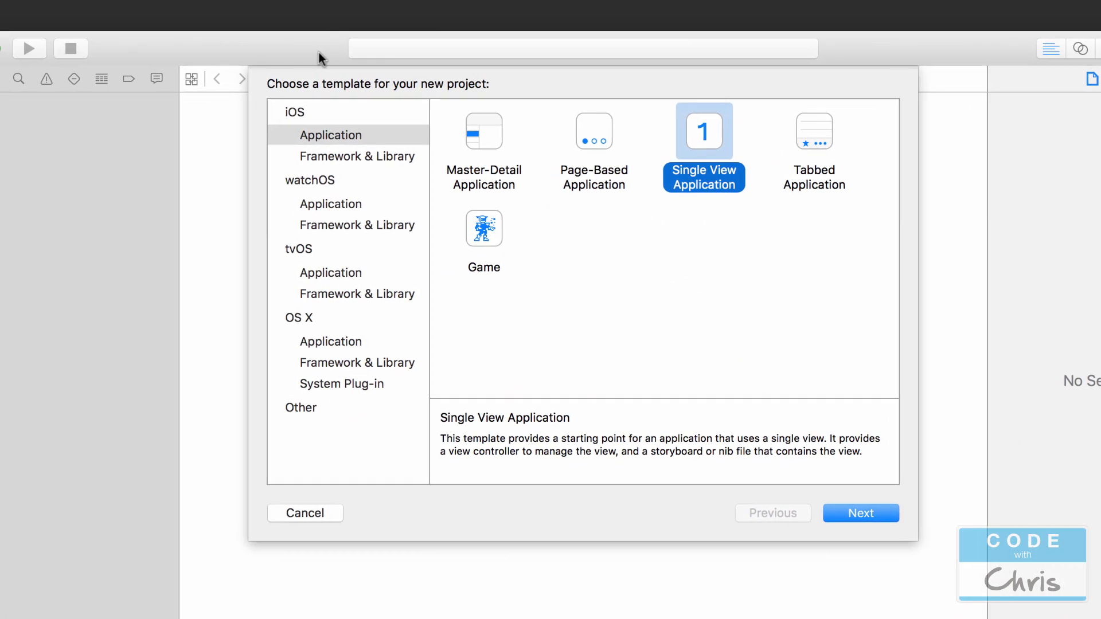
pyautogui.click(331, 140)
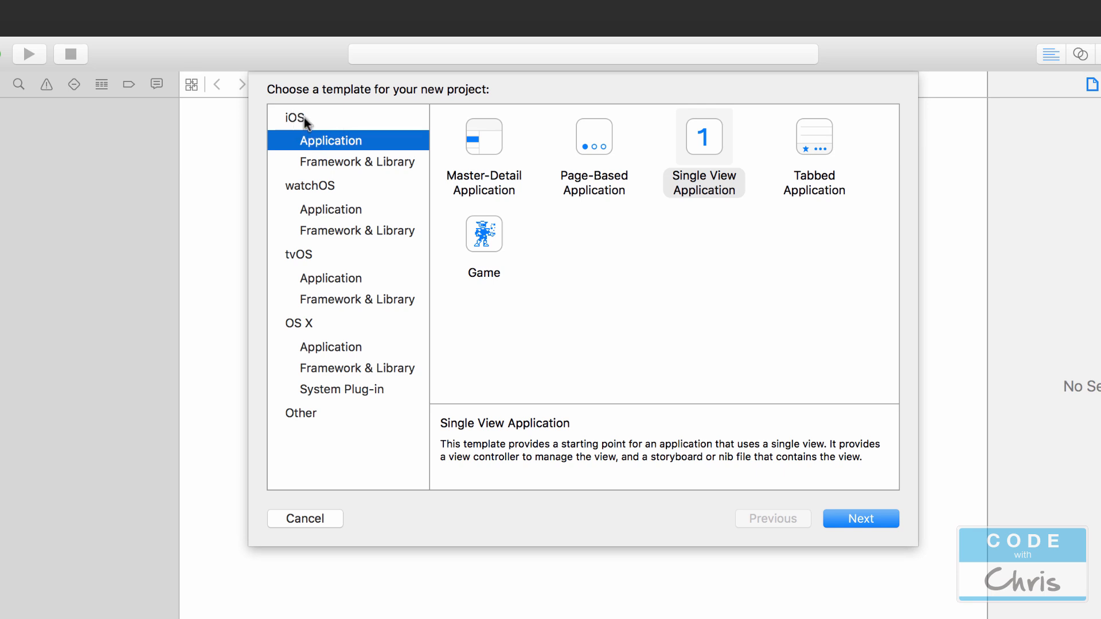
pyautogui.click(703, 137)
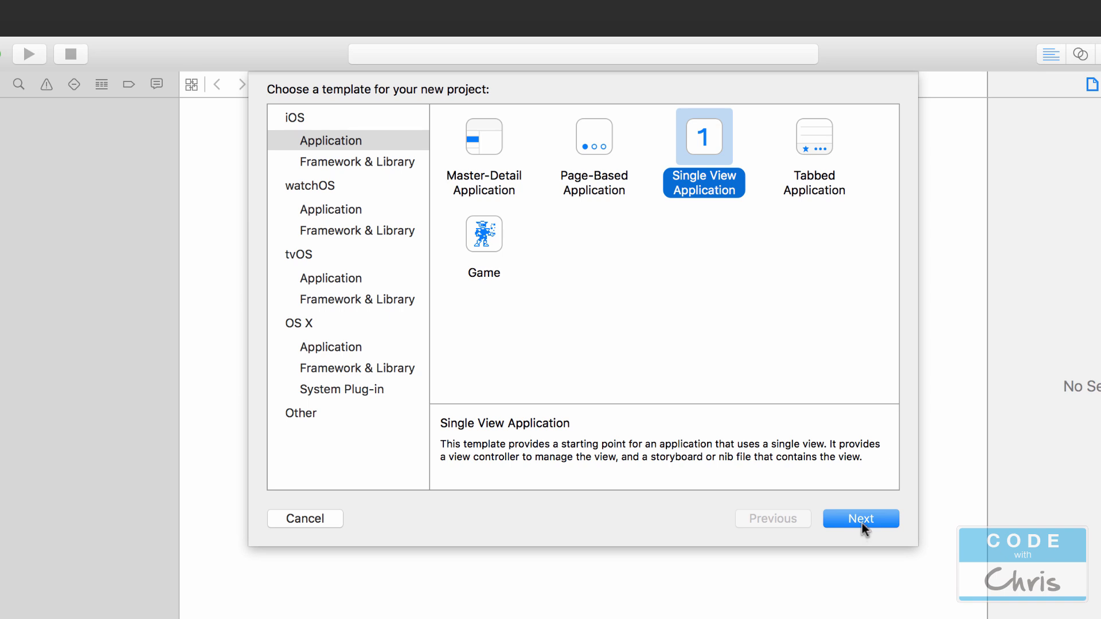
pyautogui.moveTo(860, 525)
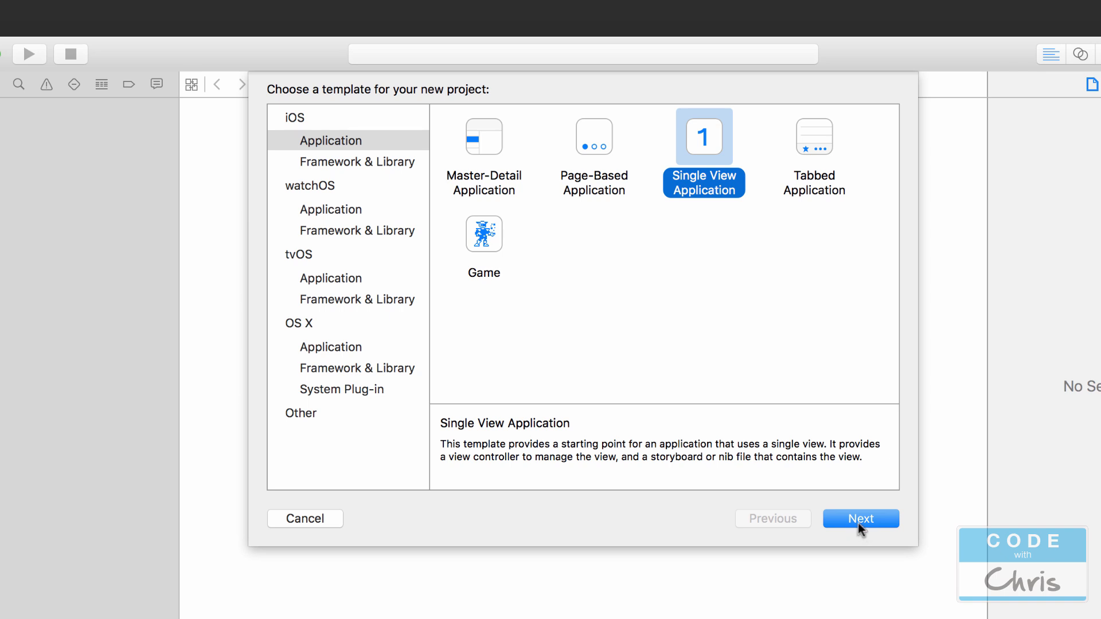
pyautogui.click(860, 519)
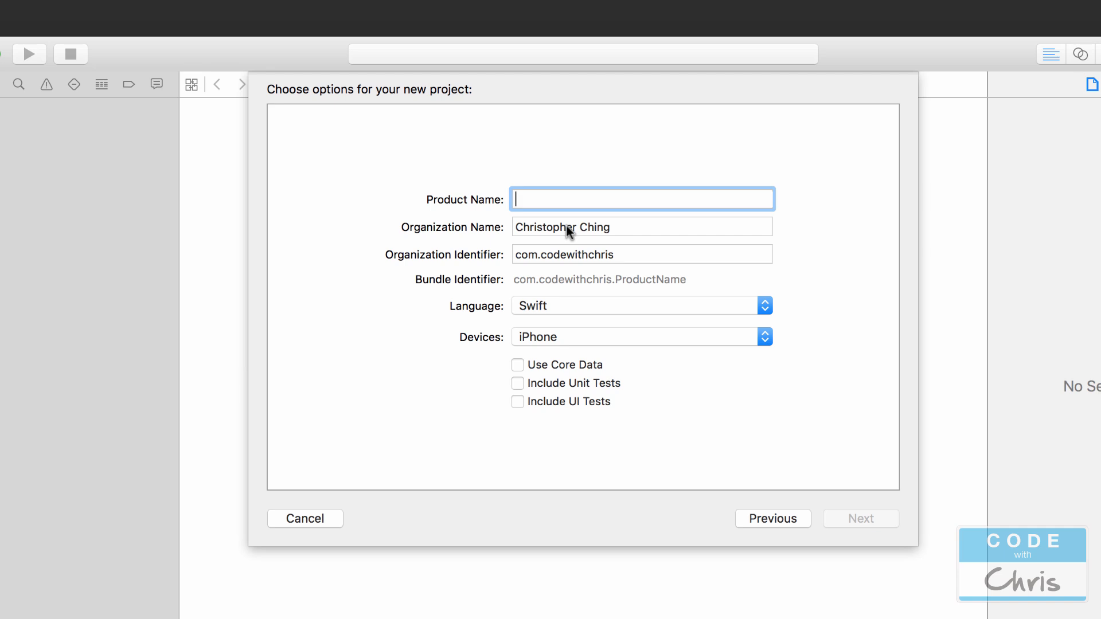
pyautogui.moveTo(597, 237)
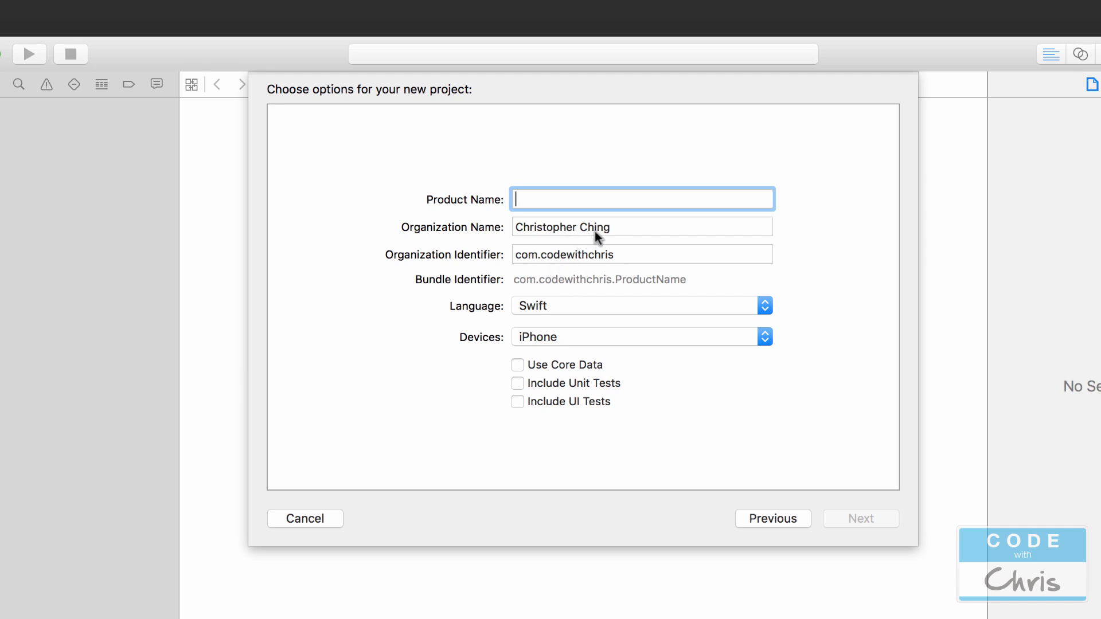
# Name the project YouTubeApp, review organization name and identifier, and keep iPhone as device.
pyautogui.write('YouTubeApp')
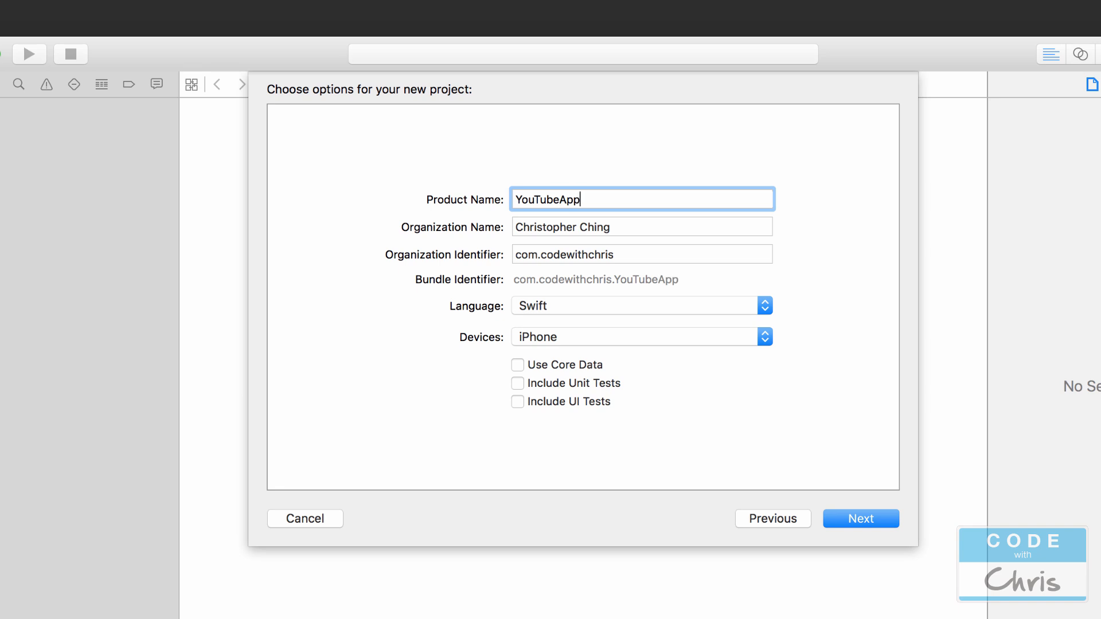
pyautogui.click(640, 226)
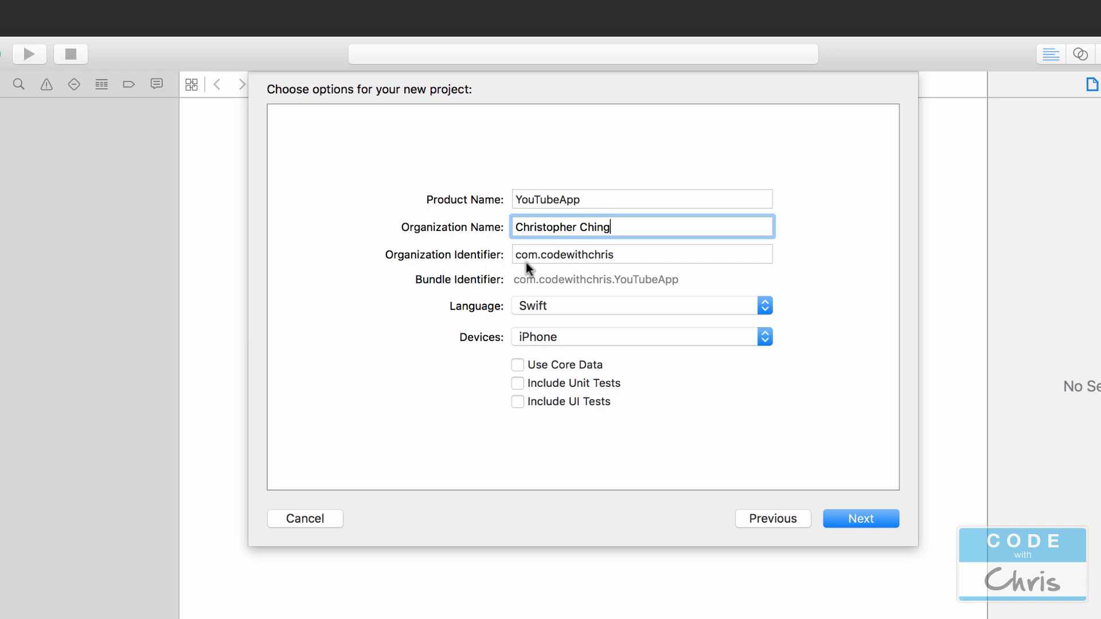
pyautogui.moveTo(551, 262)
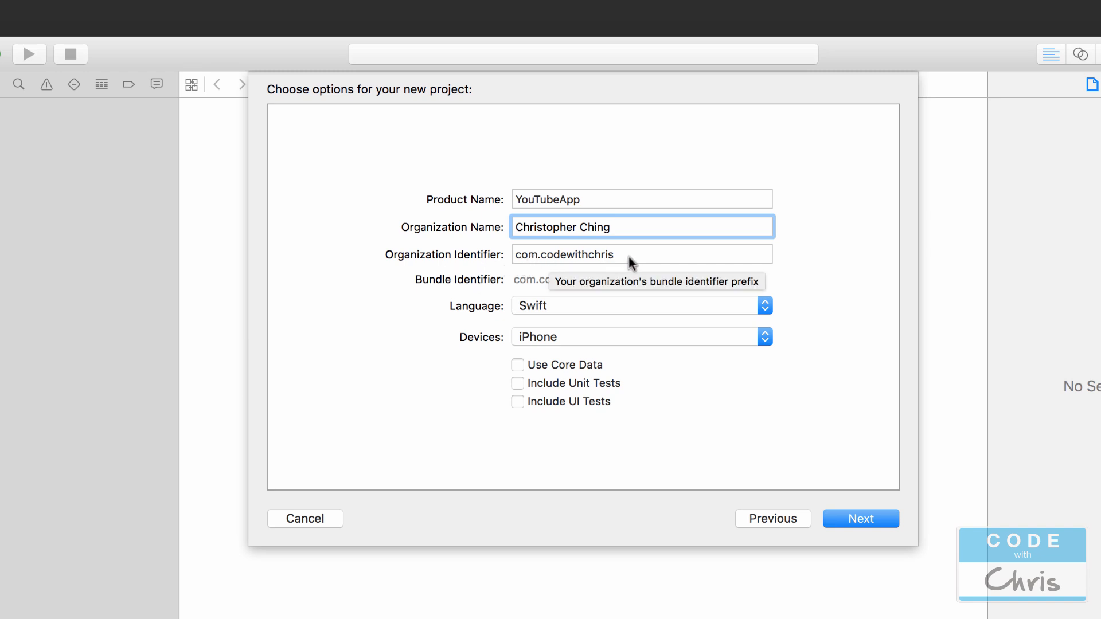
pyautogui.click(638, 254)
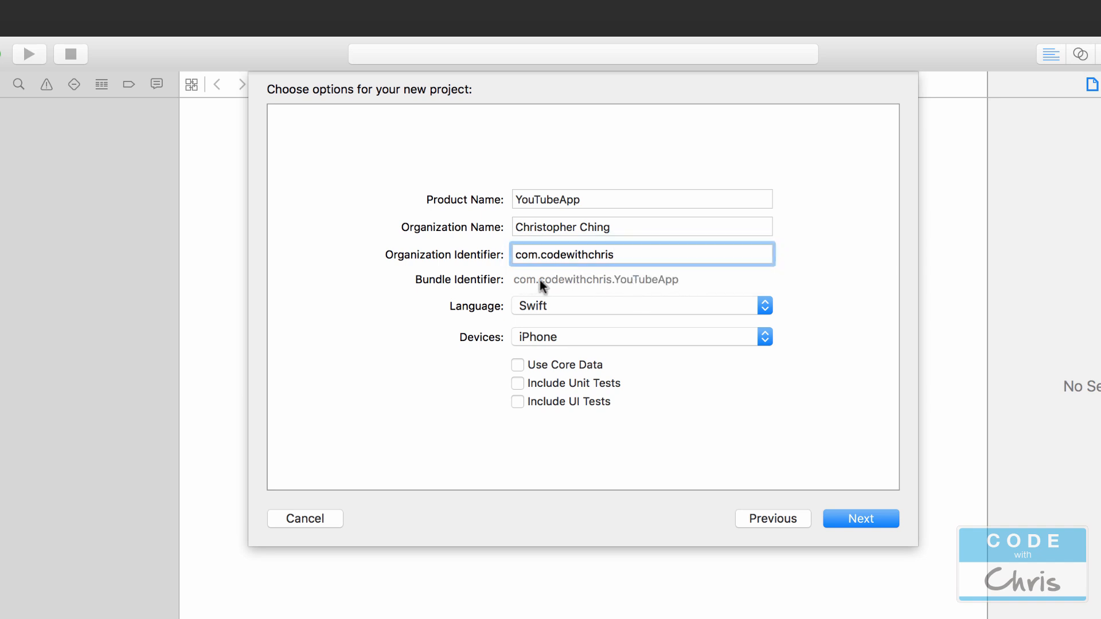
pyautogui.moveTo(541, 284)
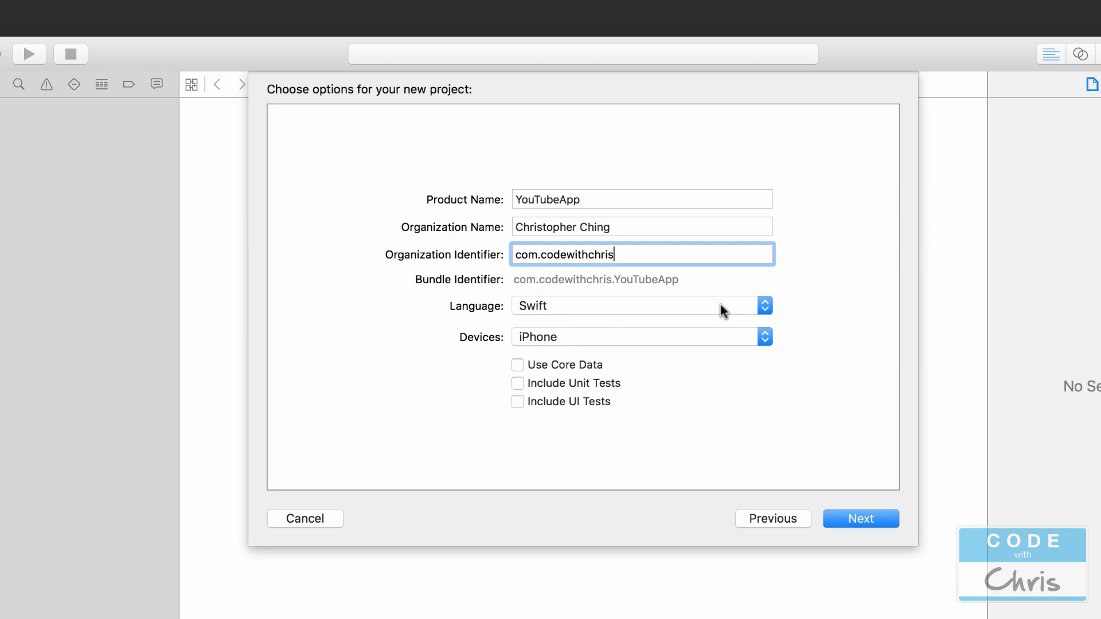
pyautogui.moveTo(642, 315)
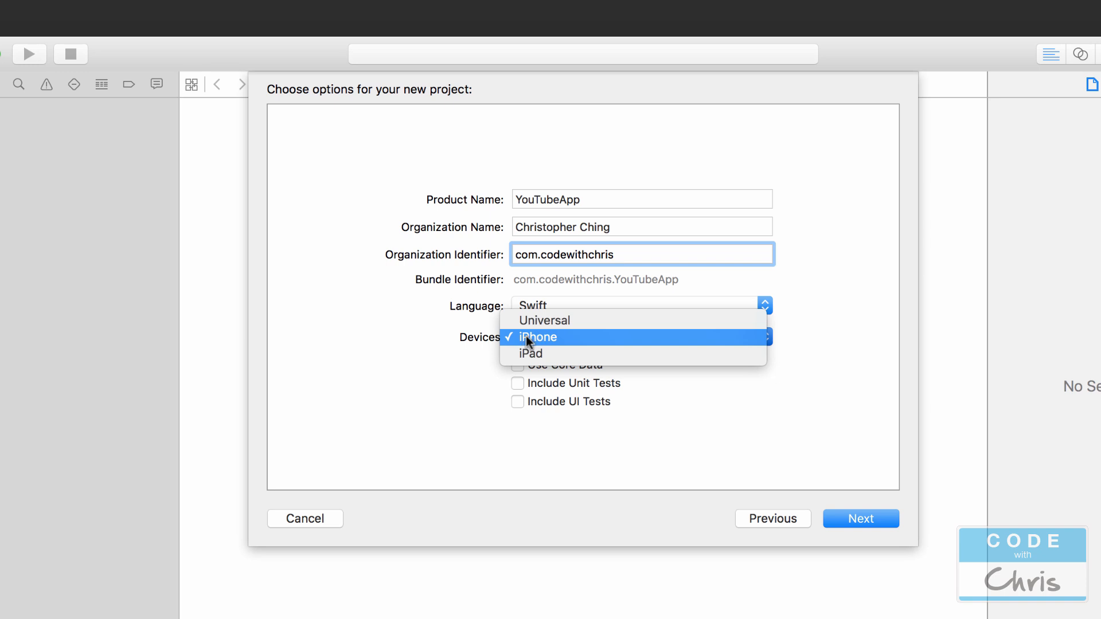
pyautogui.click(537, 338)
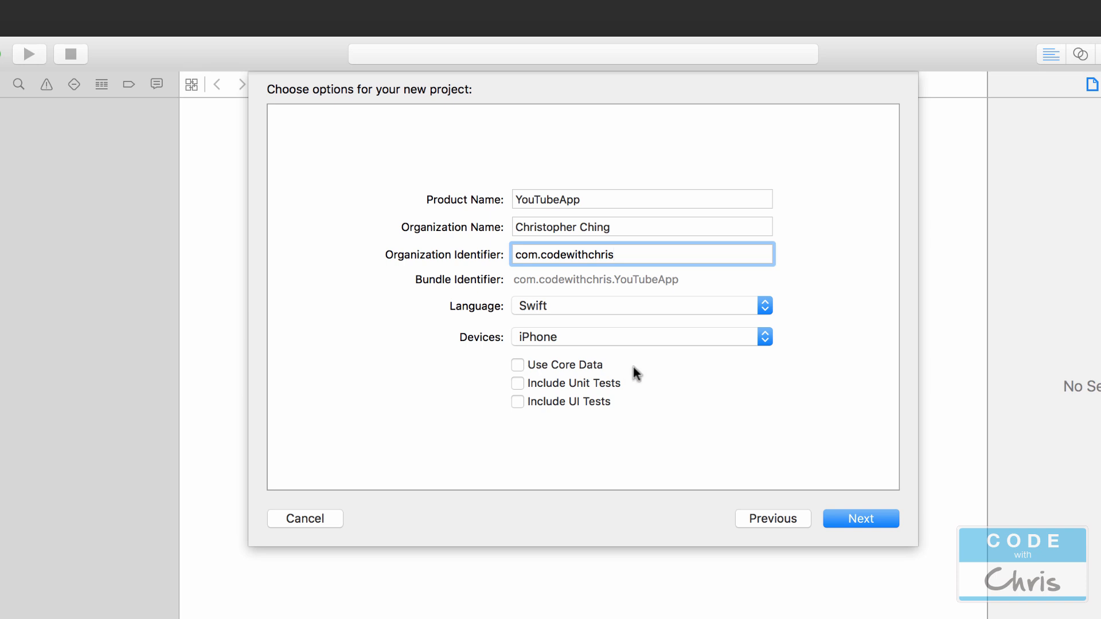
pyautogui.moveTo(875, 557)
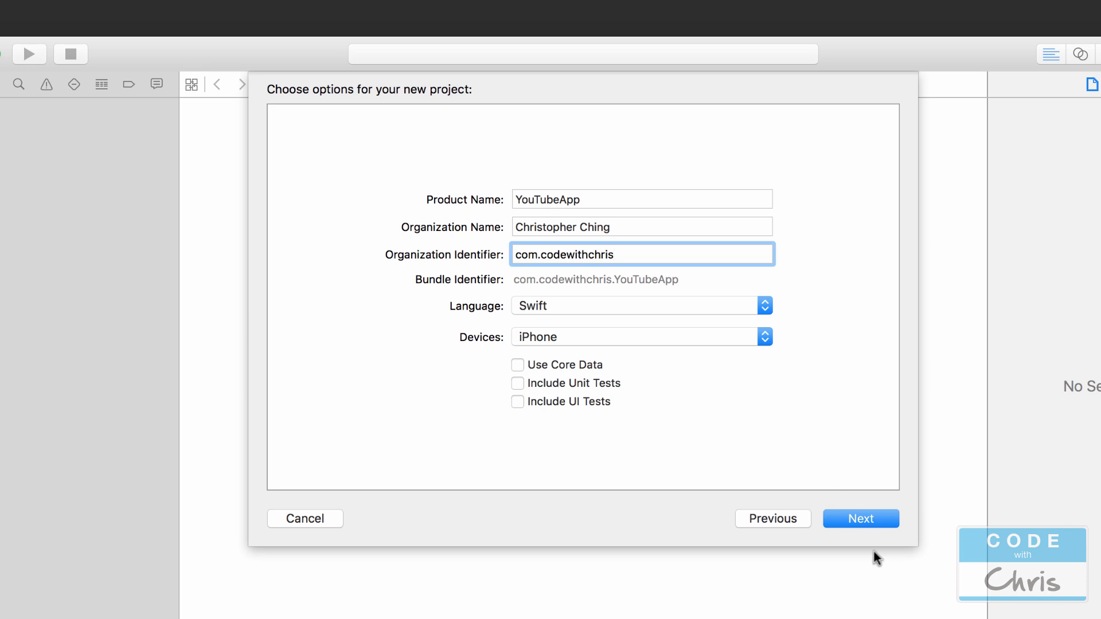
pyautogui.click(861, 519)
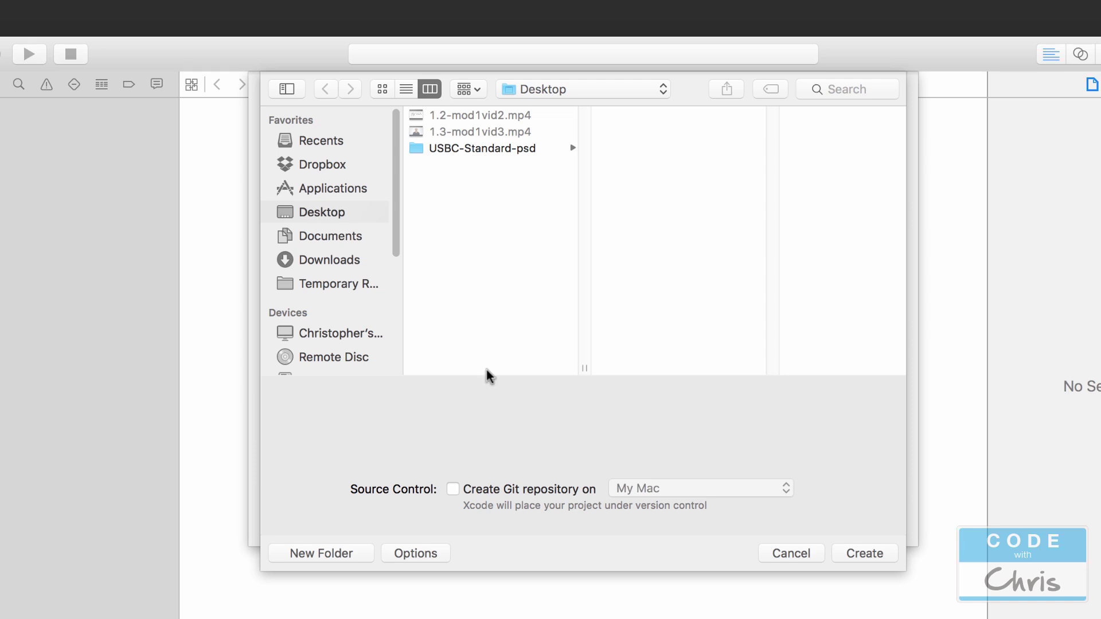
pyautogui.moveTo(486, 480)
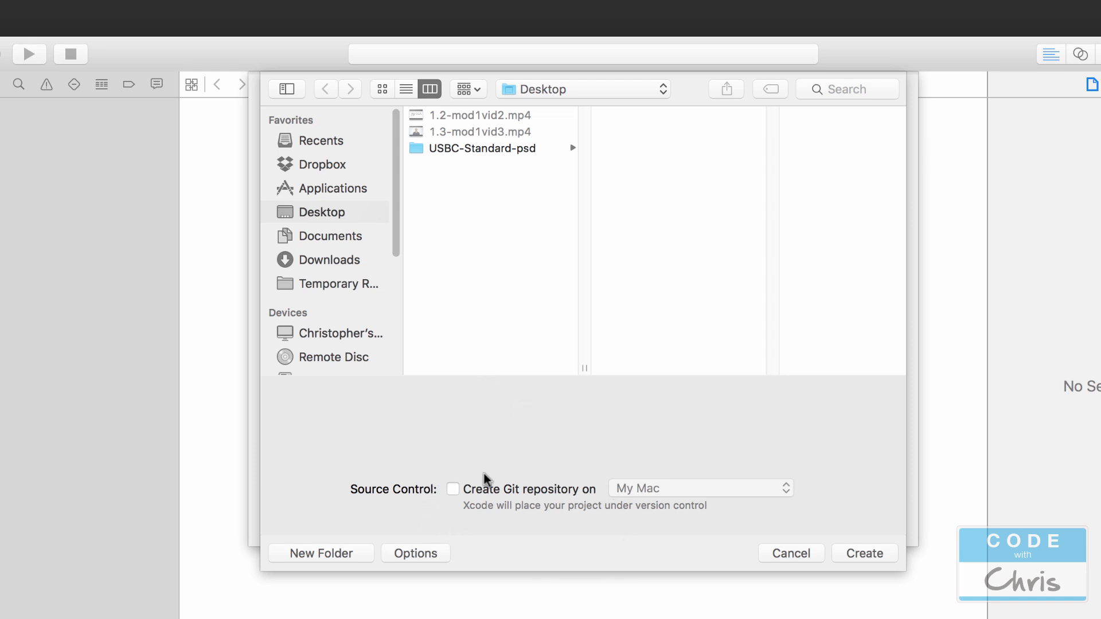
pyautogui.moveTo(853, 553)
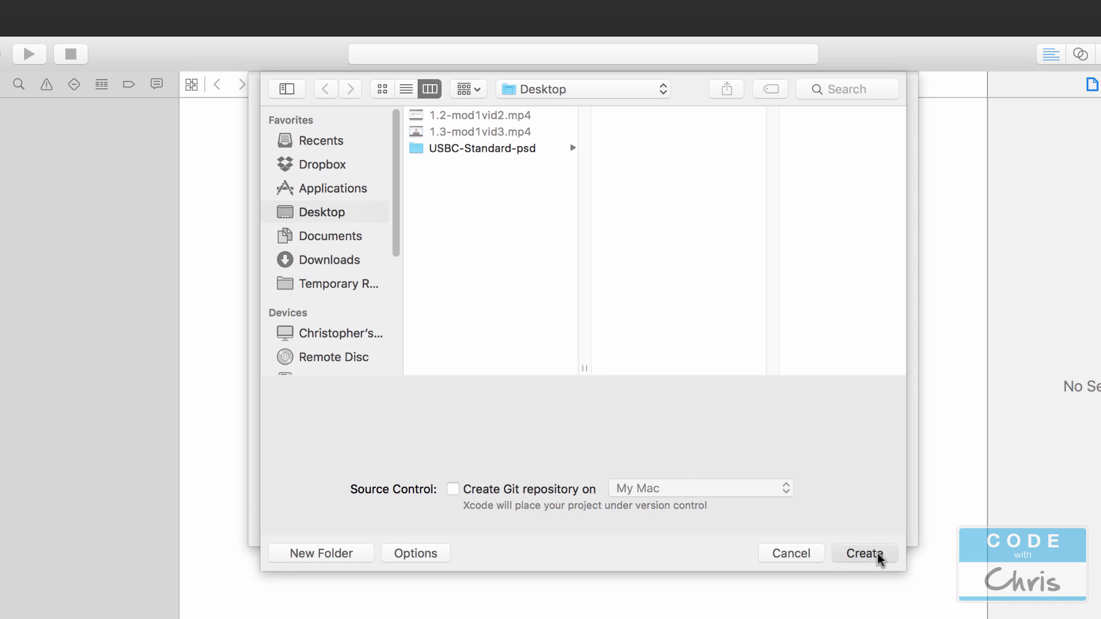
# Create the YouTubeApp project in the Desktop folder with Git left unchecked.
pyautogui.click(864, 553)
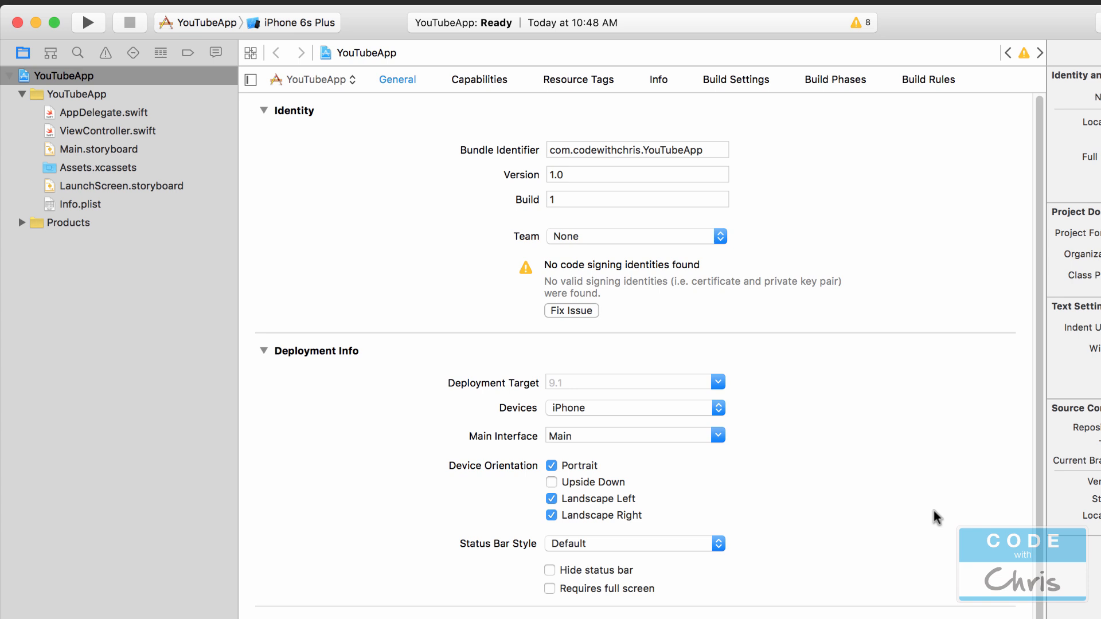
pyautogui.moveTo(948, 466)
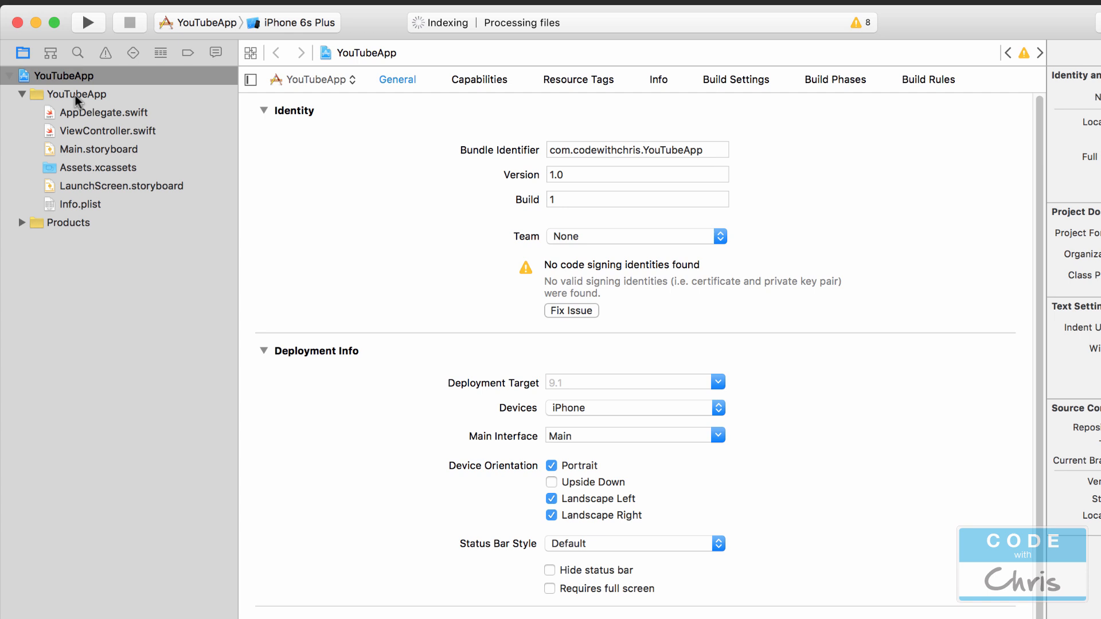
# Select the YouTubeApp group and project in the navigator, then open AppDelegate.swift.
pyautogui.click(76, 94)
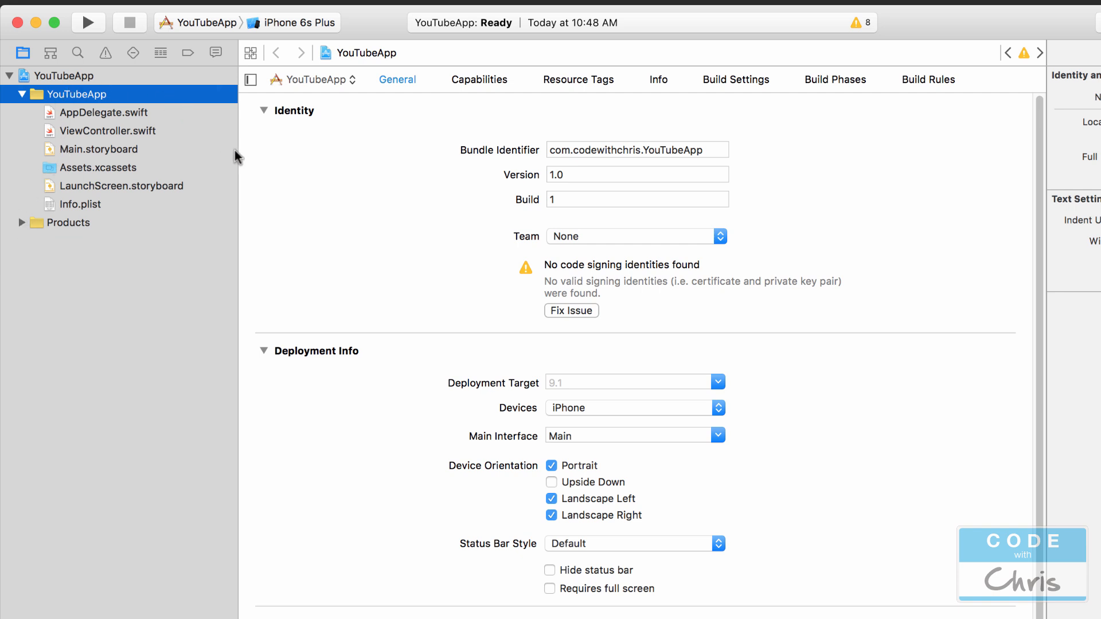
pyautogui.moveTo(237, 157)
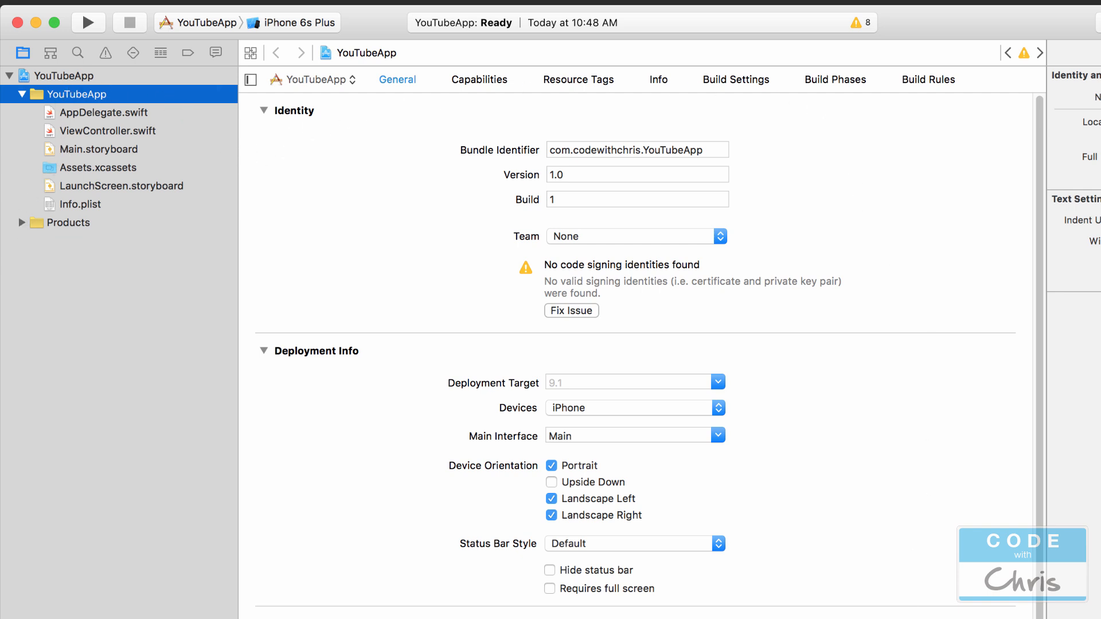
pyautogui.moveTo(248, 82)
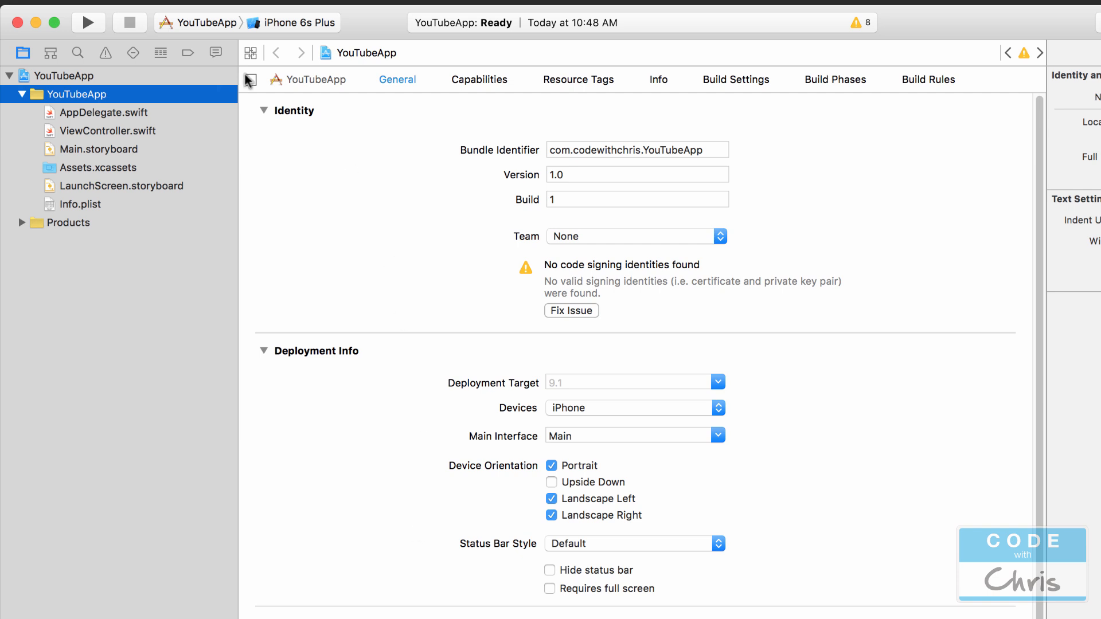
pyautogui.click(67, 75)
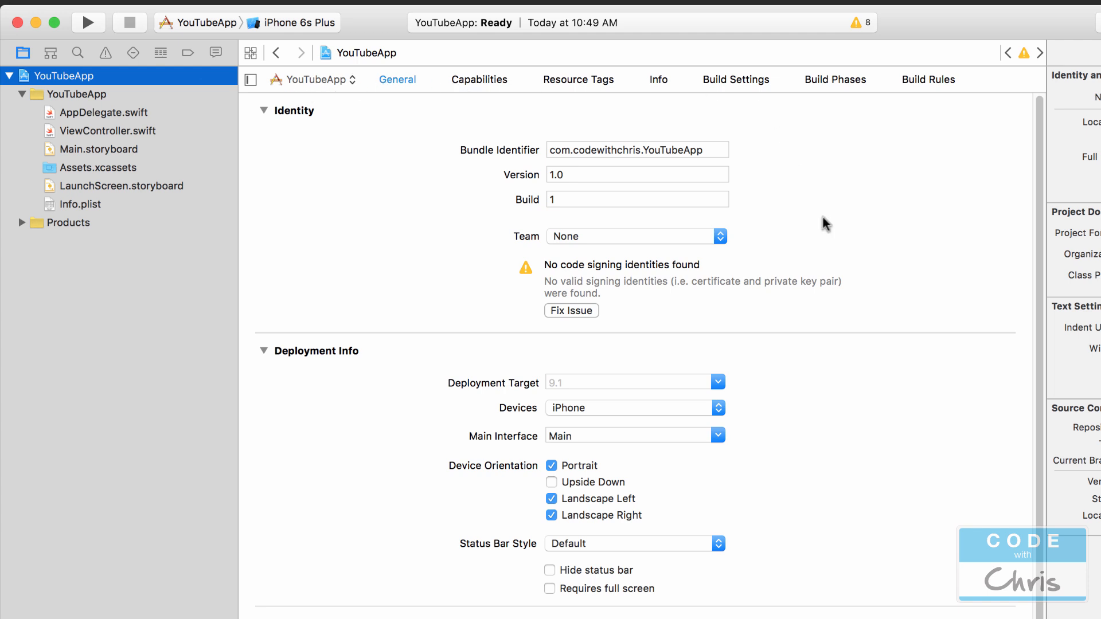
pyautogui.moveTo(634, 215)
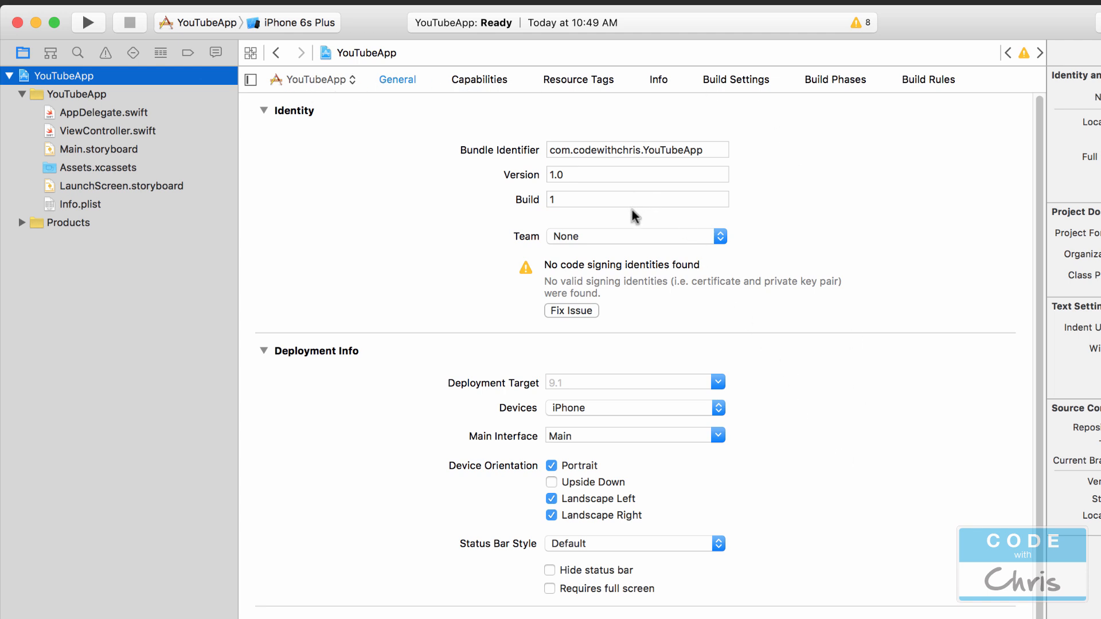
pyautogui.moveTo(125, 121)
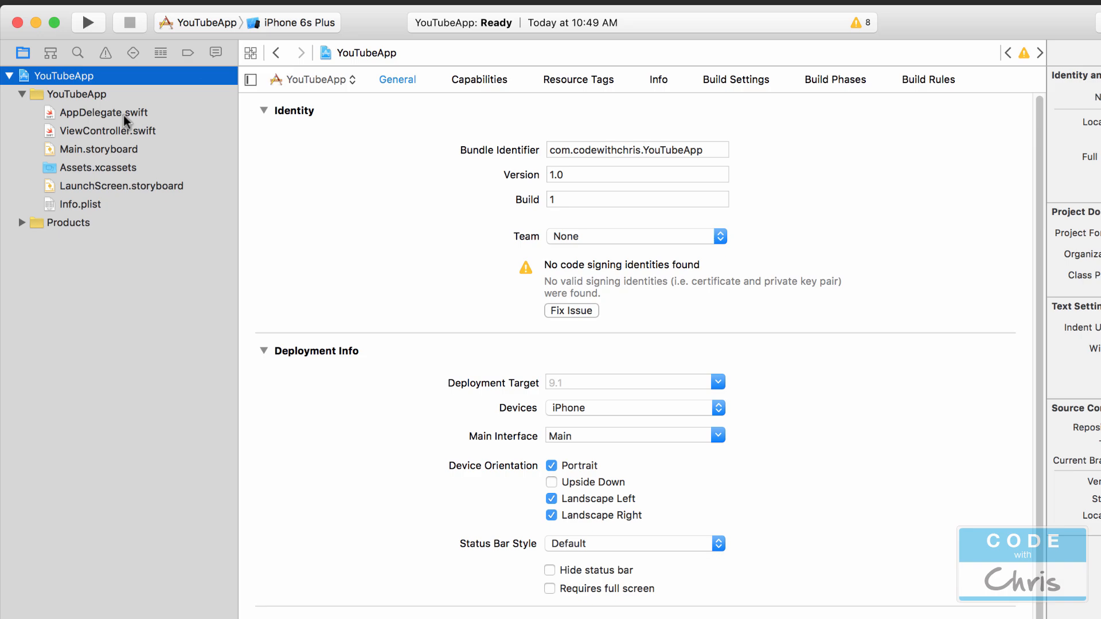
pyautogui.click(108, 113)
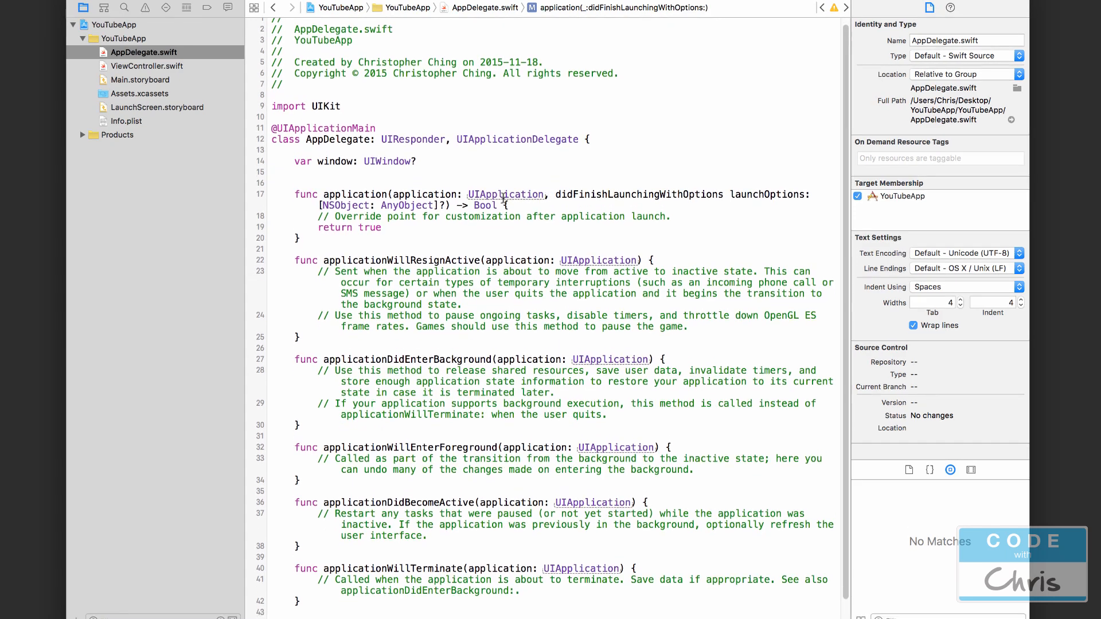
# Highlight the launch and applicationWillEnterForeground method names, then open Main.storyboard.
pyautogui.scroll(-3)
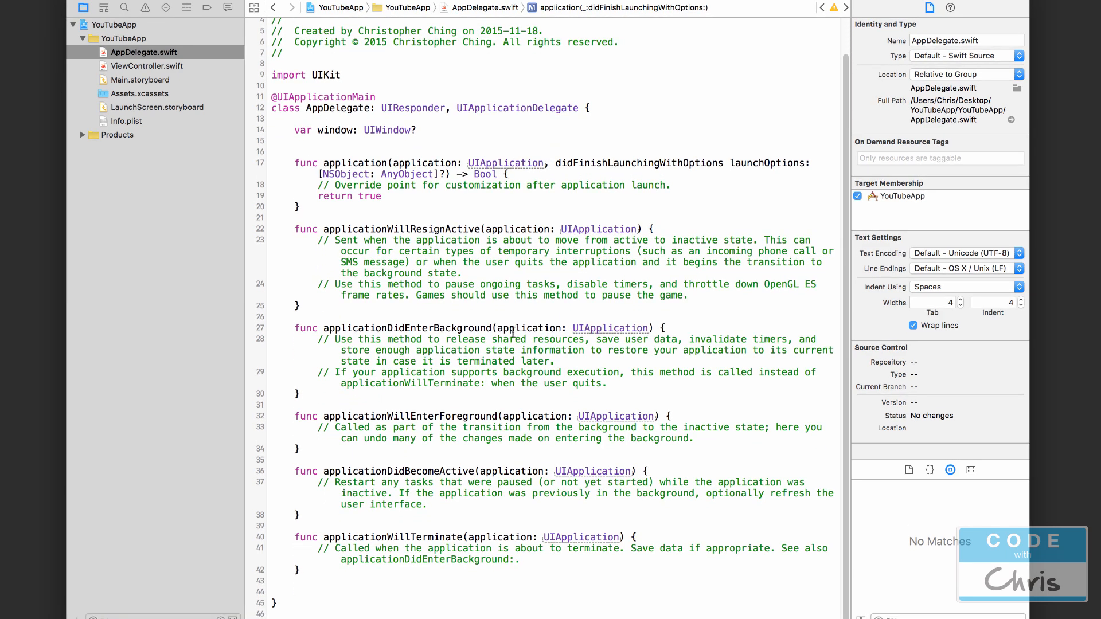
pyautogui.moveTo(428, 484)
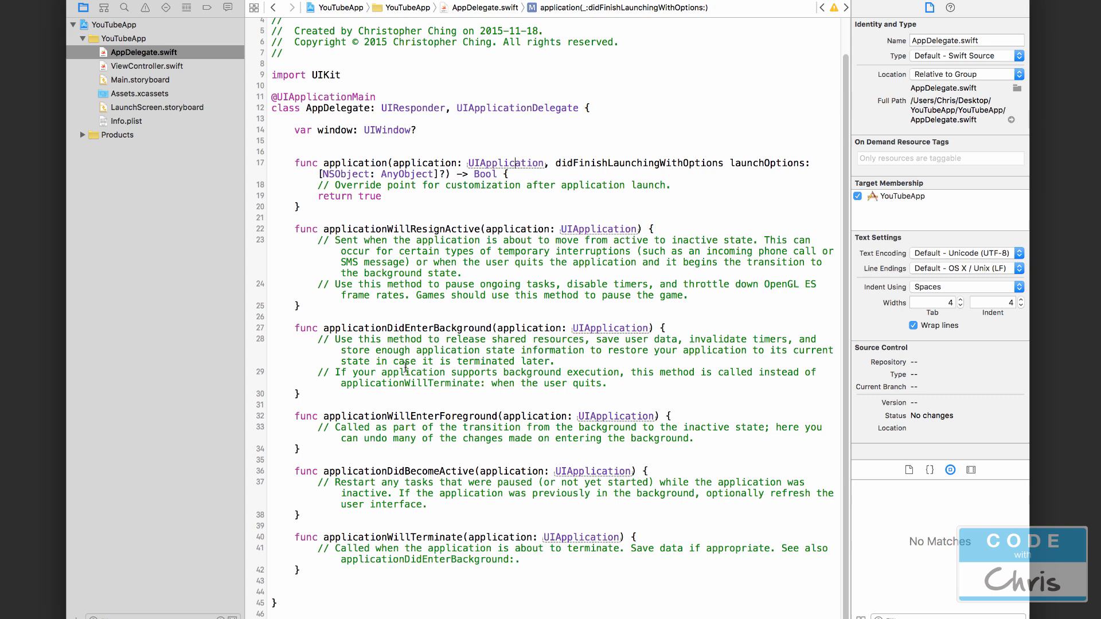
pyautogui.doubleClick(363, 328)
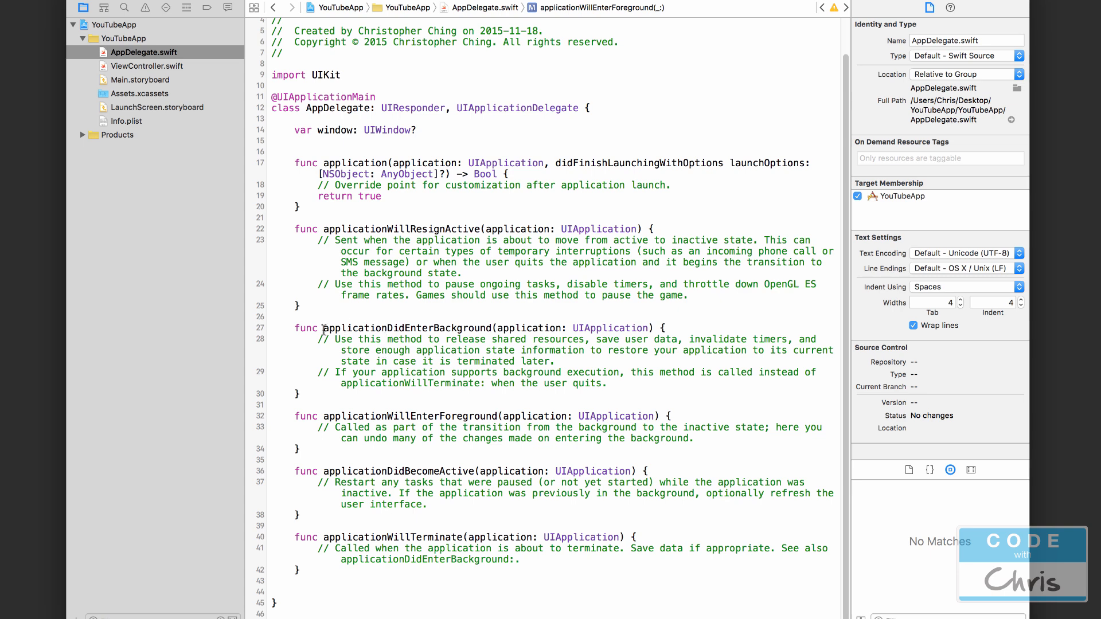
pyautogui.doubleClick(410, 328)
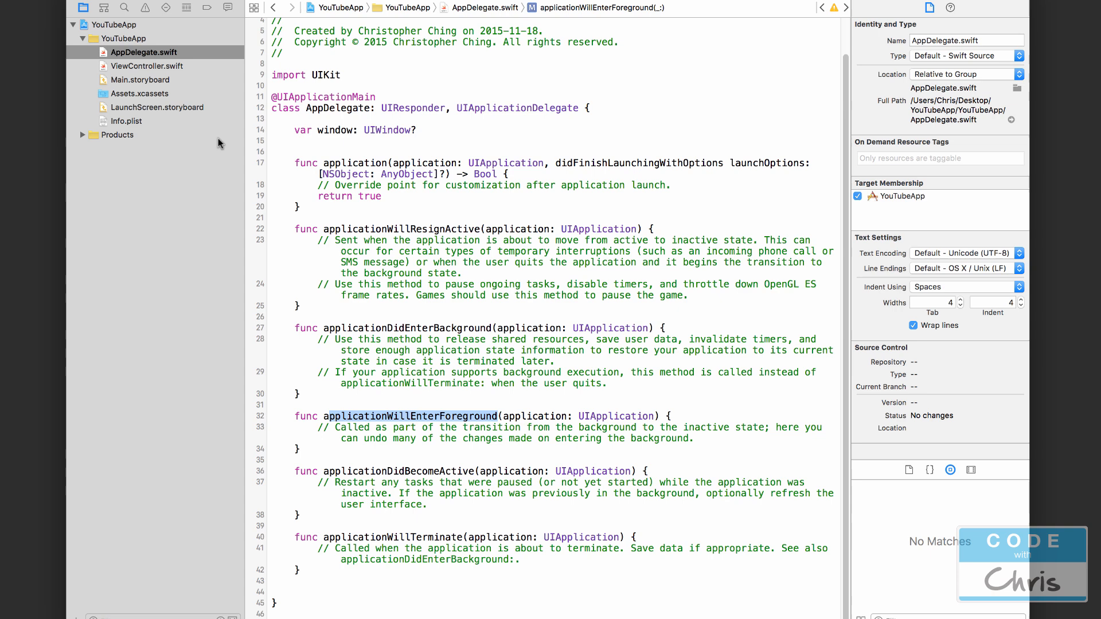
pyautogui.moveTo(520, 312)
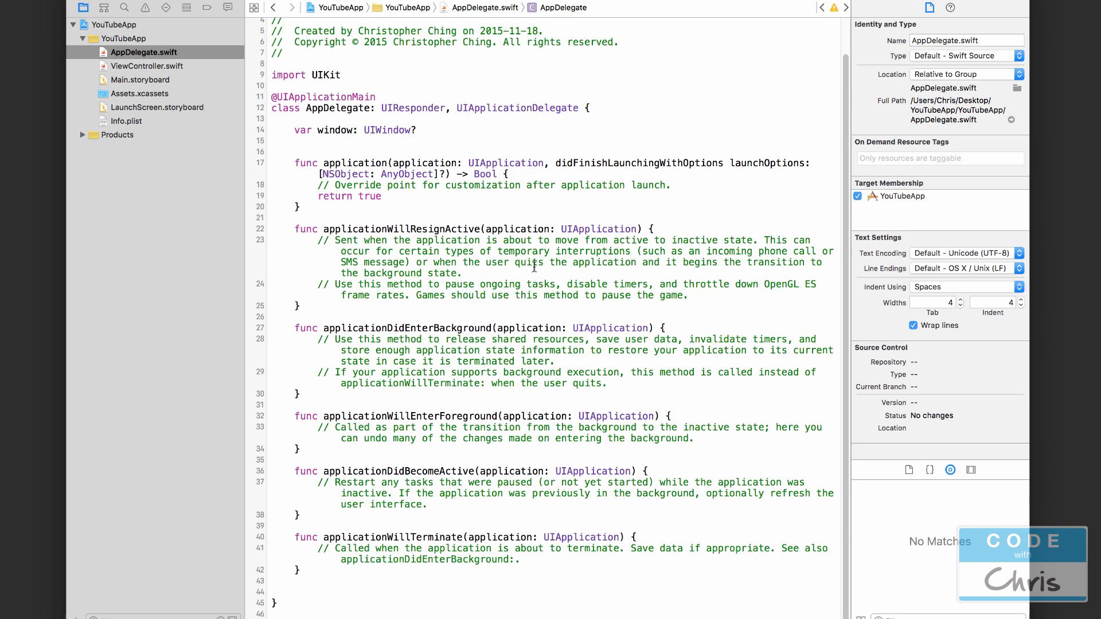
pyautogui.moveTo(455, 219)
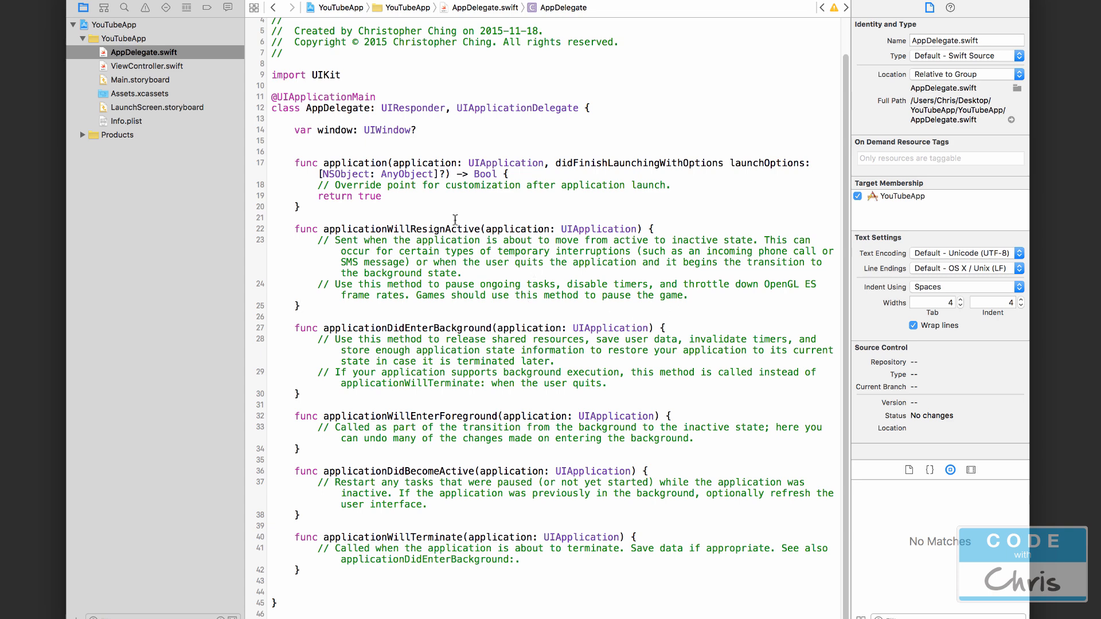
pyautogui.moveTo(163, 79)
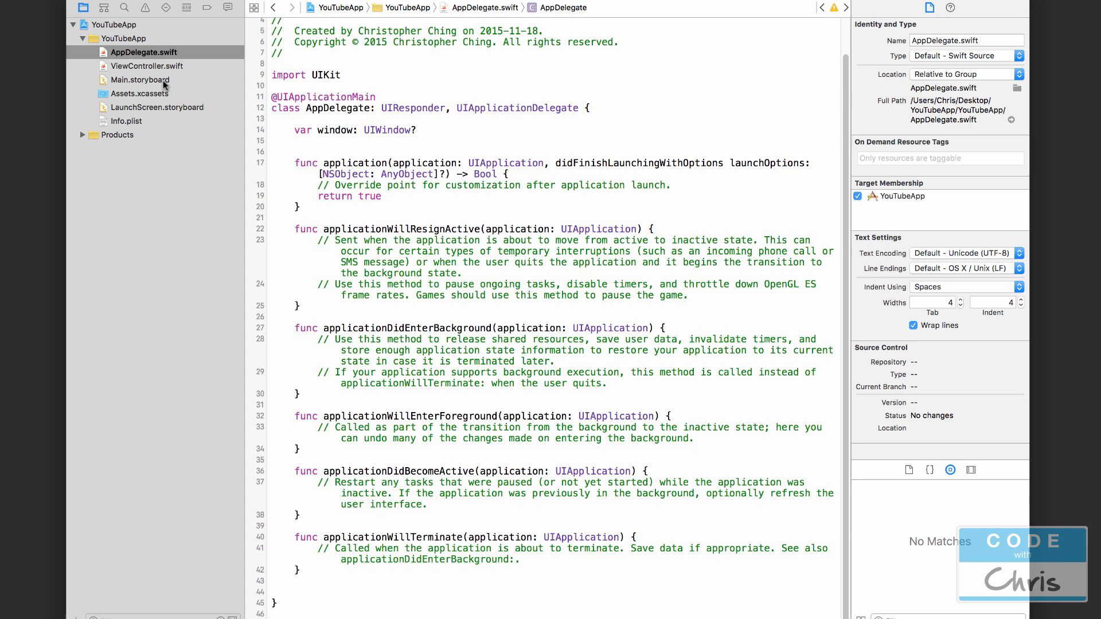
pyautogui.click(138, 79)
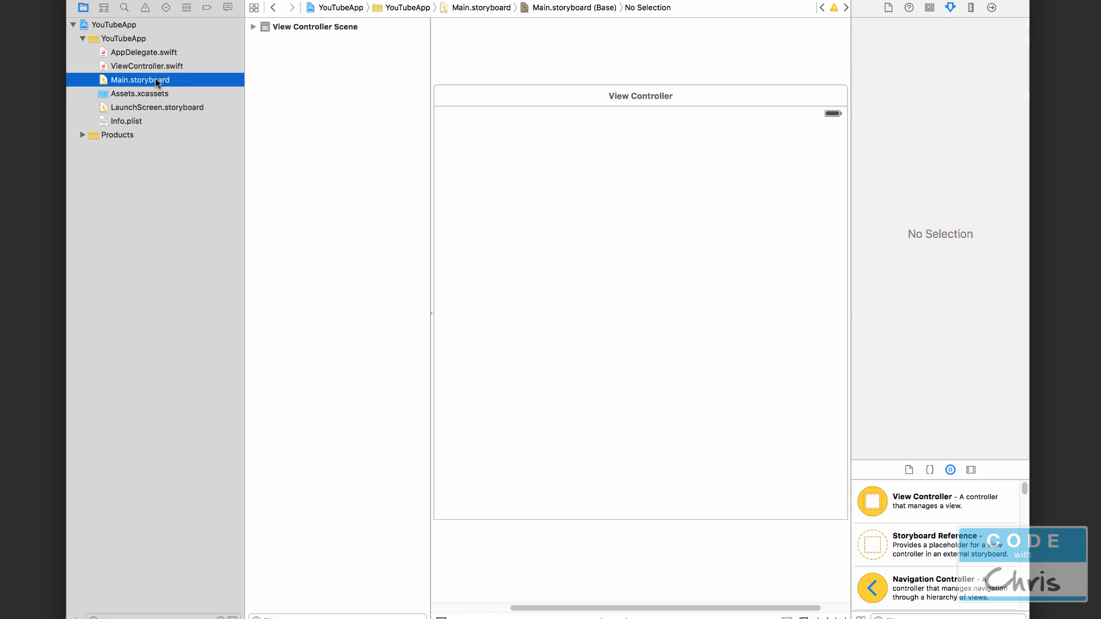
# Expand View Controller Scene and View Controller, select Storyboard Entry Point, and scroll the Object Library.
pyautogui.click(253, 27)
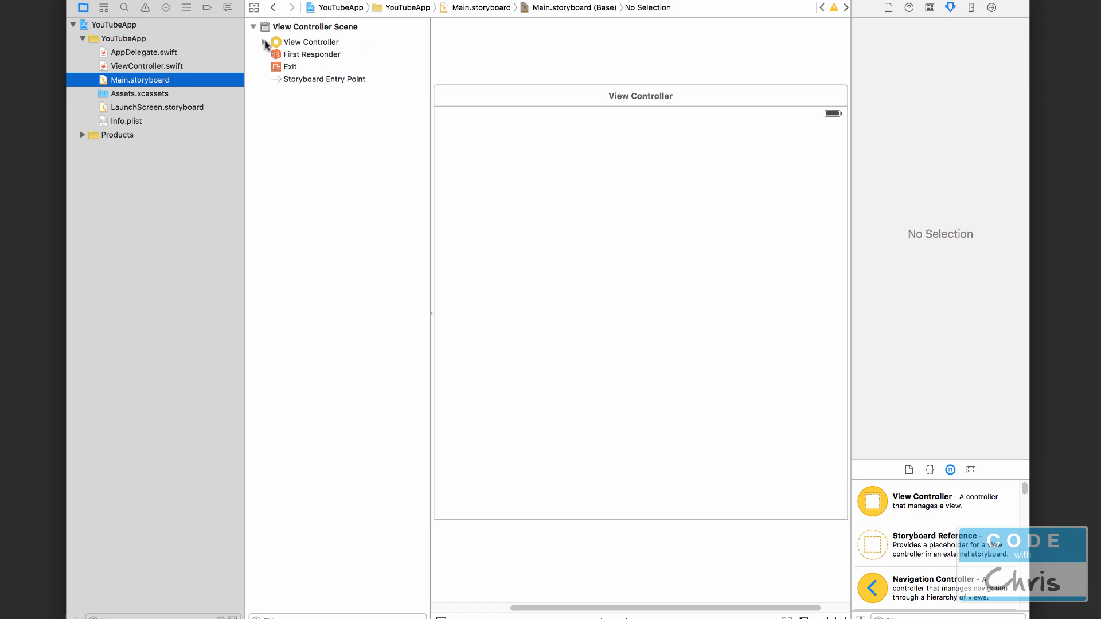
pyautogui.click(265, 42)
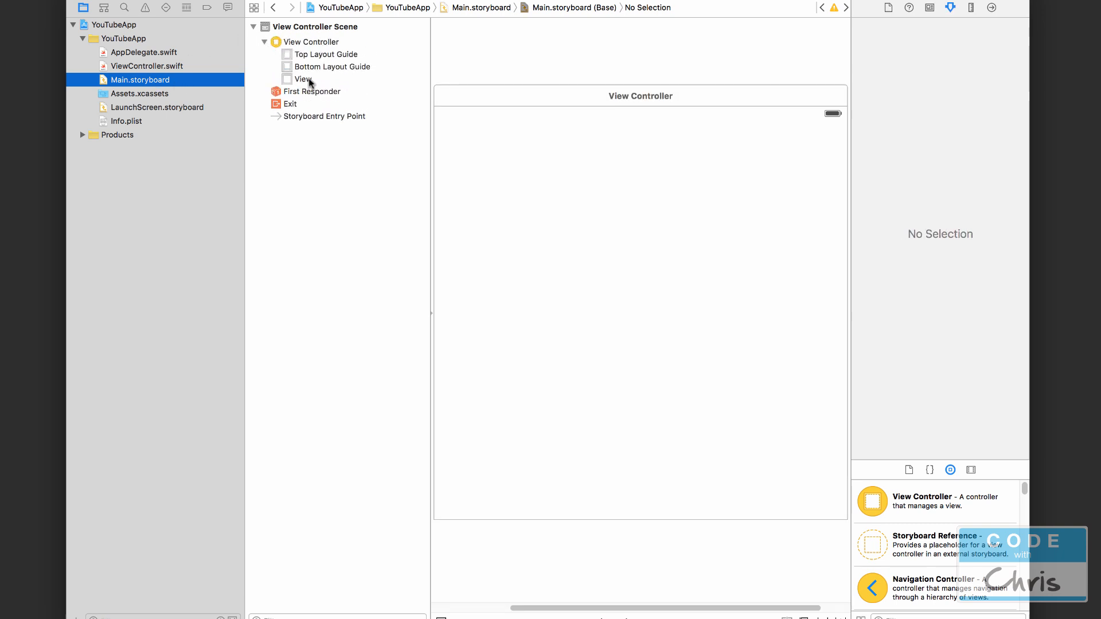
pyautogui.click(302, 79)
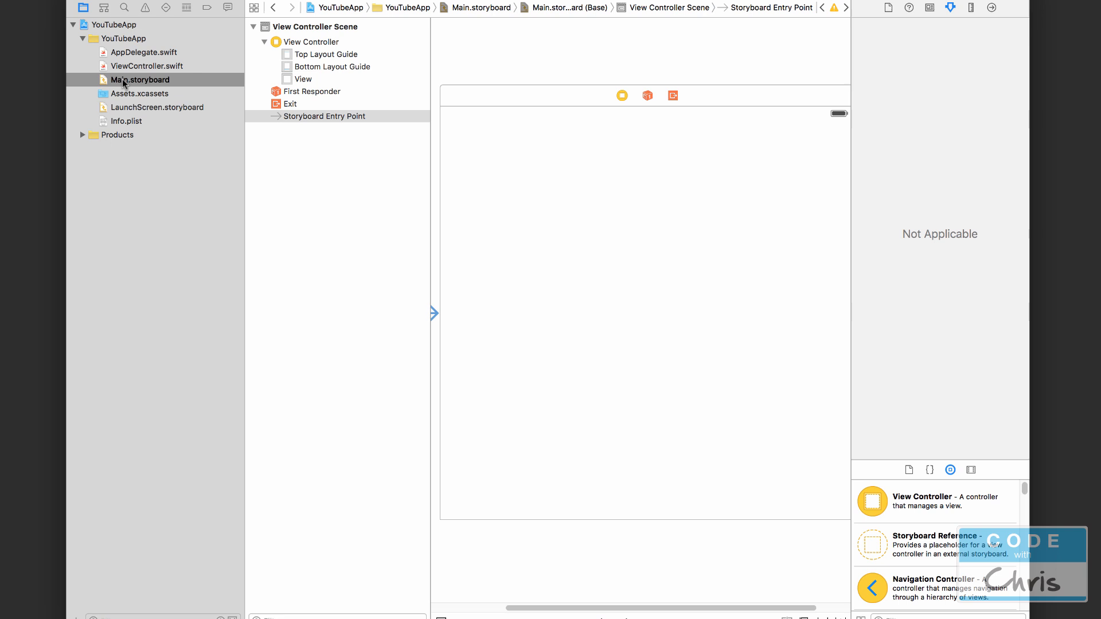
pyautogui.moveTo(807, 16)
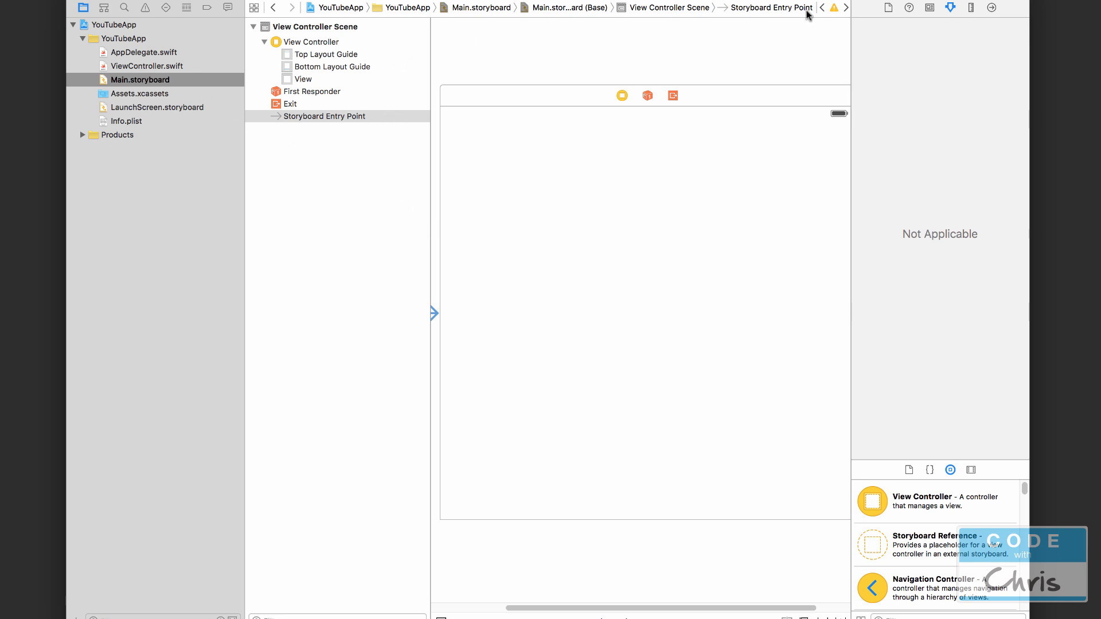
pyautogui.moveTo(535, 575)
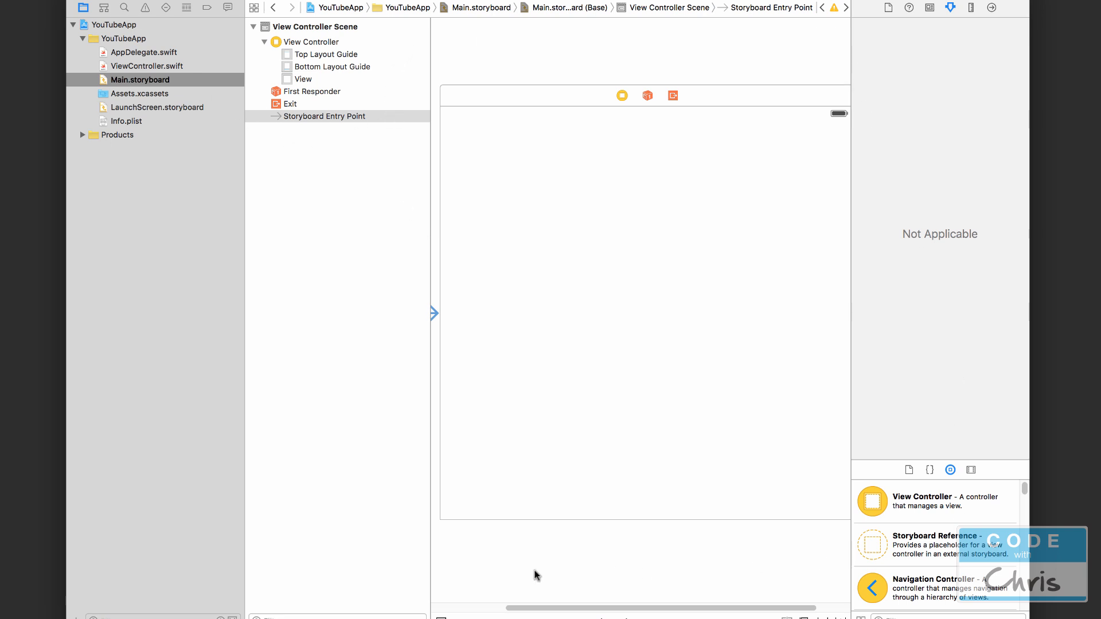
pyautogui.moveTo(939, 501)
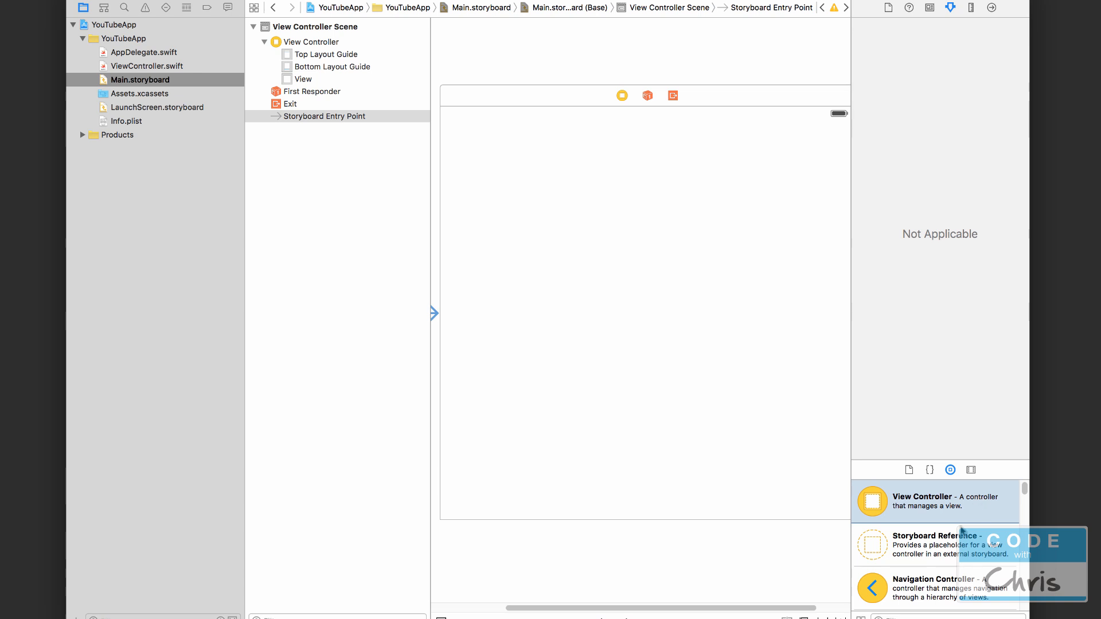
pyautogui.scroll(-3)
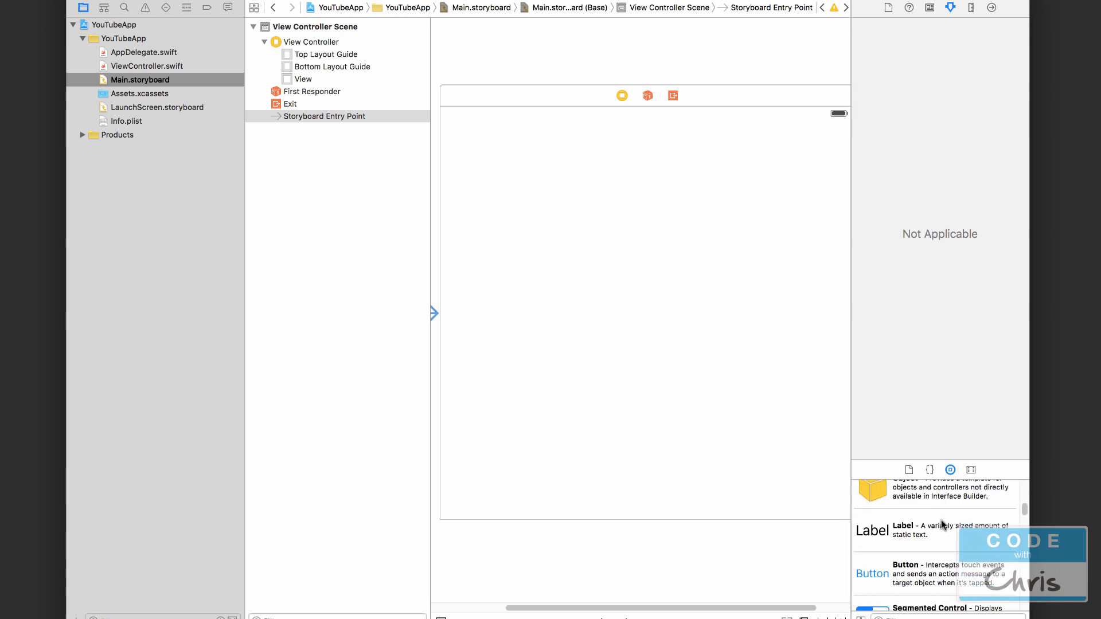
pyautogui.scroll(-3)
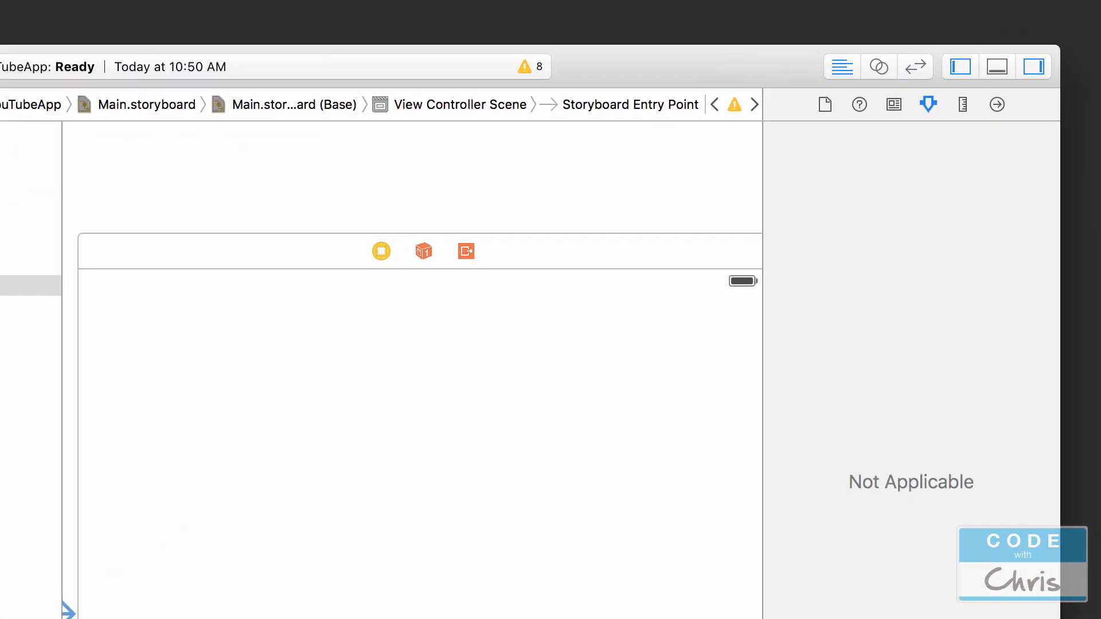
pyautogui.click(1033, 66)
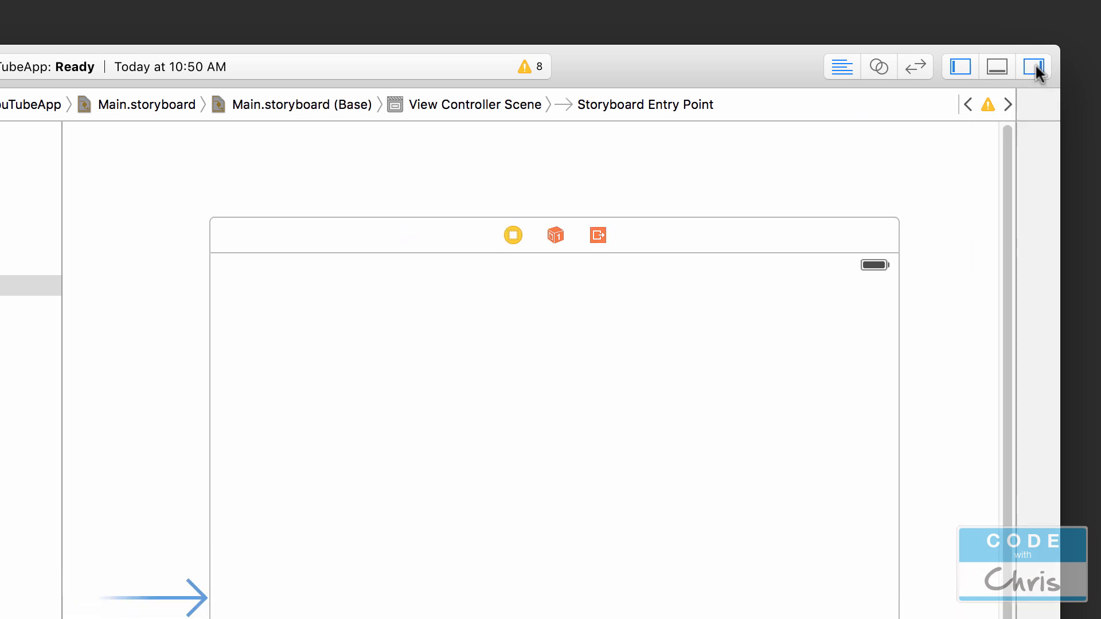
pyautogui.click(1032, 66)
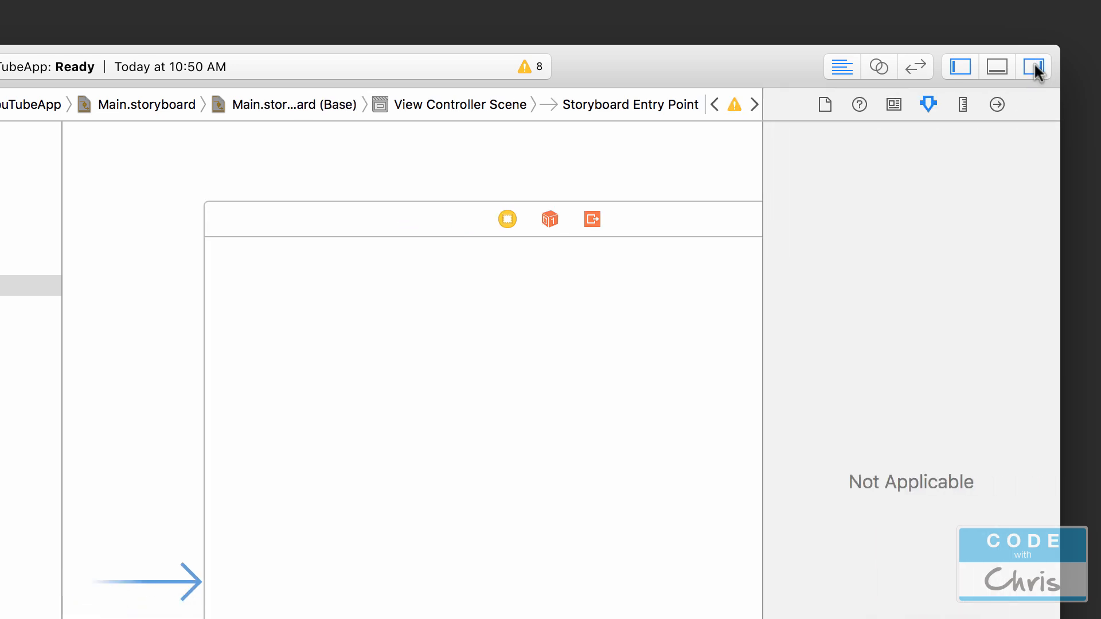
pyautogui.moveTo(938, 129)
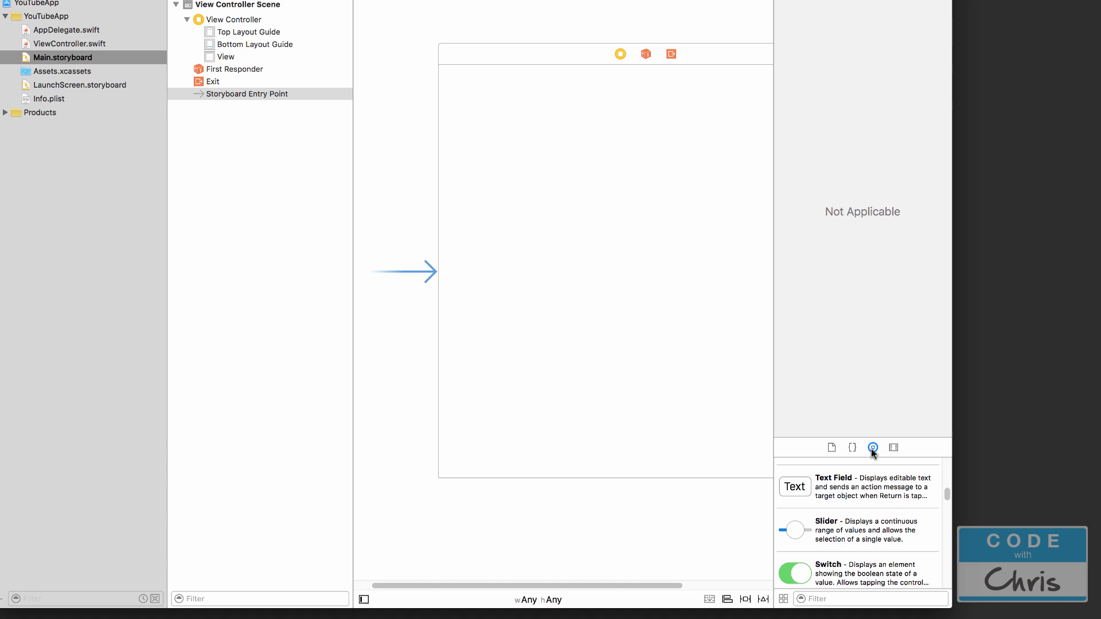
pyautogui.moveTo(873, 447)
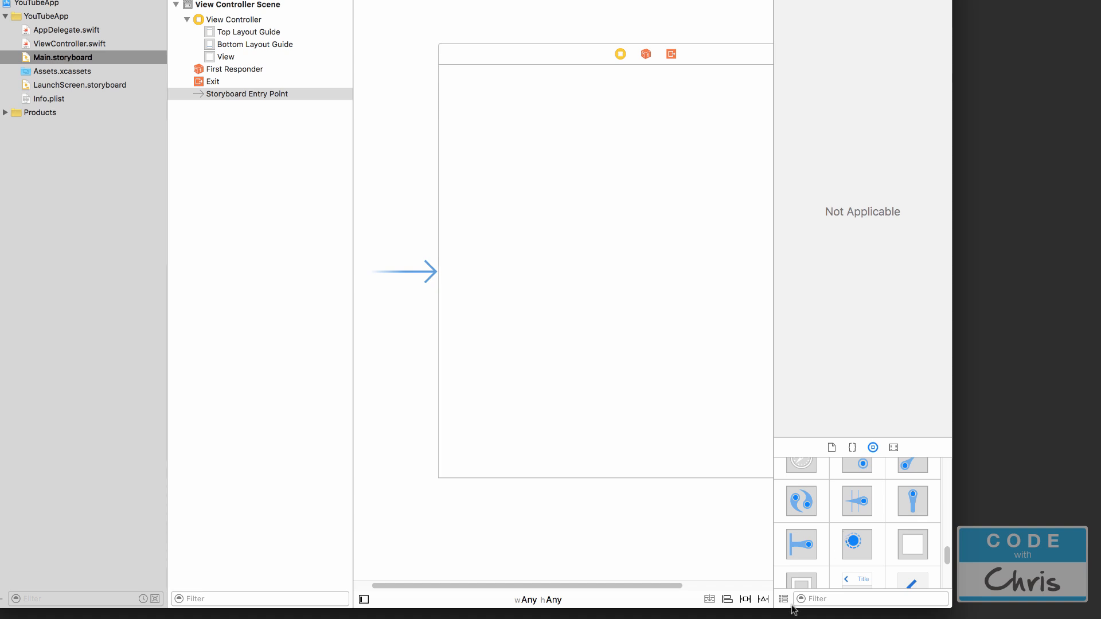
pyautogui.click(783, 599)
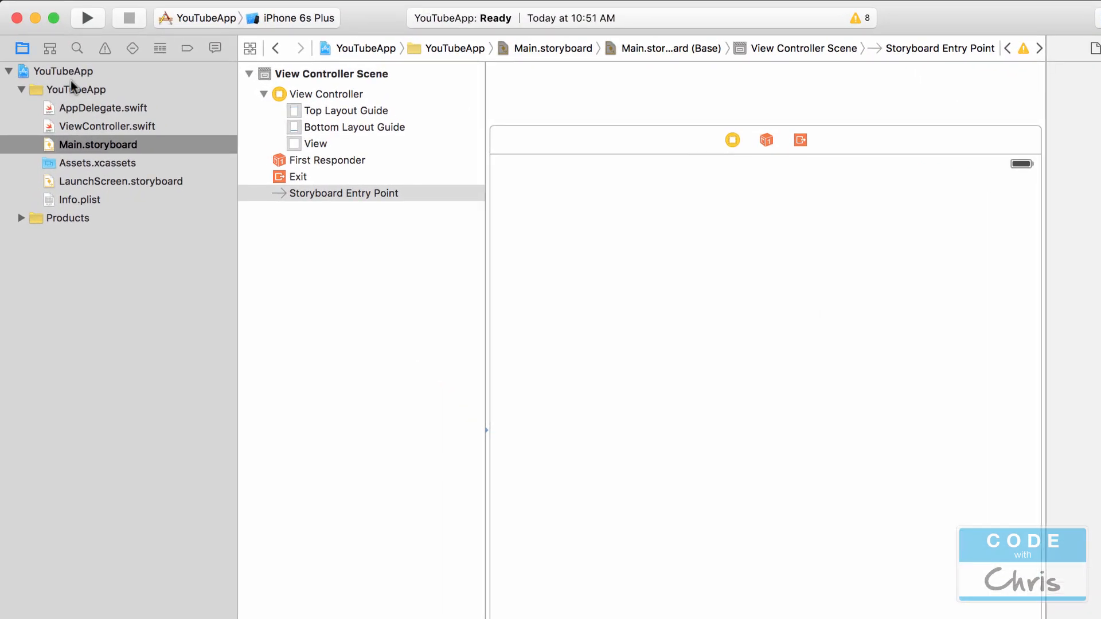
# Open ViewController.swift, then the Assets.xcassets asset catalog.
pyautogui.click(110, 126)
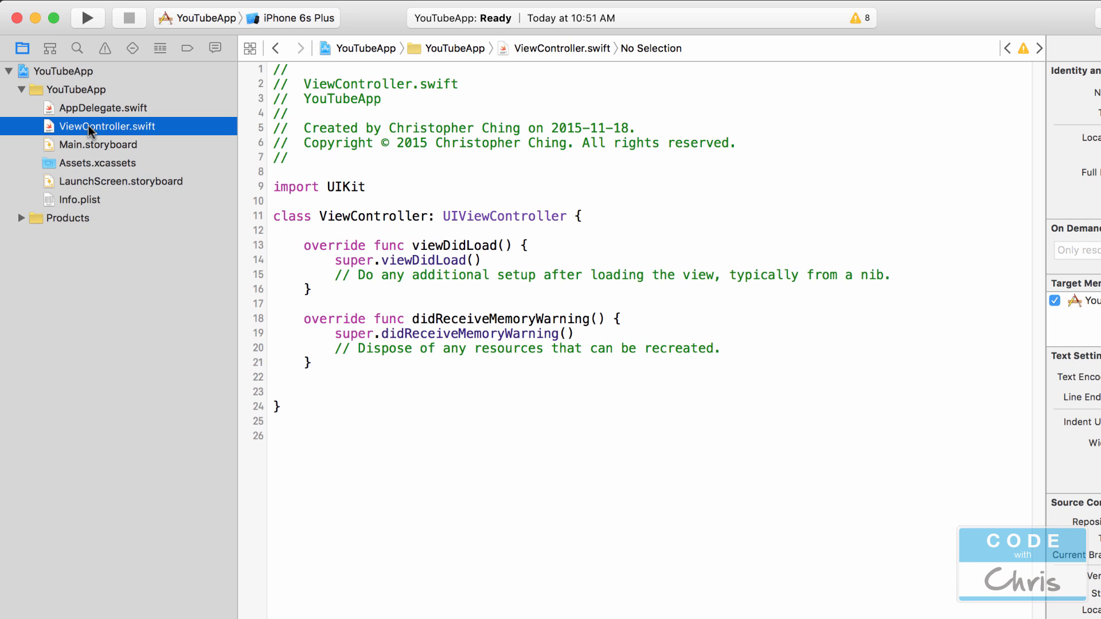
pyautogui.moveTo(78, 134)
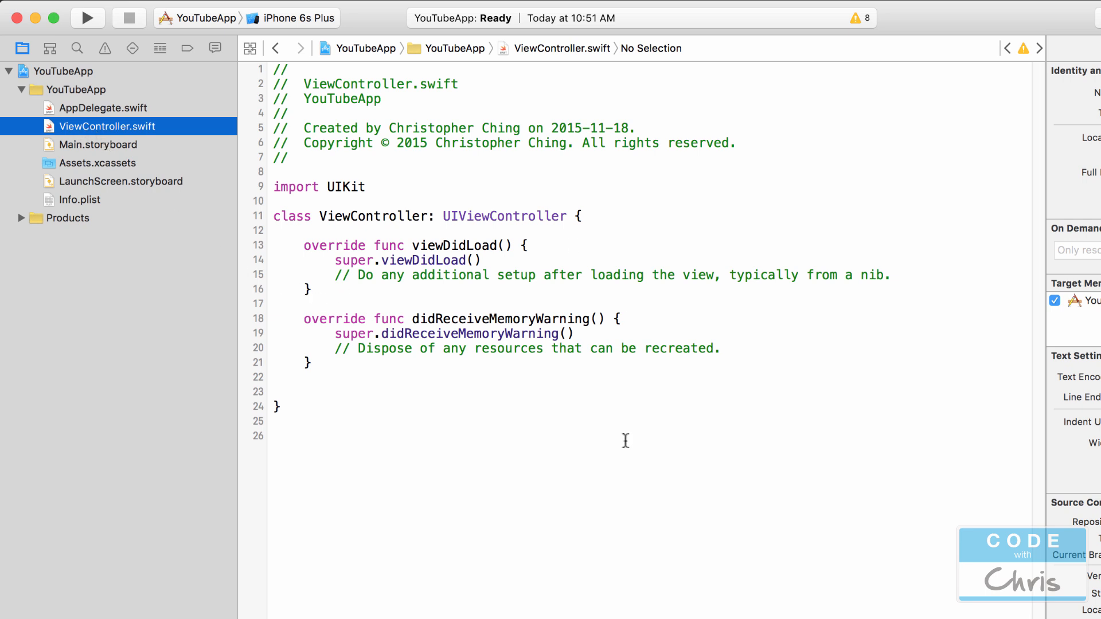
pyautogui.moveTo(447, 347)
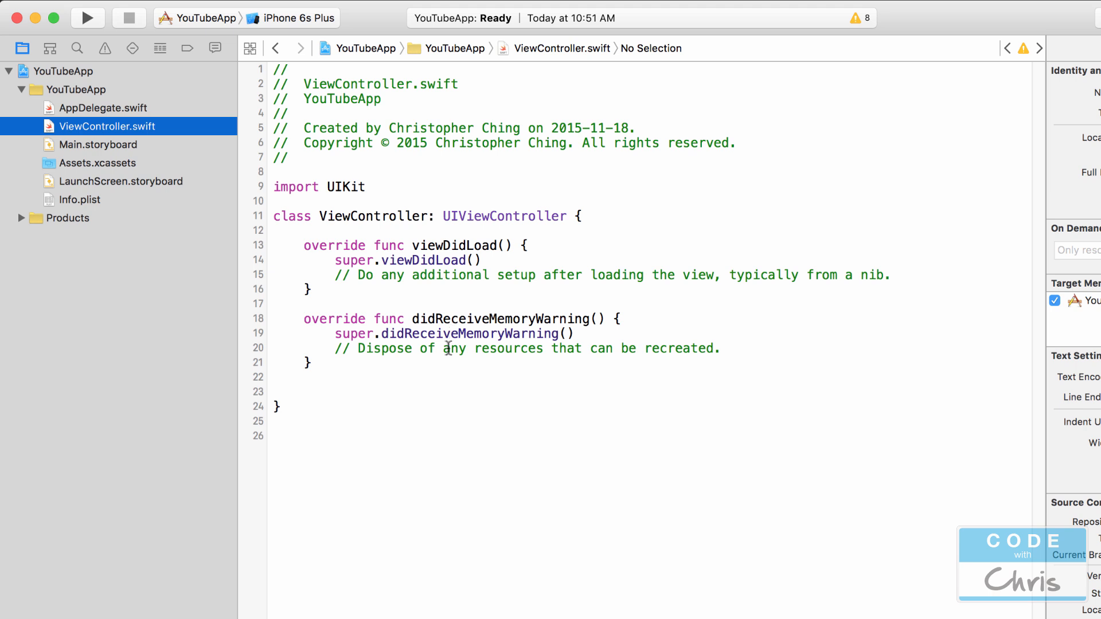
pyautogui.moveTo(185, 156)
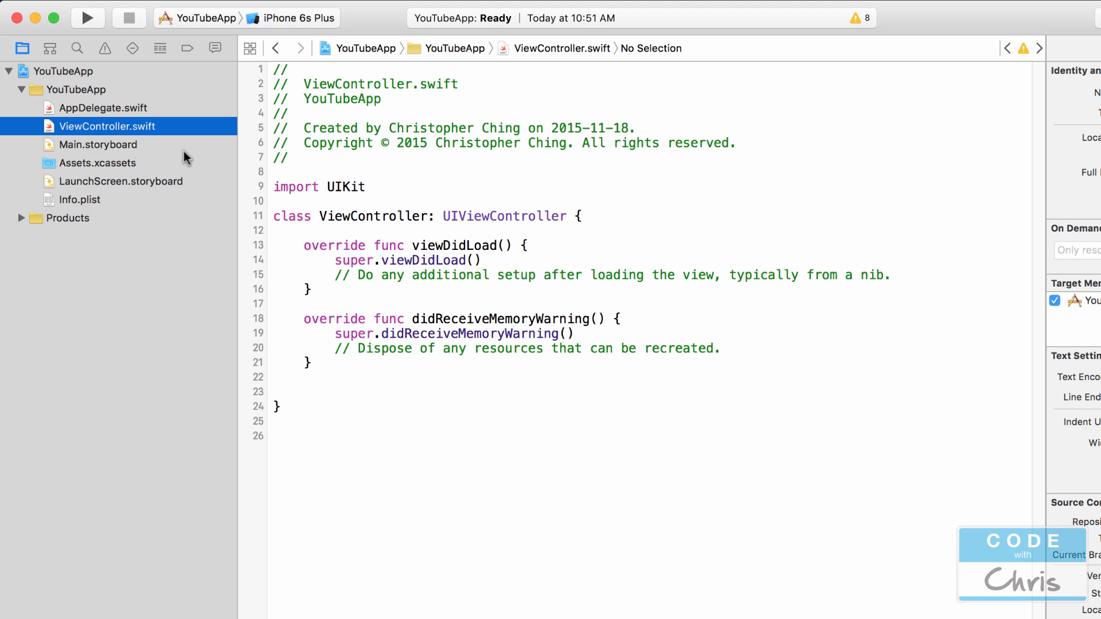
pyautogui.moveTo(154, 172)
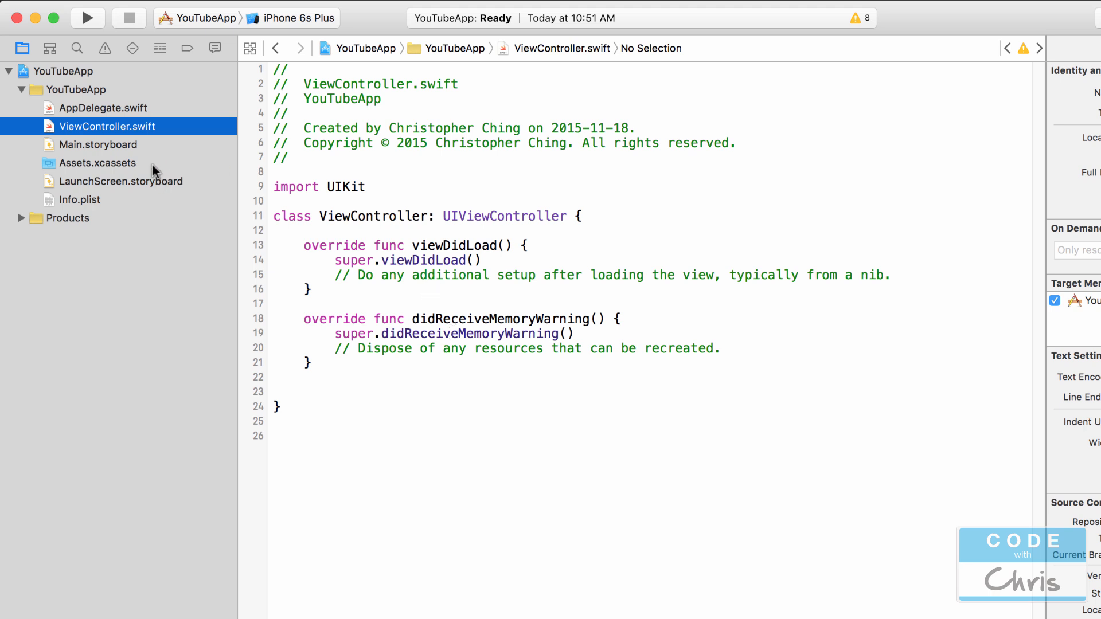
pyautogui.moveTo(158, 151)
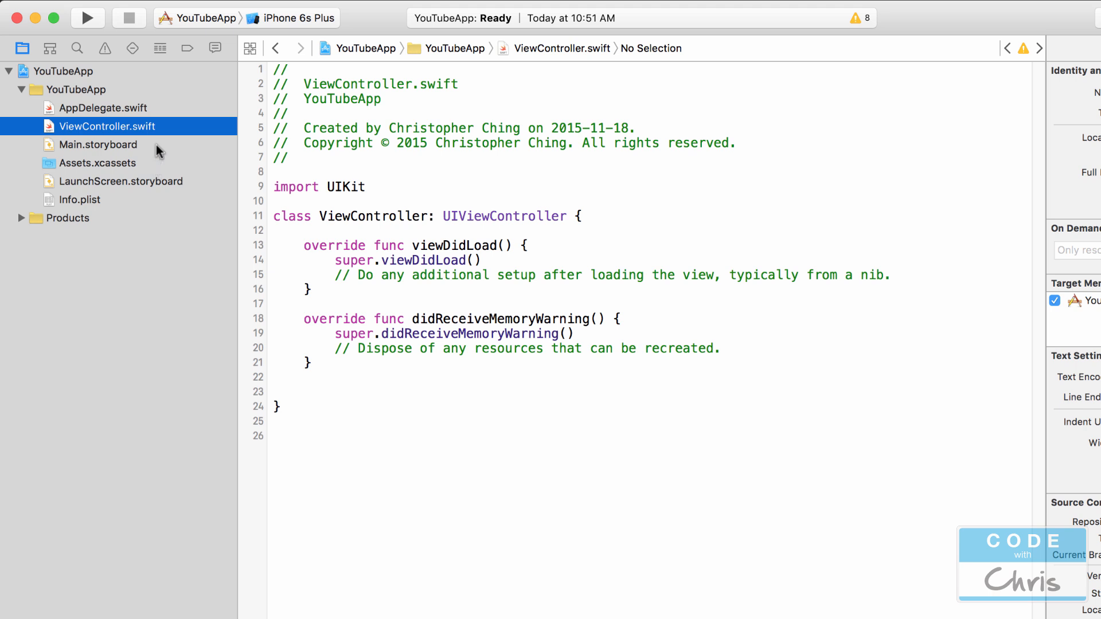
pyautogui.moveTo(204, 344)
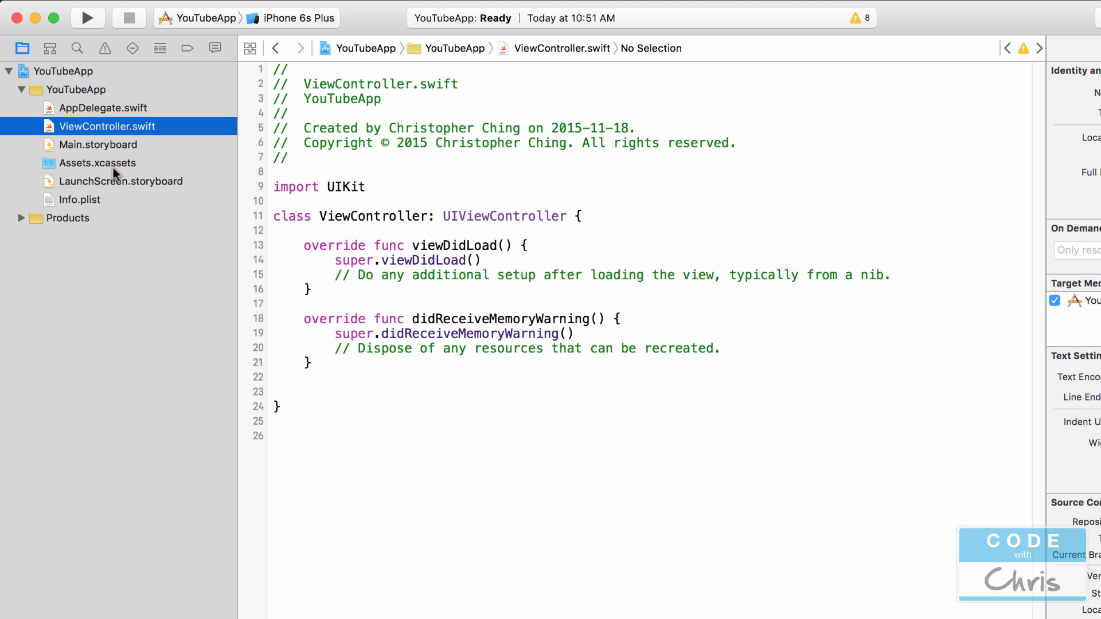
pyautogui.click(101, 163)
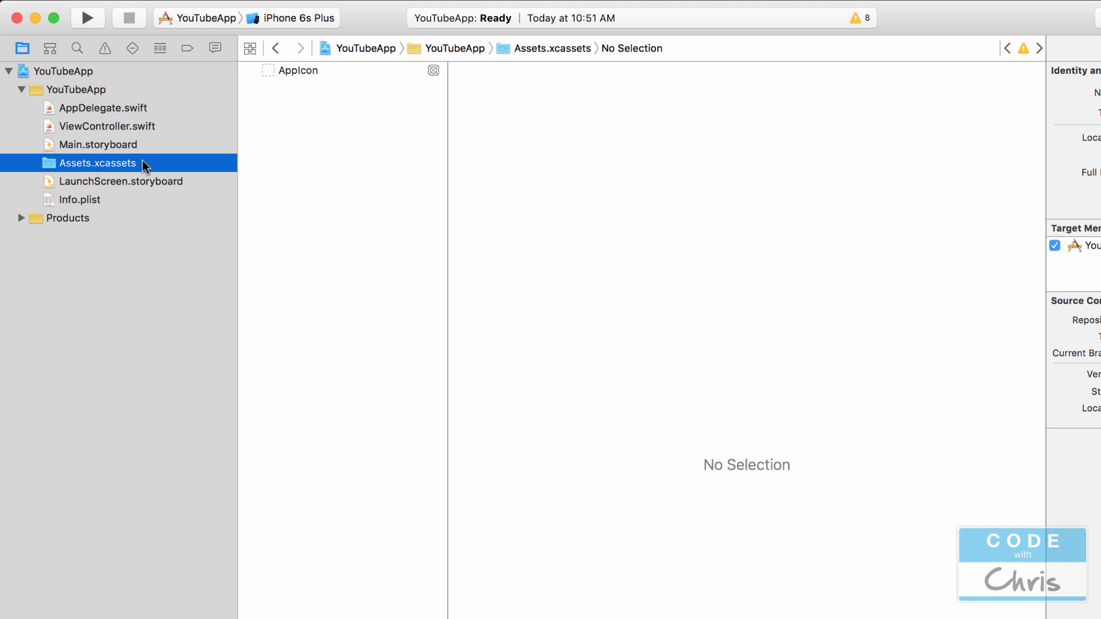
pyautogui.moveTo(360, 216)
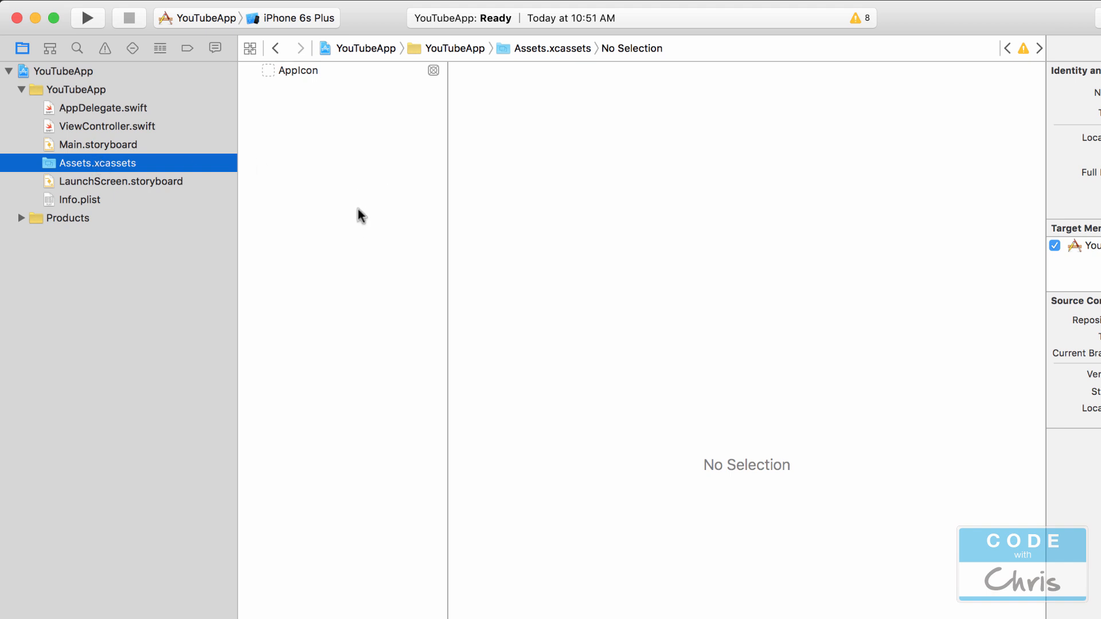
pyautogui.moveTo(381, 188)
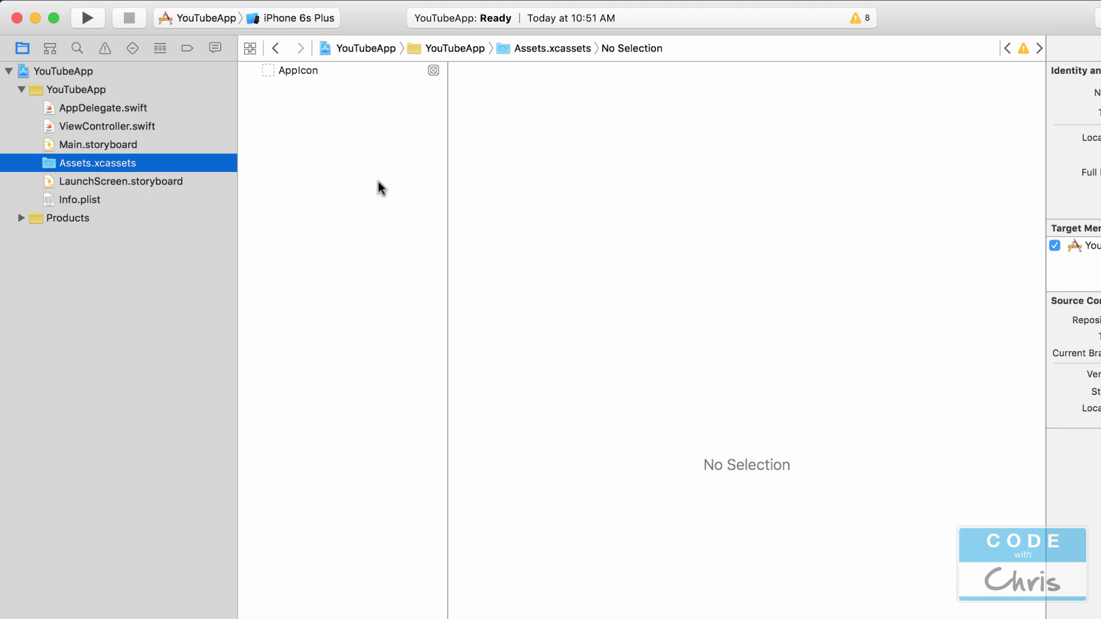
pyautogui.moveTo(384, 202)
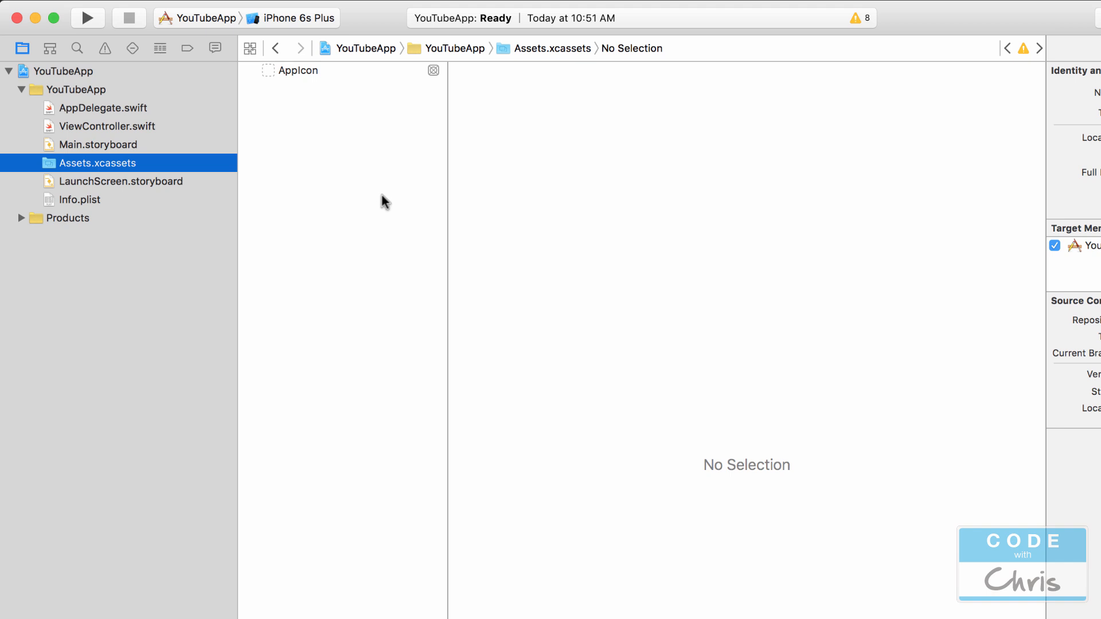
pyautogui.moveTo(380, 192)
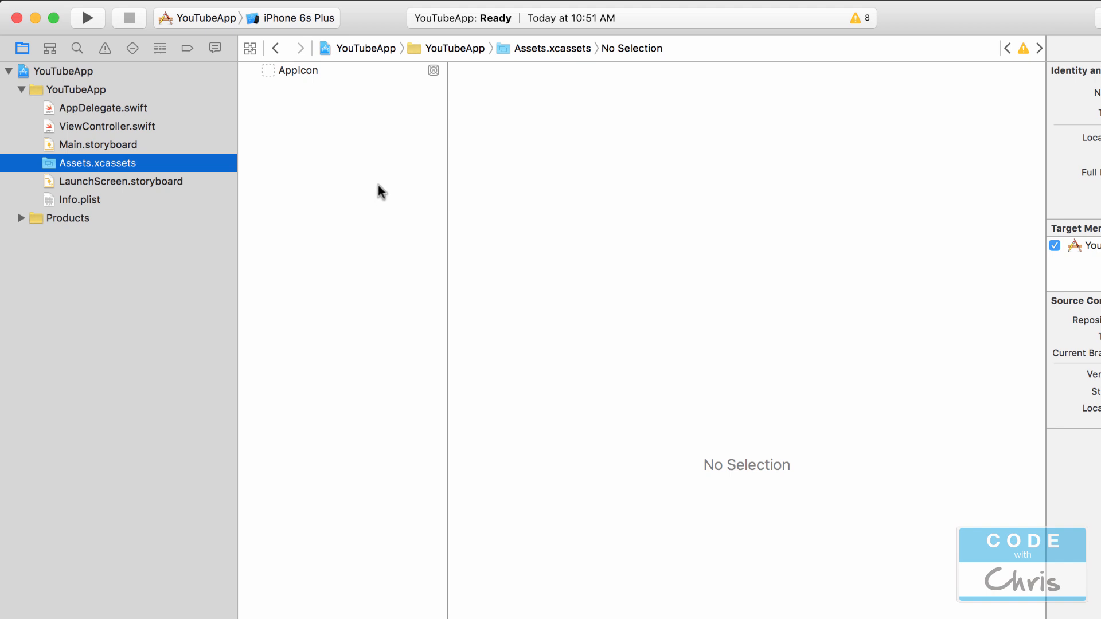
pyautogui.moveTo(371, 190)
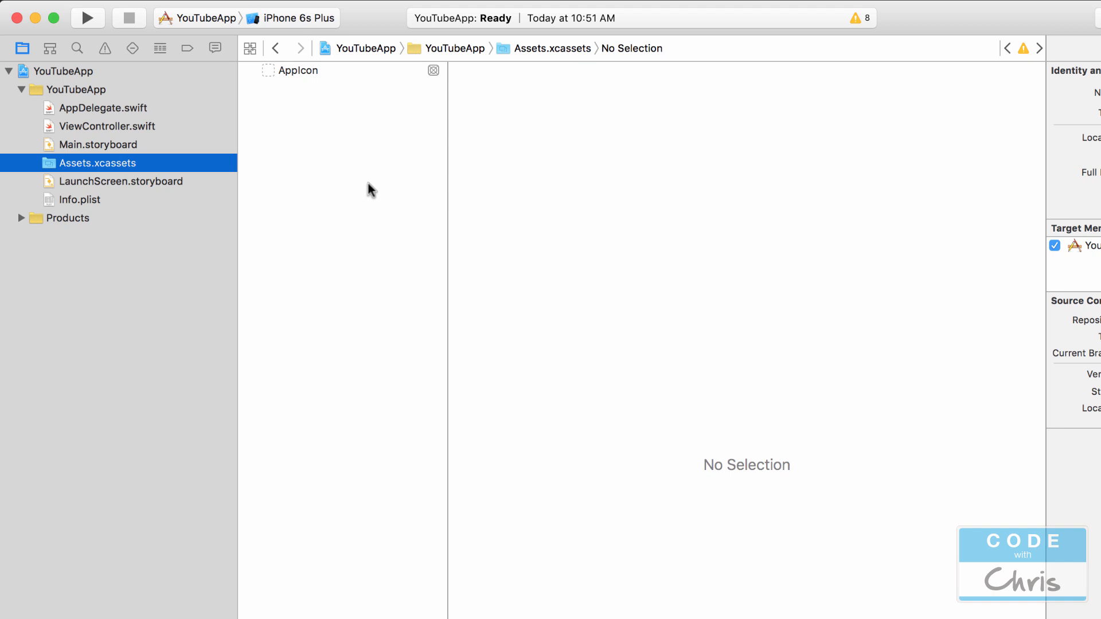
# Select AppIcon to view its empty icon slots, then deselect it.
pyautogui.click(299, 70)
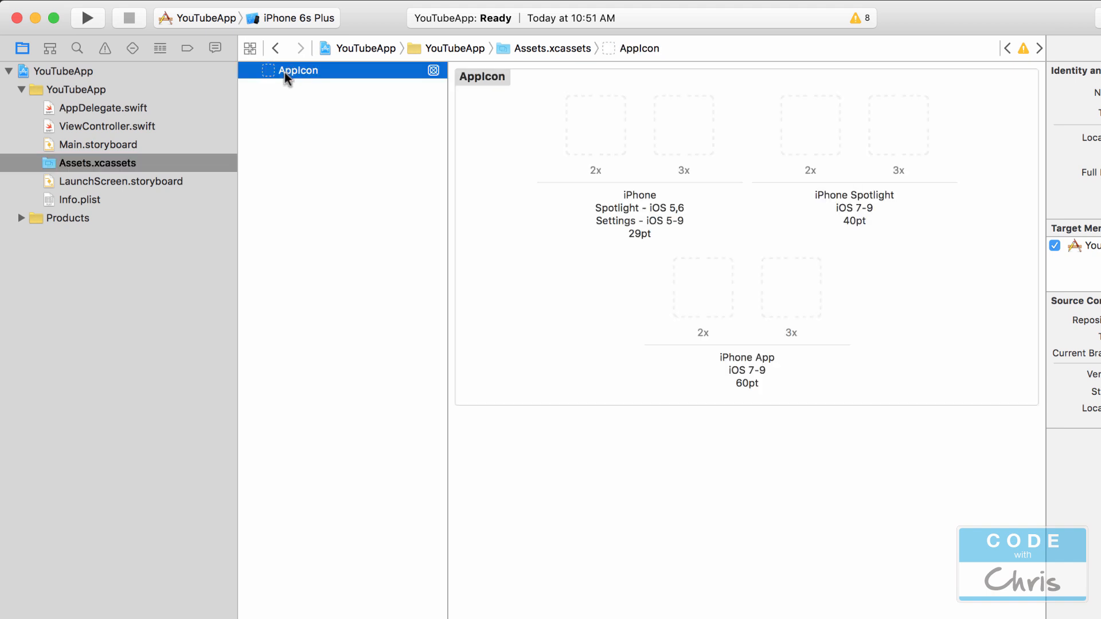
pyautogui.moveTo(388, 219)
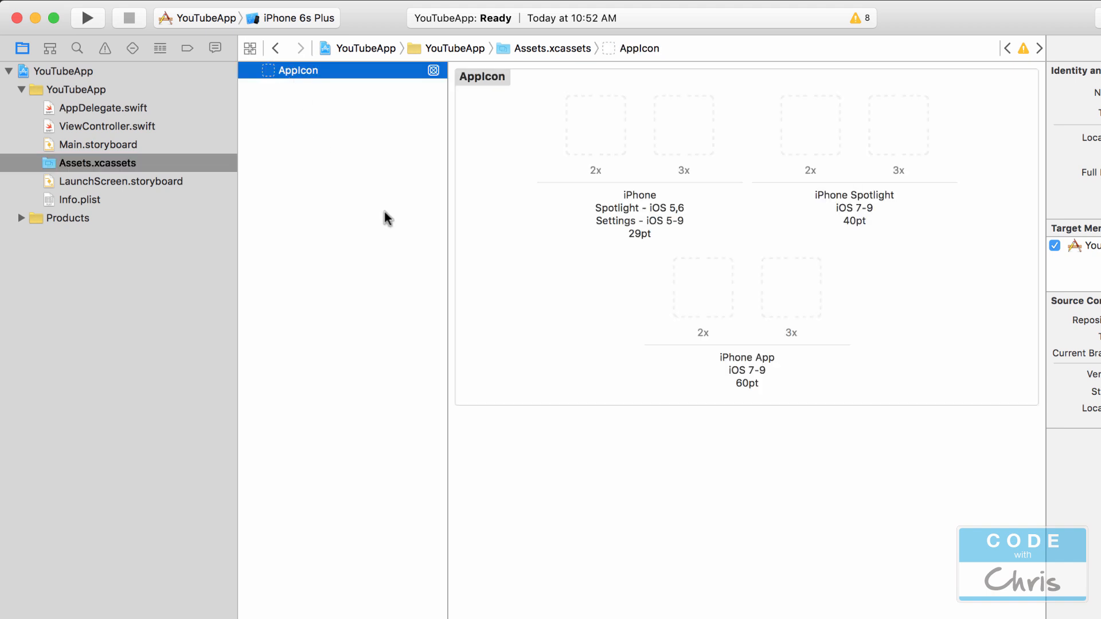
pyautogui.moveTo(785, 302)
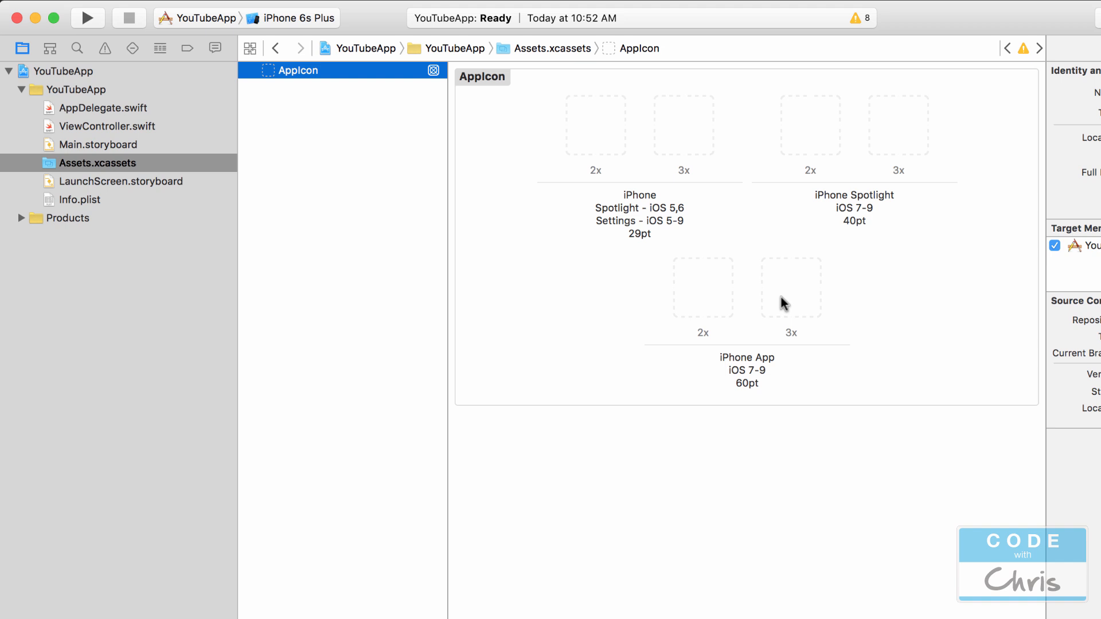
pyautogui.moveTo(806, 290)
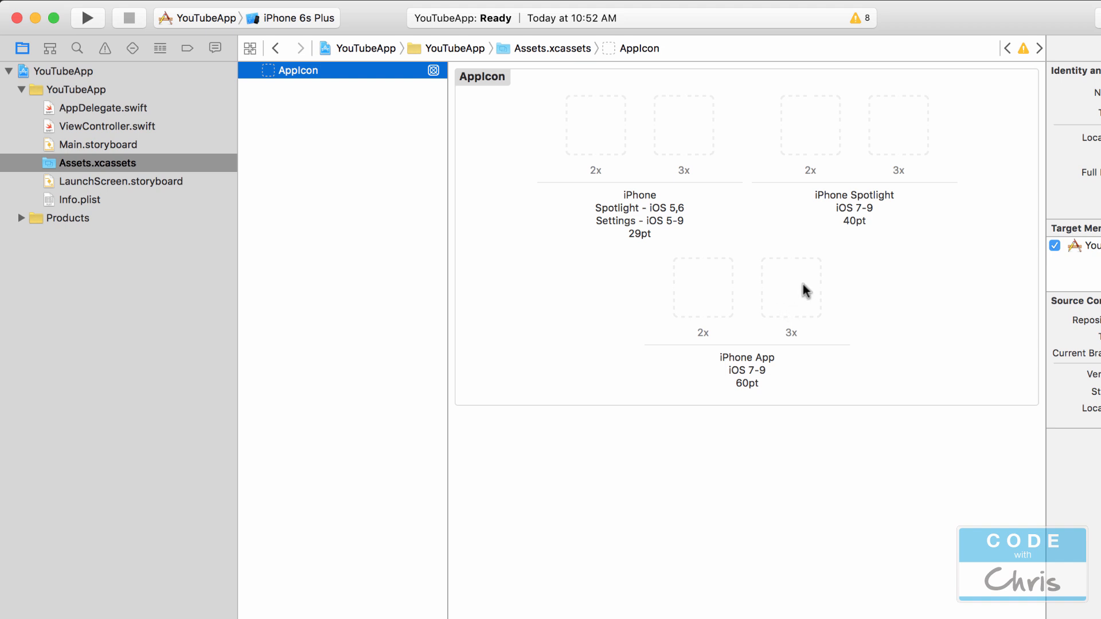
pyautogui.click(791, 287)
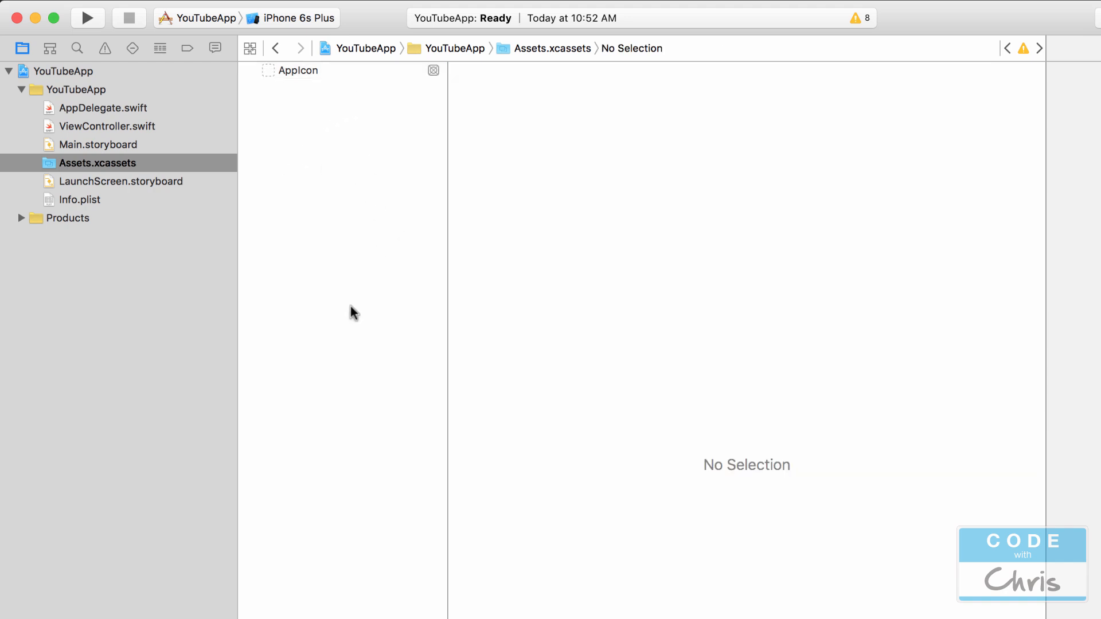
pyautogui.moveTo(349, 401)
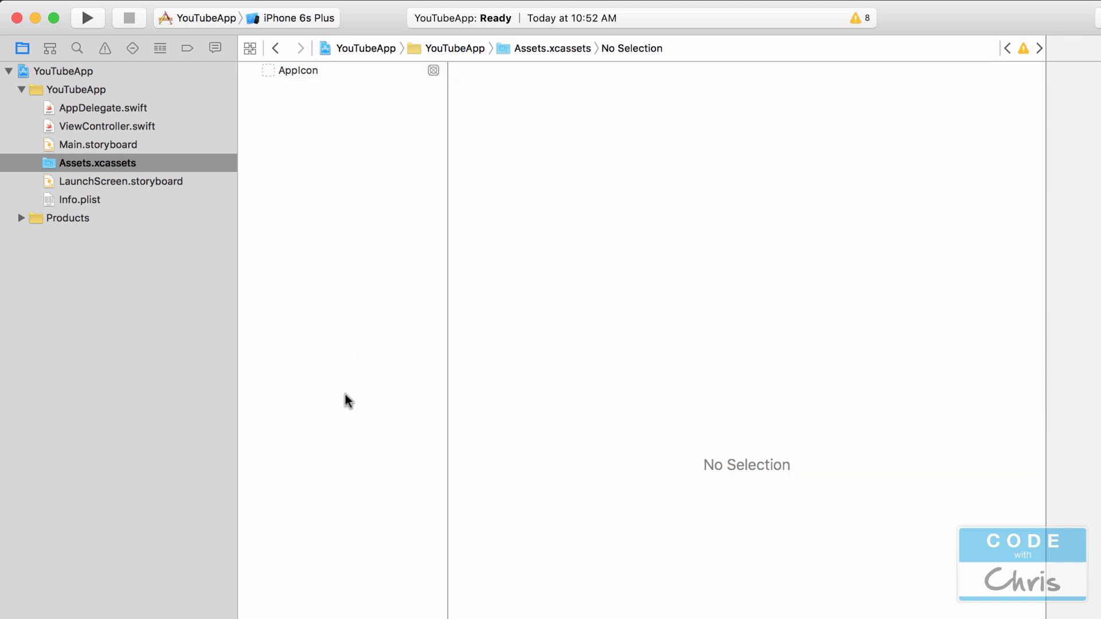
# Switch between LaunchScreen.storyboard and Main.storyboard, then view Info.plist's 14 default keys.
pyautogui.click(121, 181)
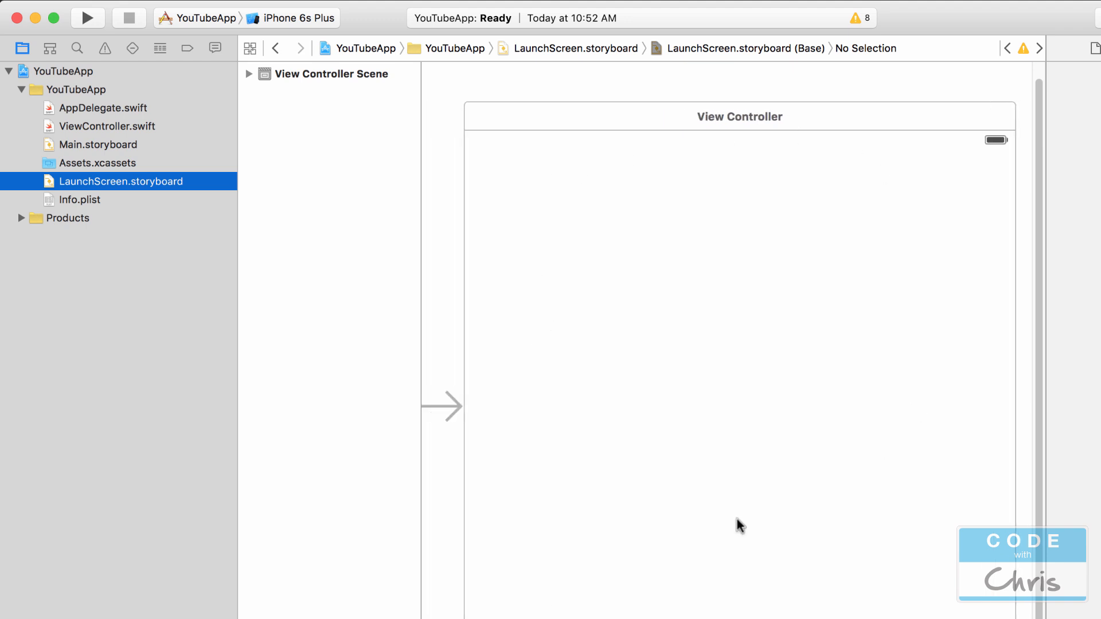
pyautogui.moveTo(106, 181)
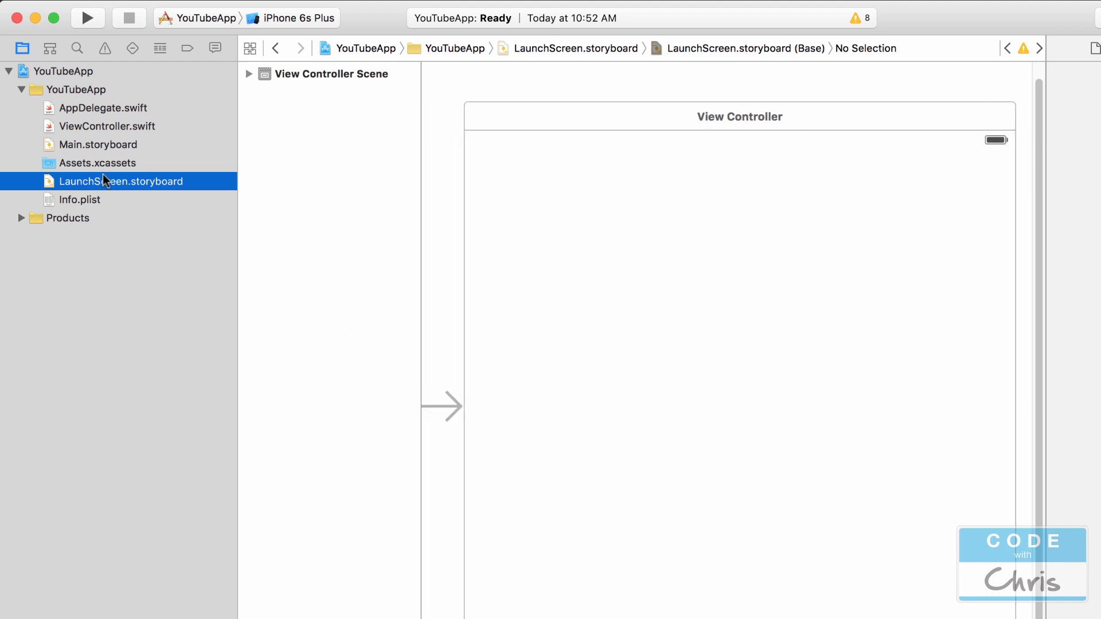
pyautogui.click(101, 144)
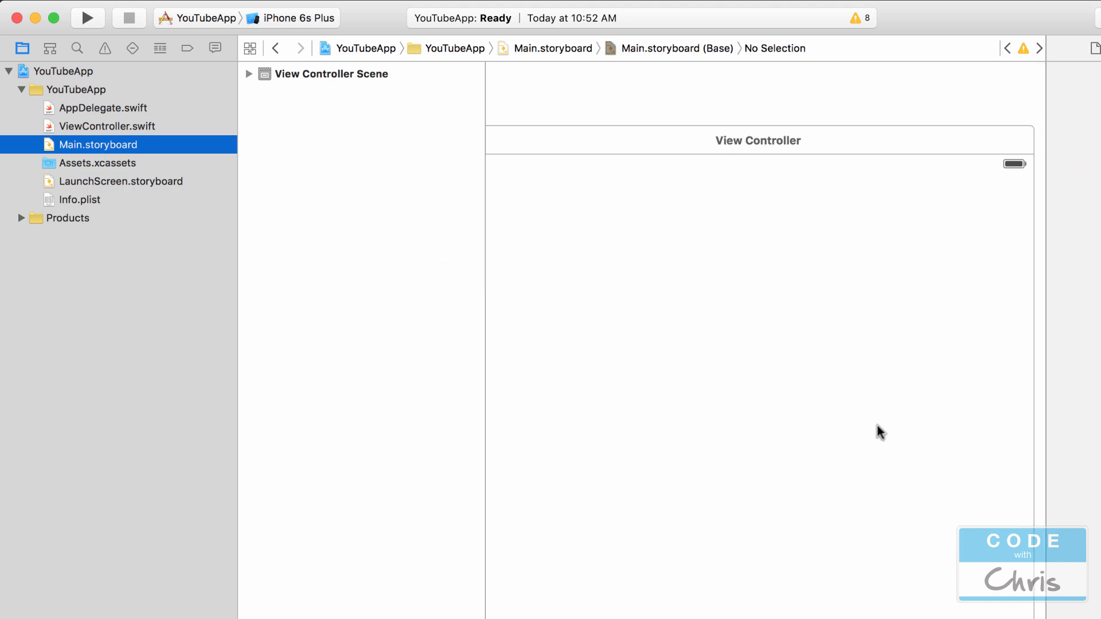
pyautogui.click(121, 182)
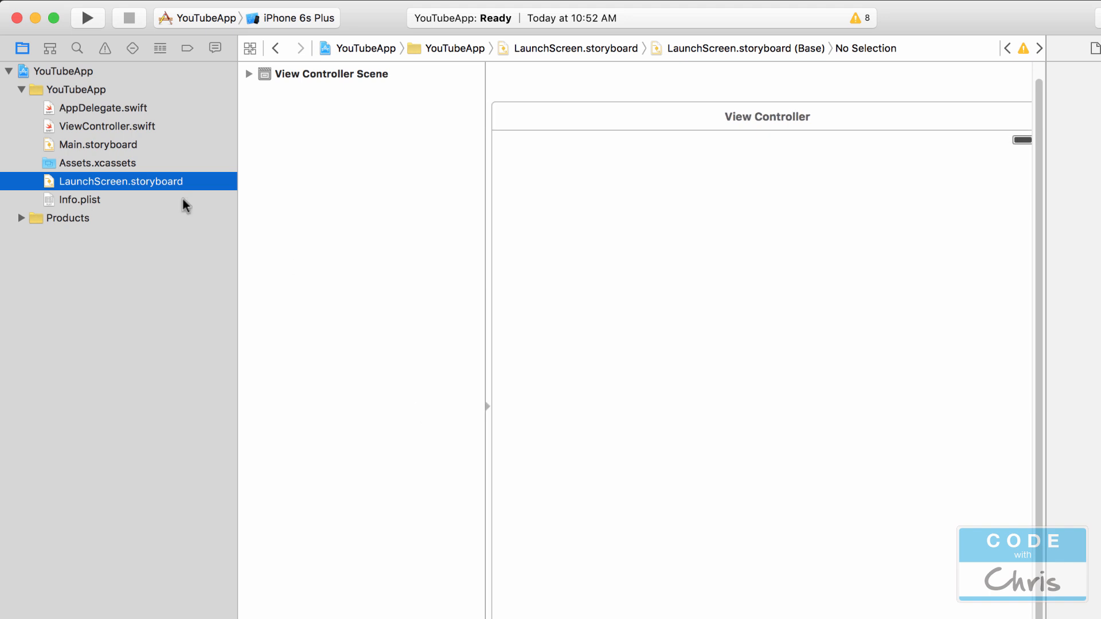
pyautogui.click(80, 200)
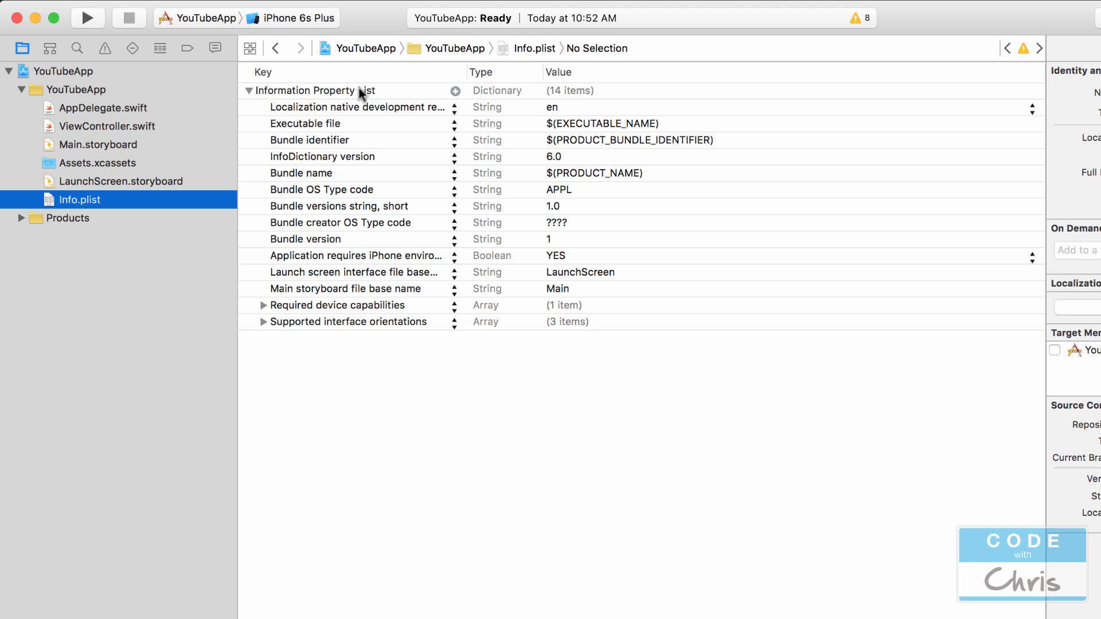
pyautogui.moveTo(429, 426)
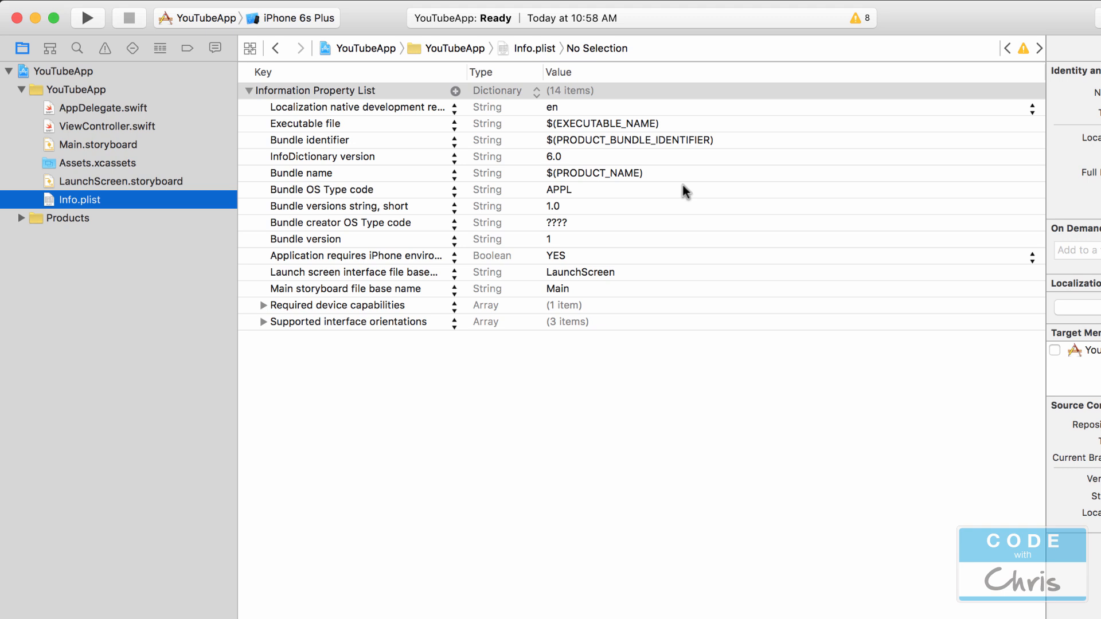
pyautogui.moveTo(717, 208)
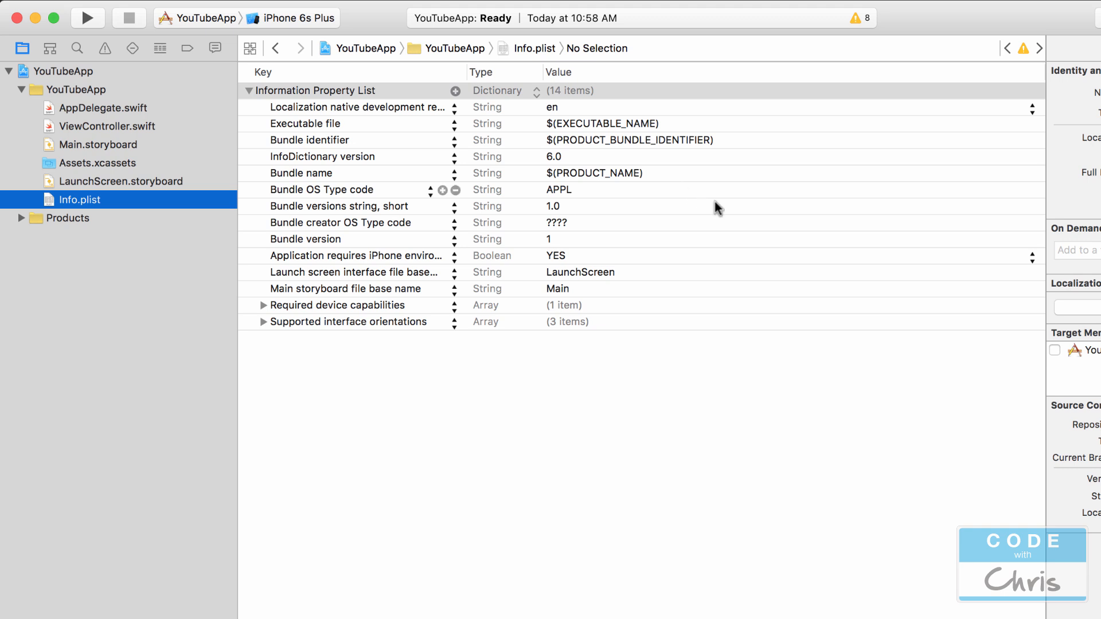
pyautogui.moveTo(797, 378)
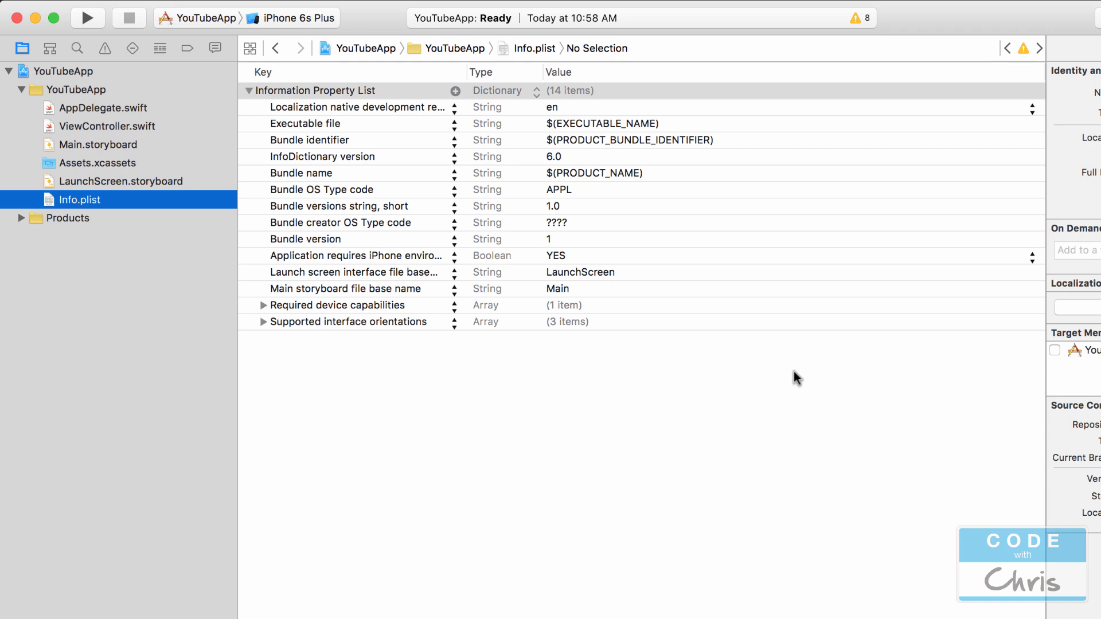